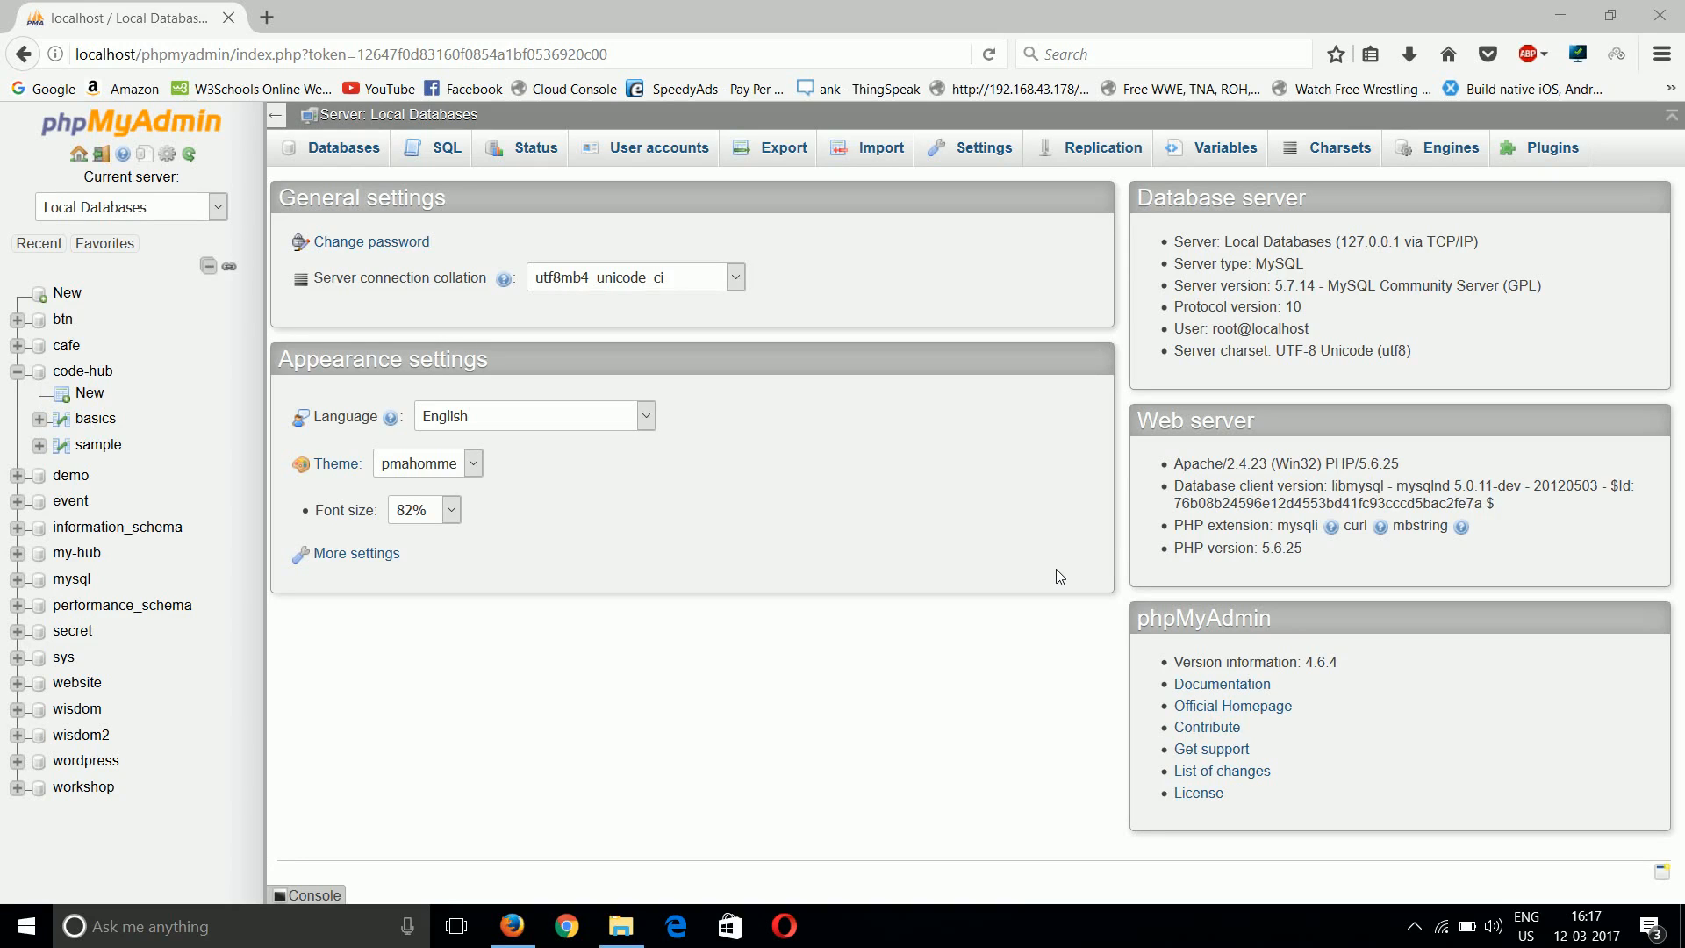
{"action": "mouse_move", "coordinate": [946, 10]}
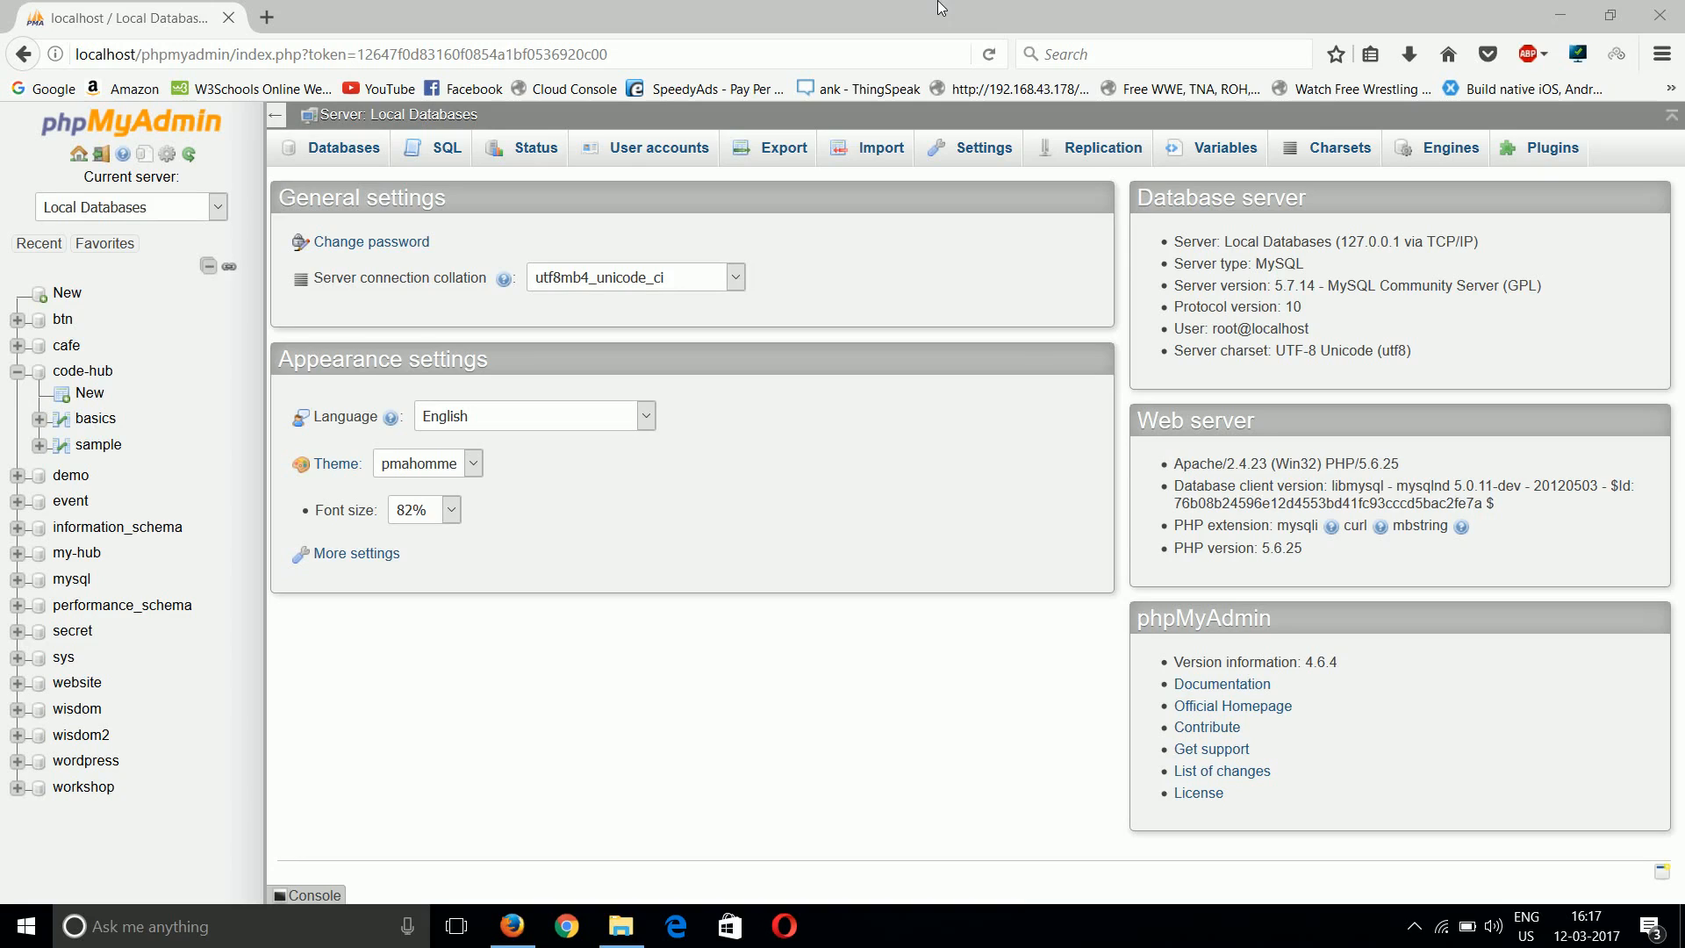
{"action": "mouse_move", "coordinate": [820, 7]}
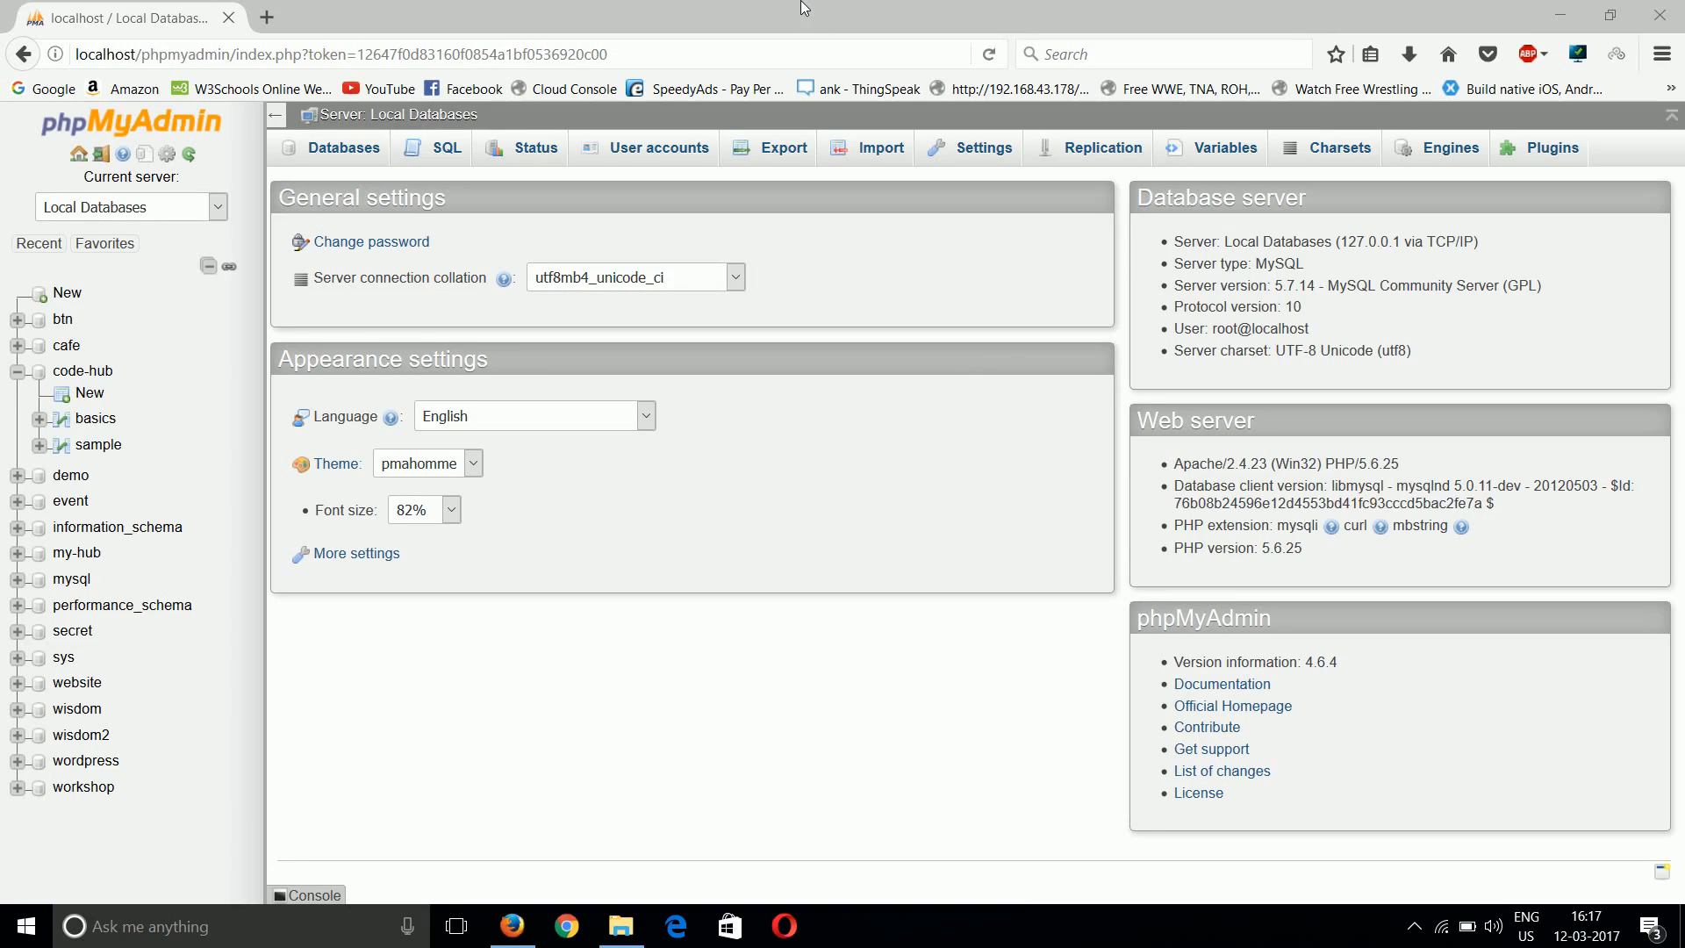
{"action": "mouse_move", "coordinate": [911, 9]}
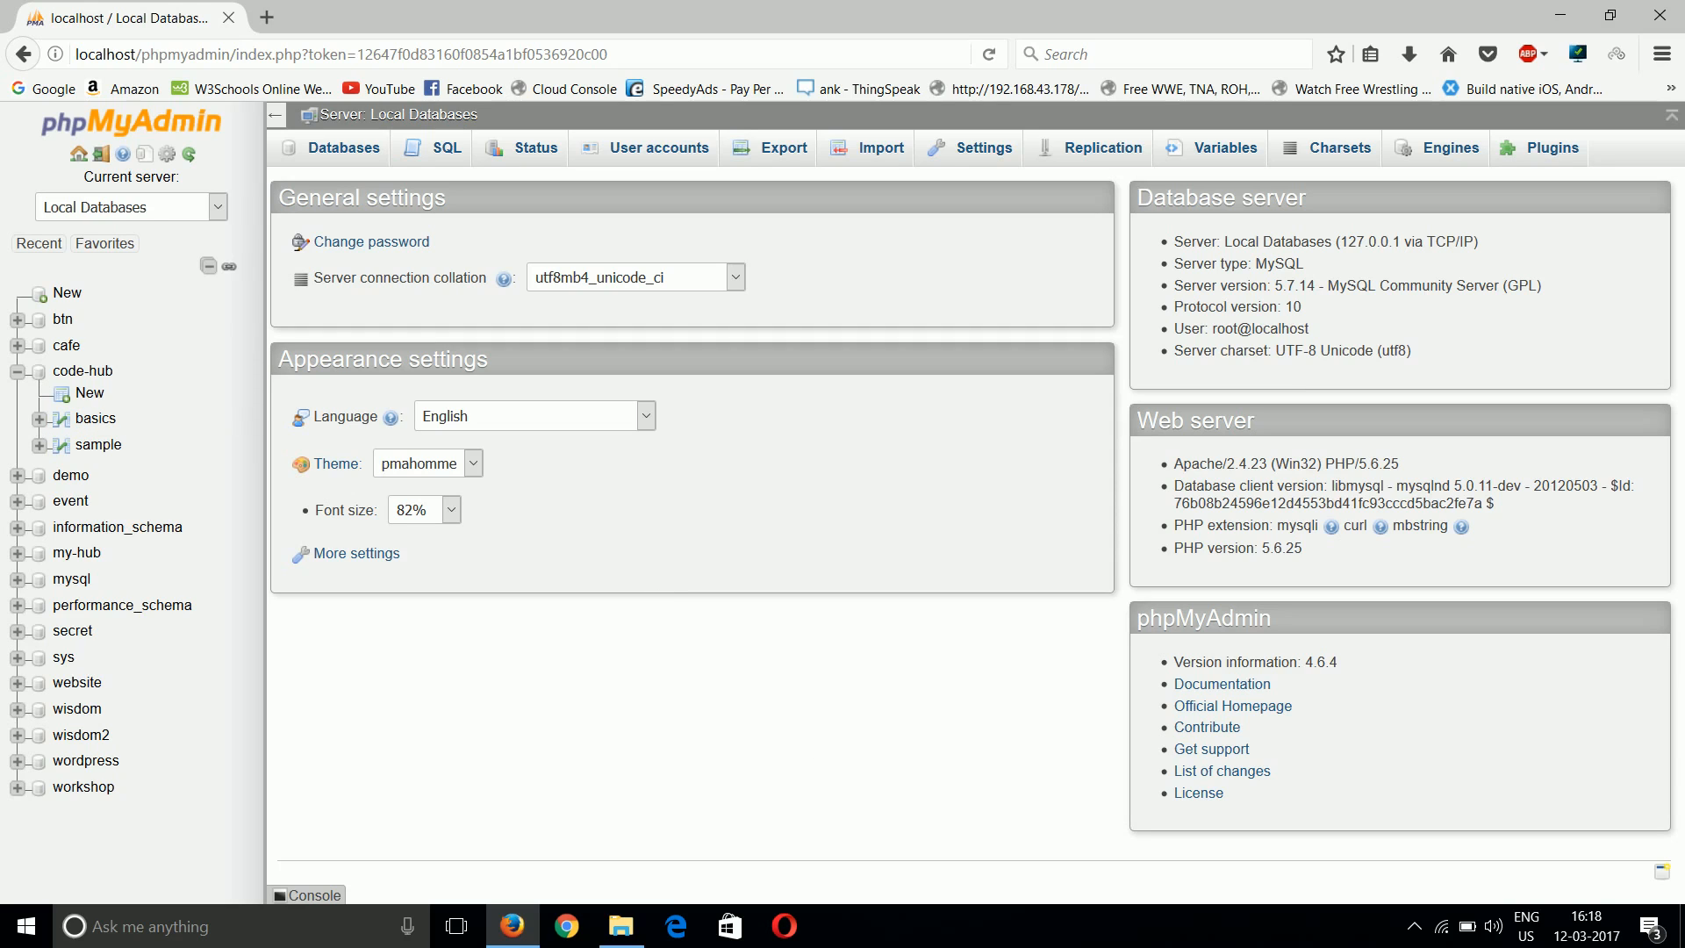
Open the code-hub database from the navigation tree, listing its basics and sample tables
{"action": "left_click", "coordinate": [83, 370]}
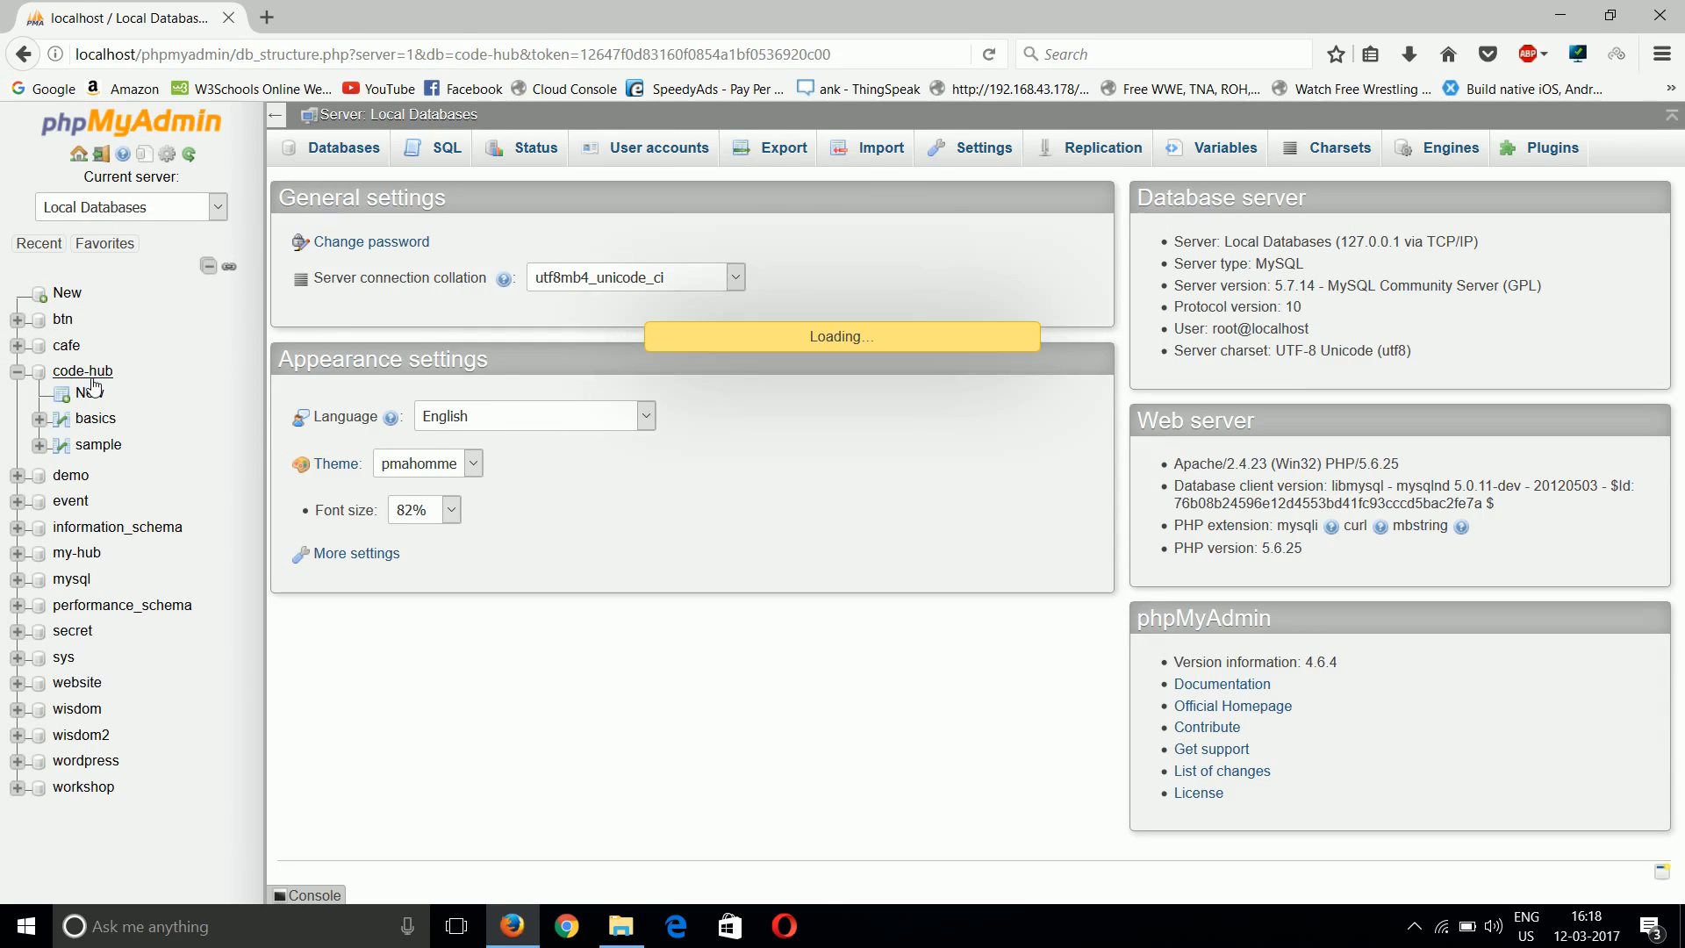
{"action": "left_click", "coordinate": [82, 370]}
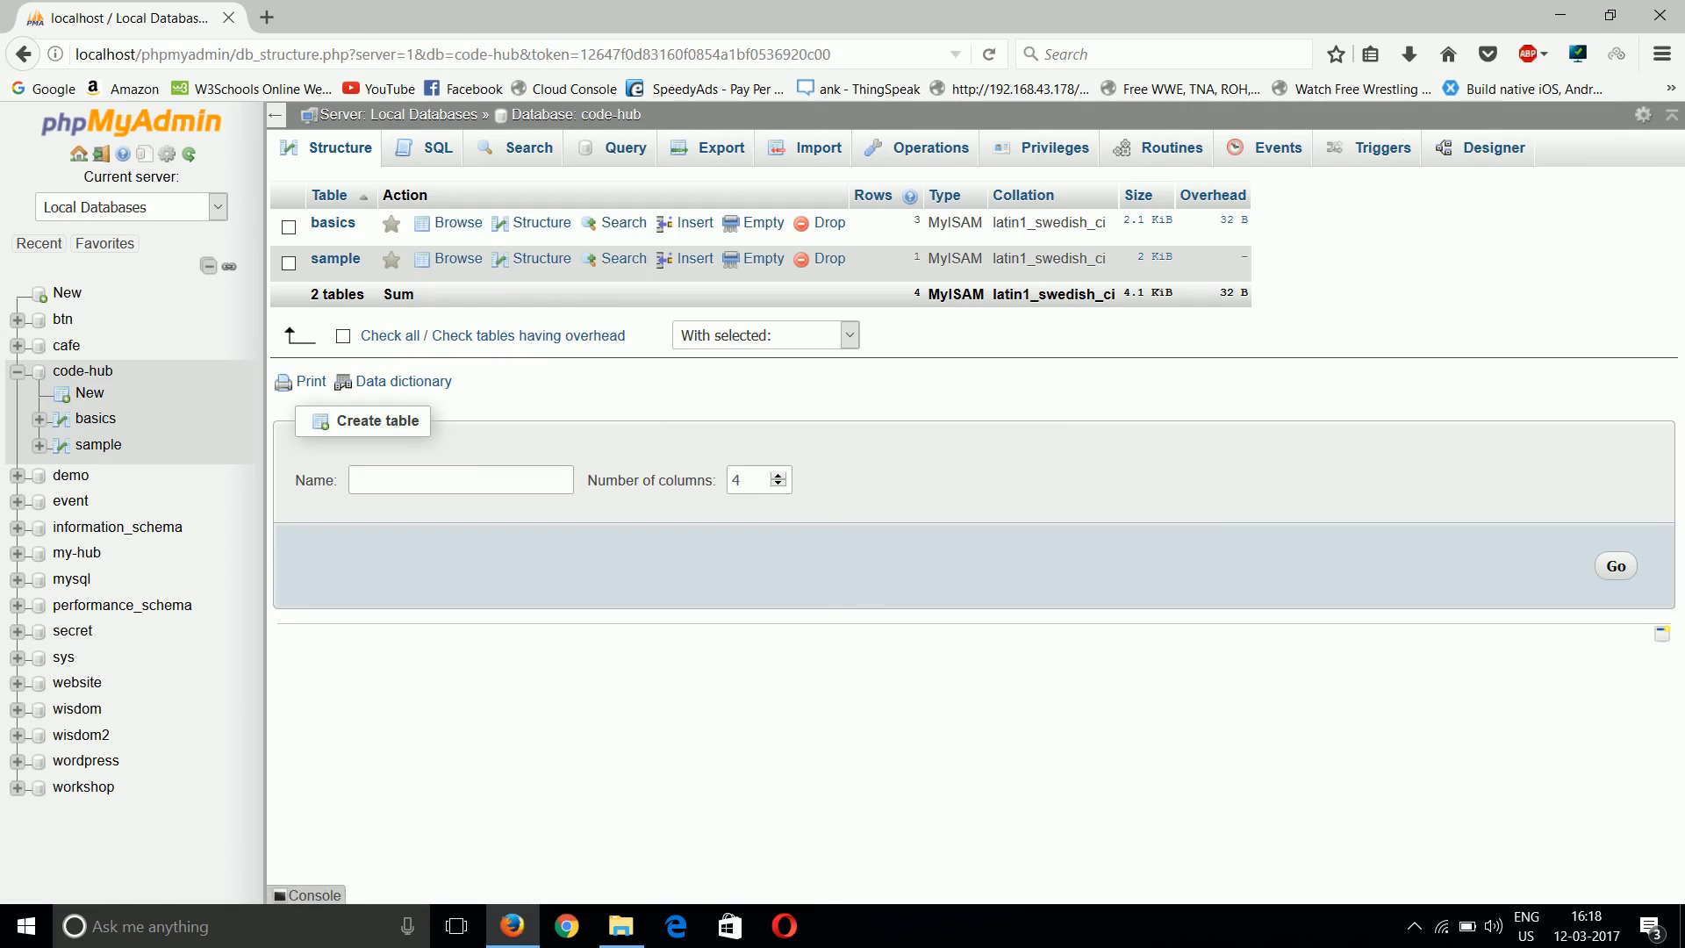
{"action": "mouse_move", "coordinate": [821, 281]}
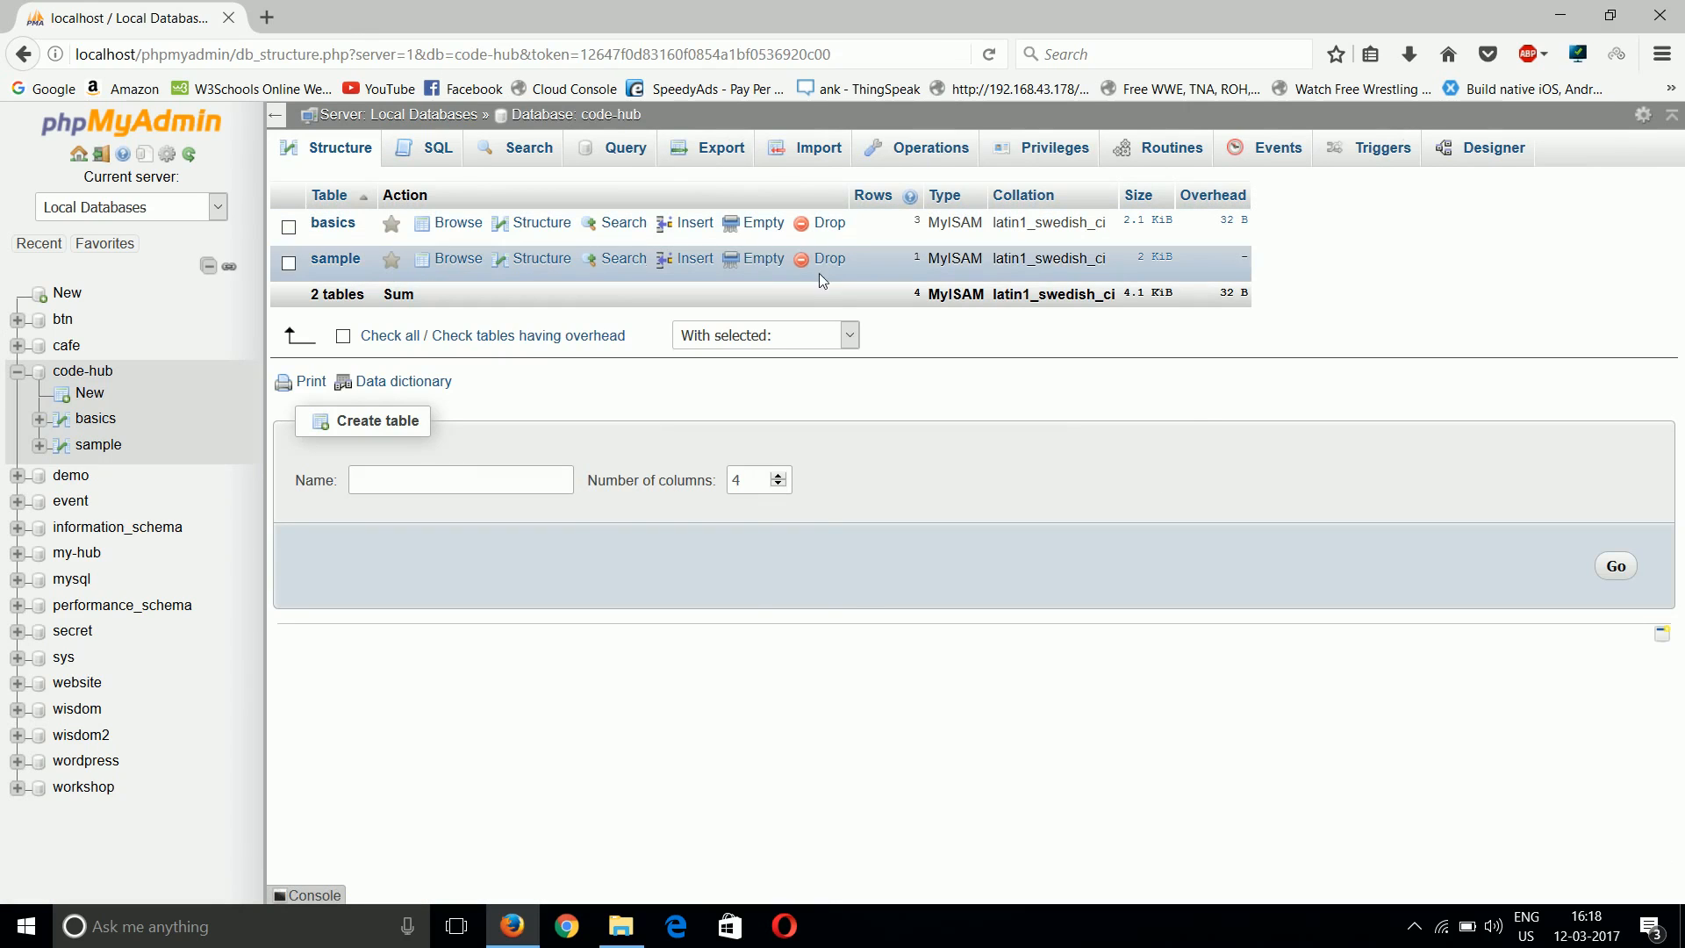
{"action": "mouse_move", "coordinate": [1184, 406]}
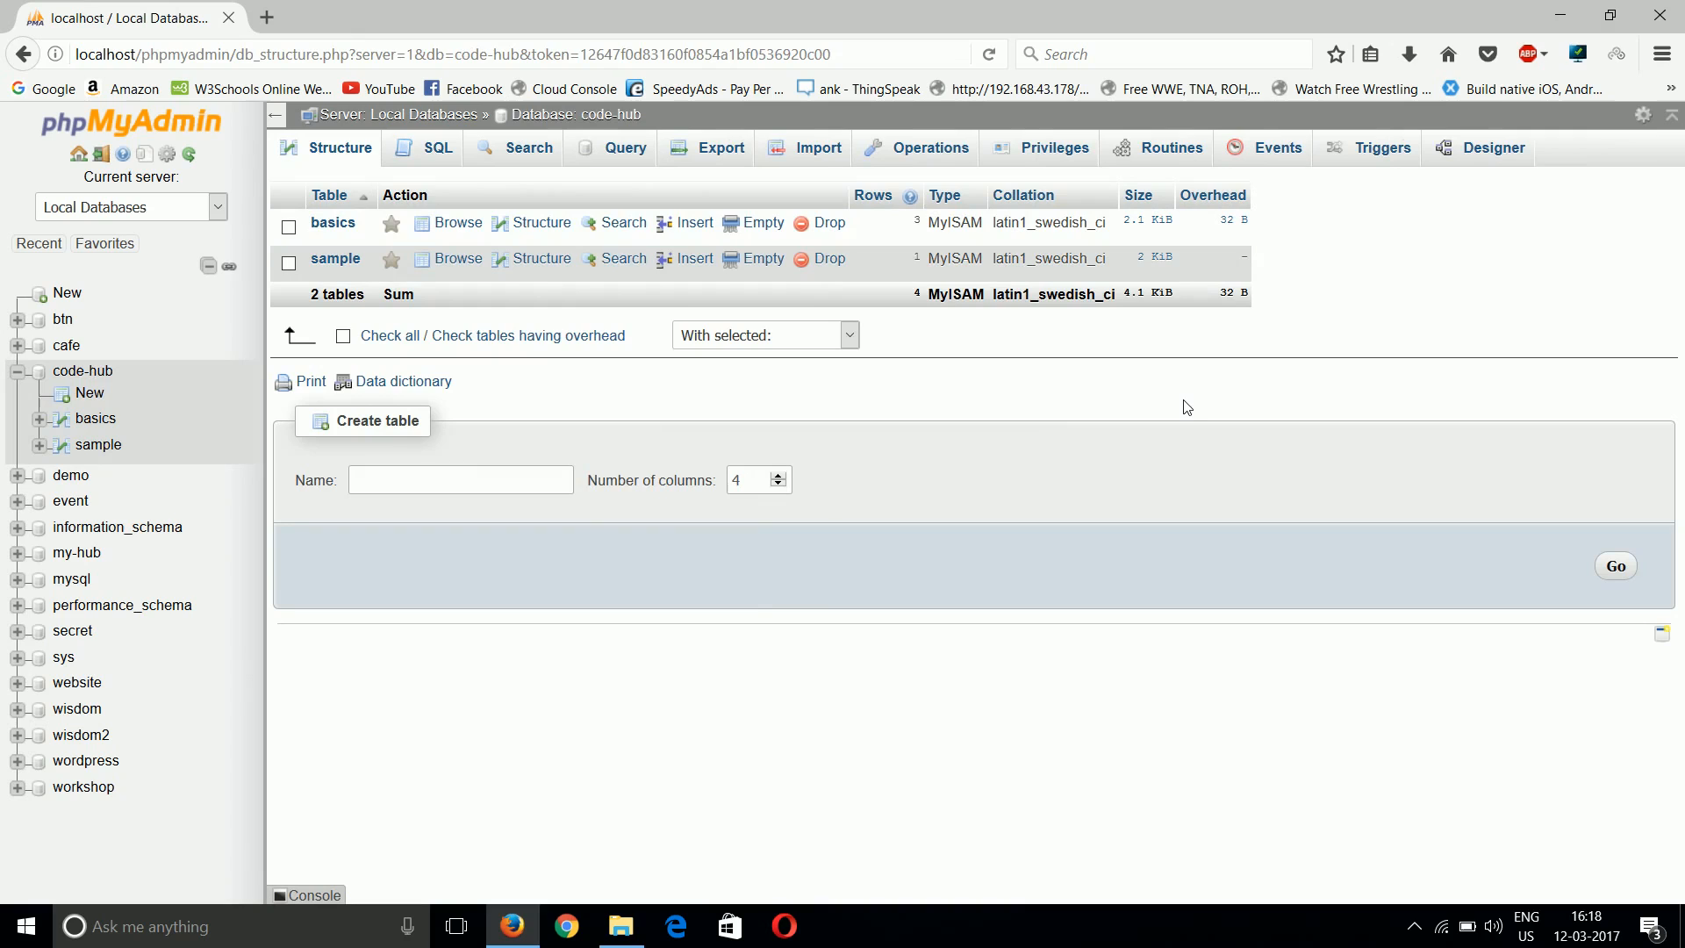
{"action": "mouse_move", "coordinate": [1030, 423]}
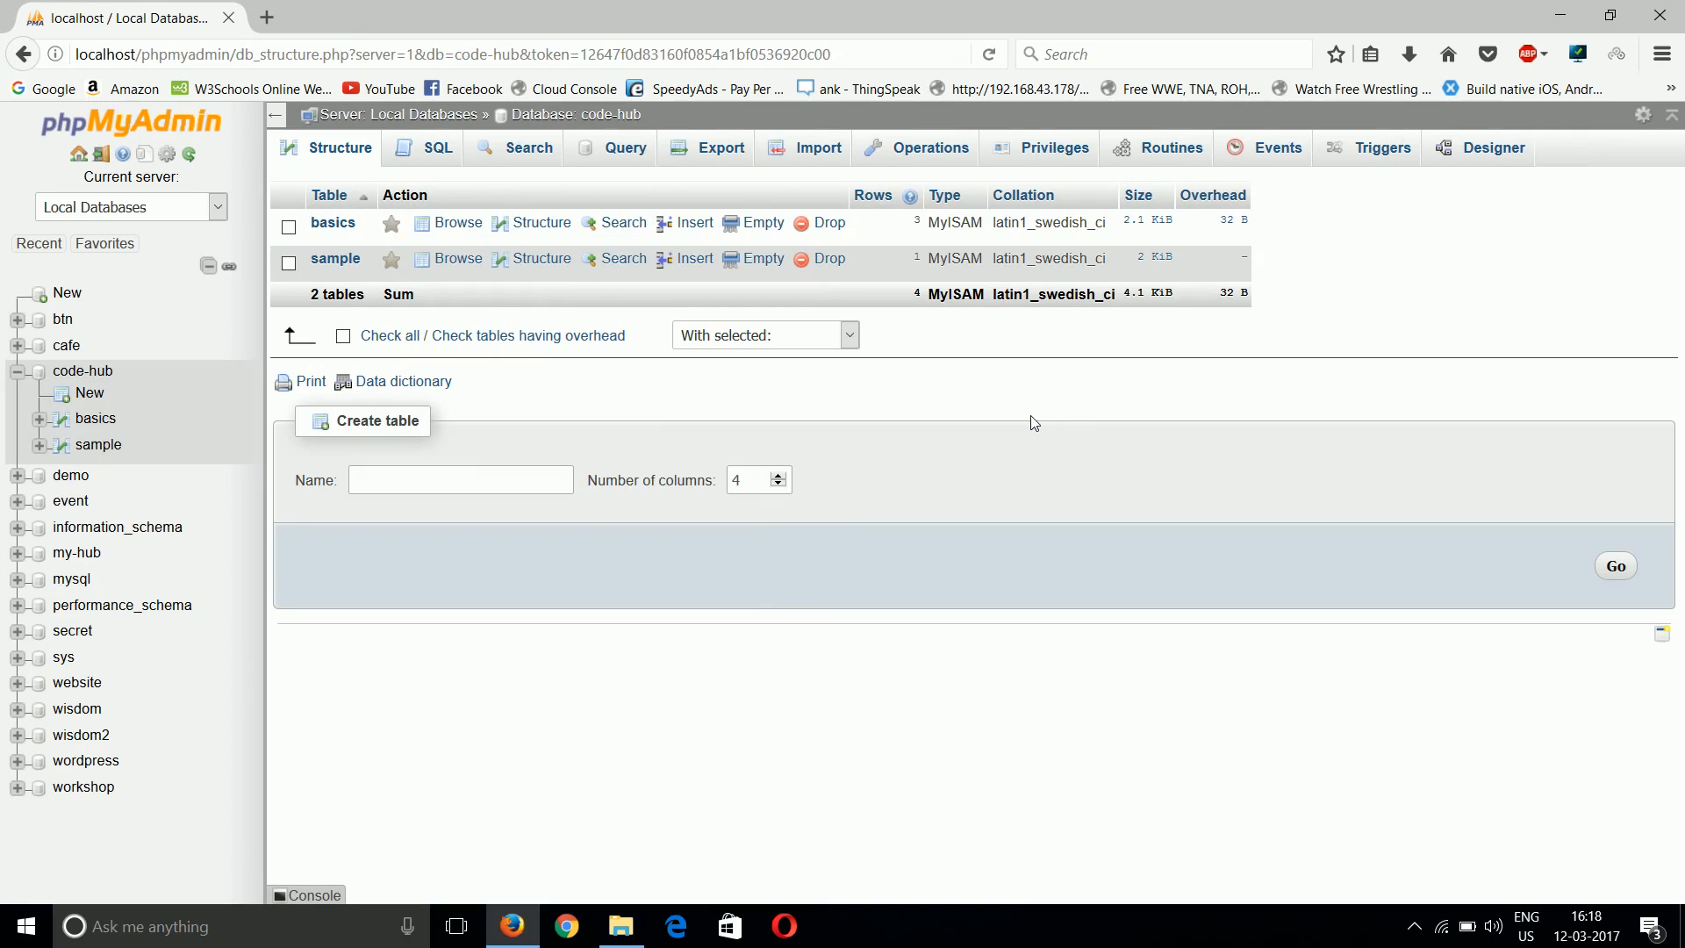
{"action": "mouse_move", "coordinate": [1000, 405]}
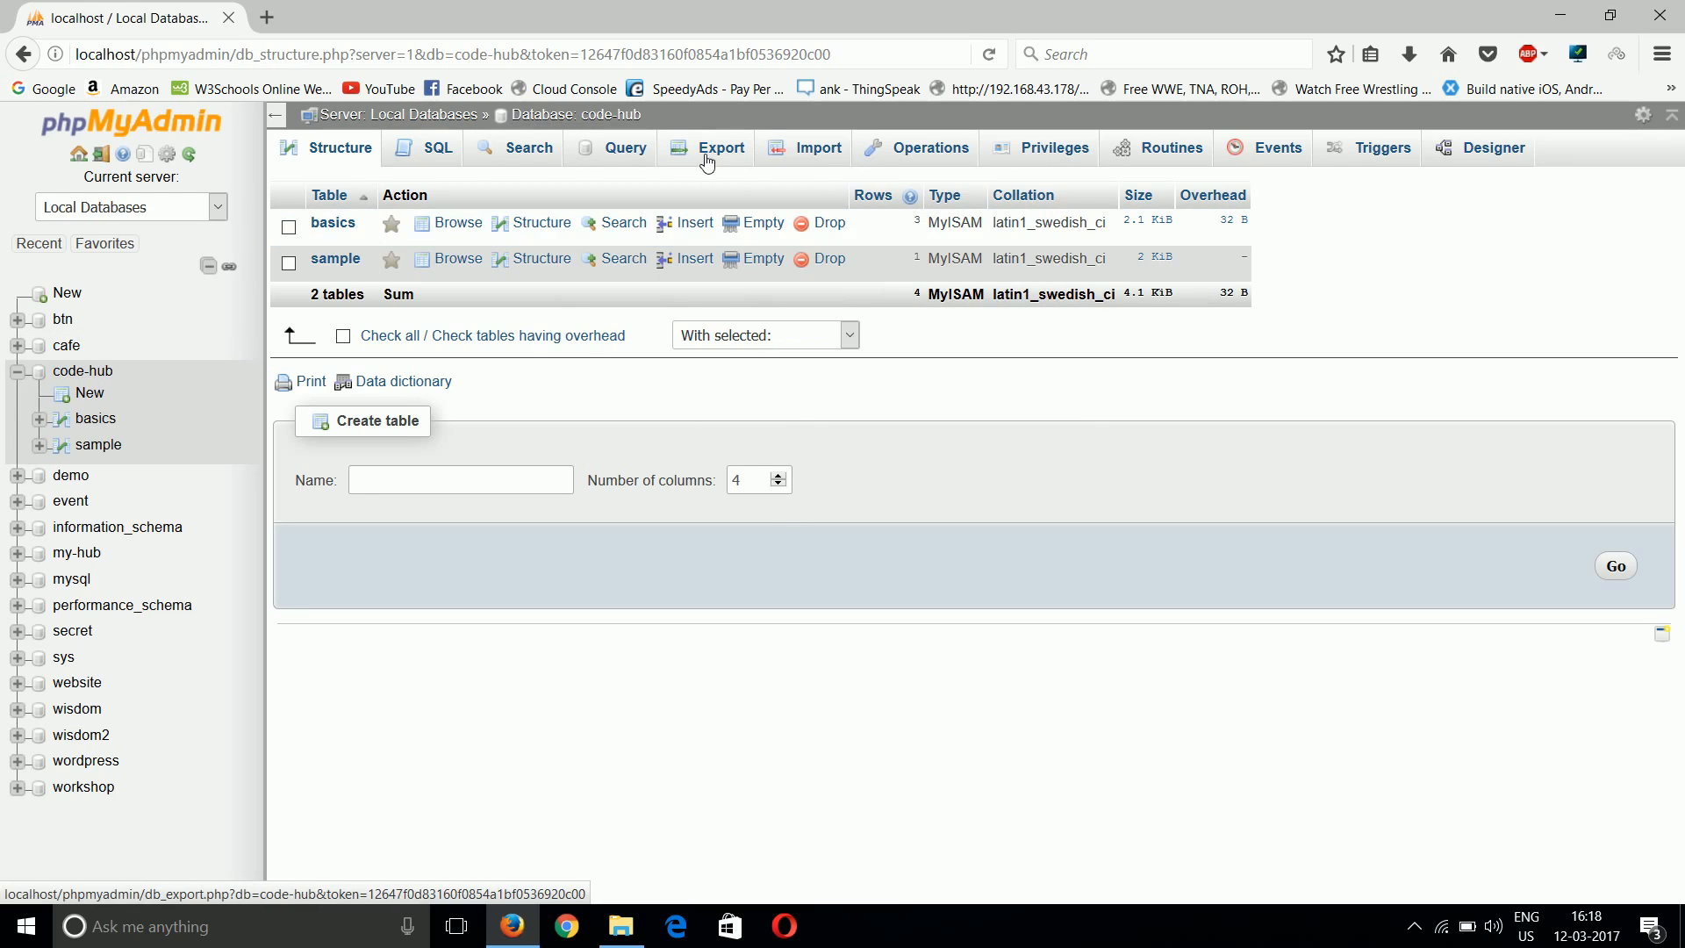
Go to code-hub's Export page, review the Custom options, then settle on Quick method with SQL format
{"action": "left_click", "coordinate": [721, 147]}
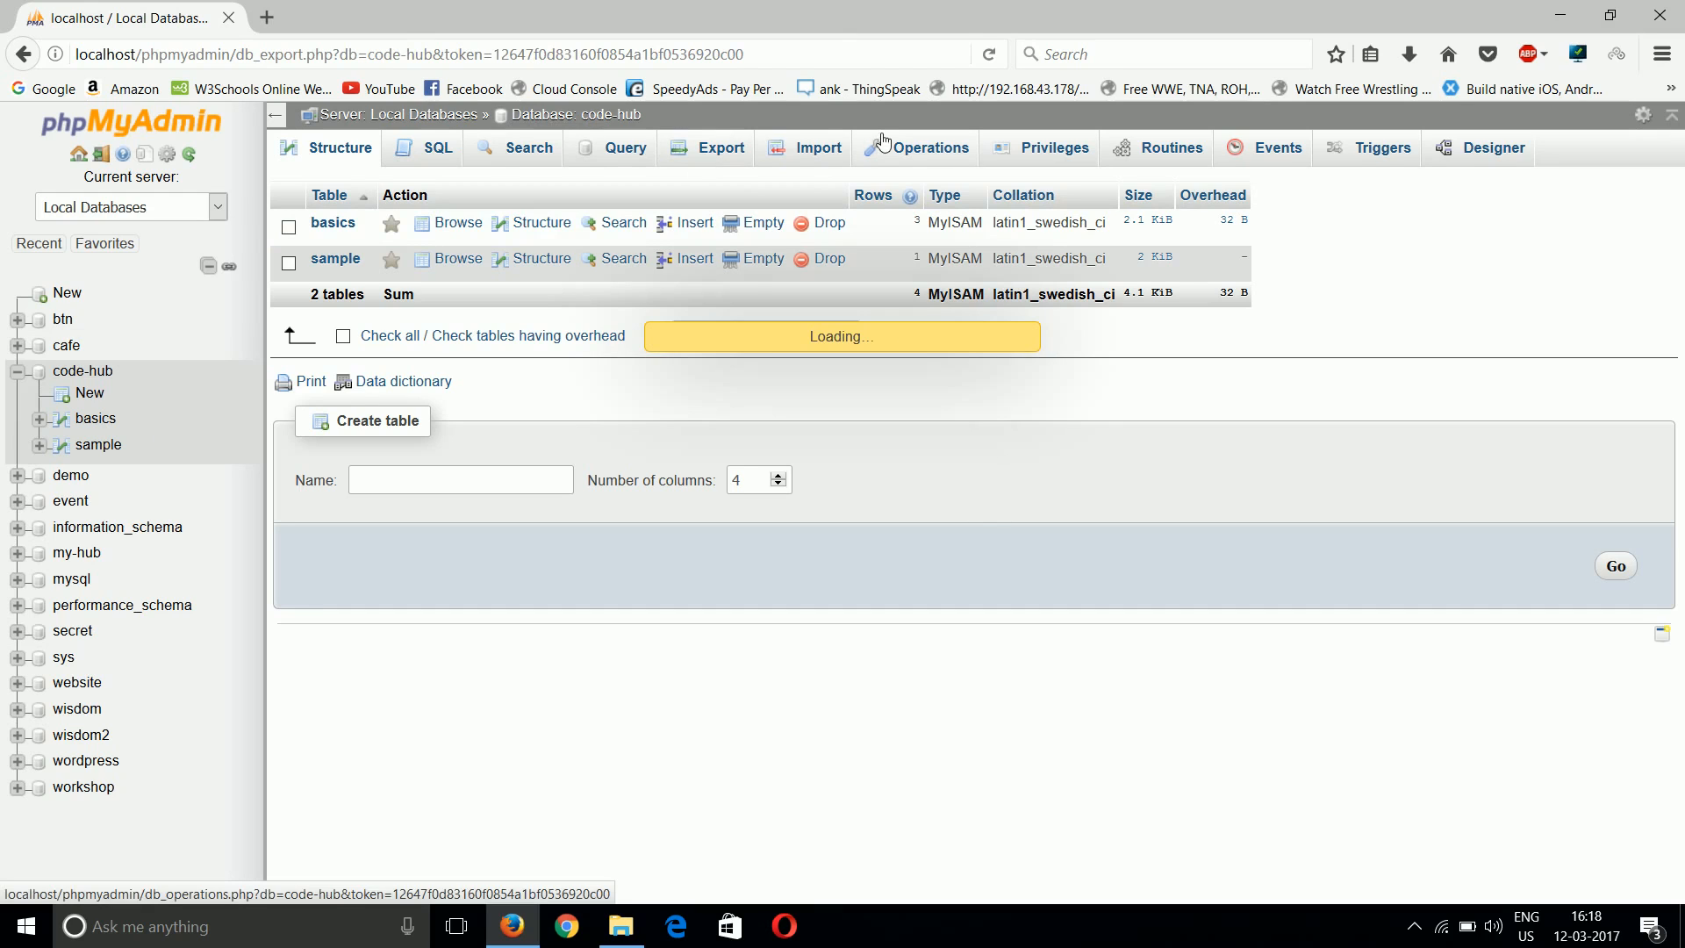
{"action": "mouse_move", "coordinate": [718, 7]}
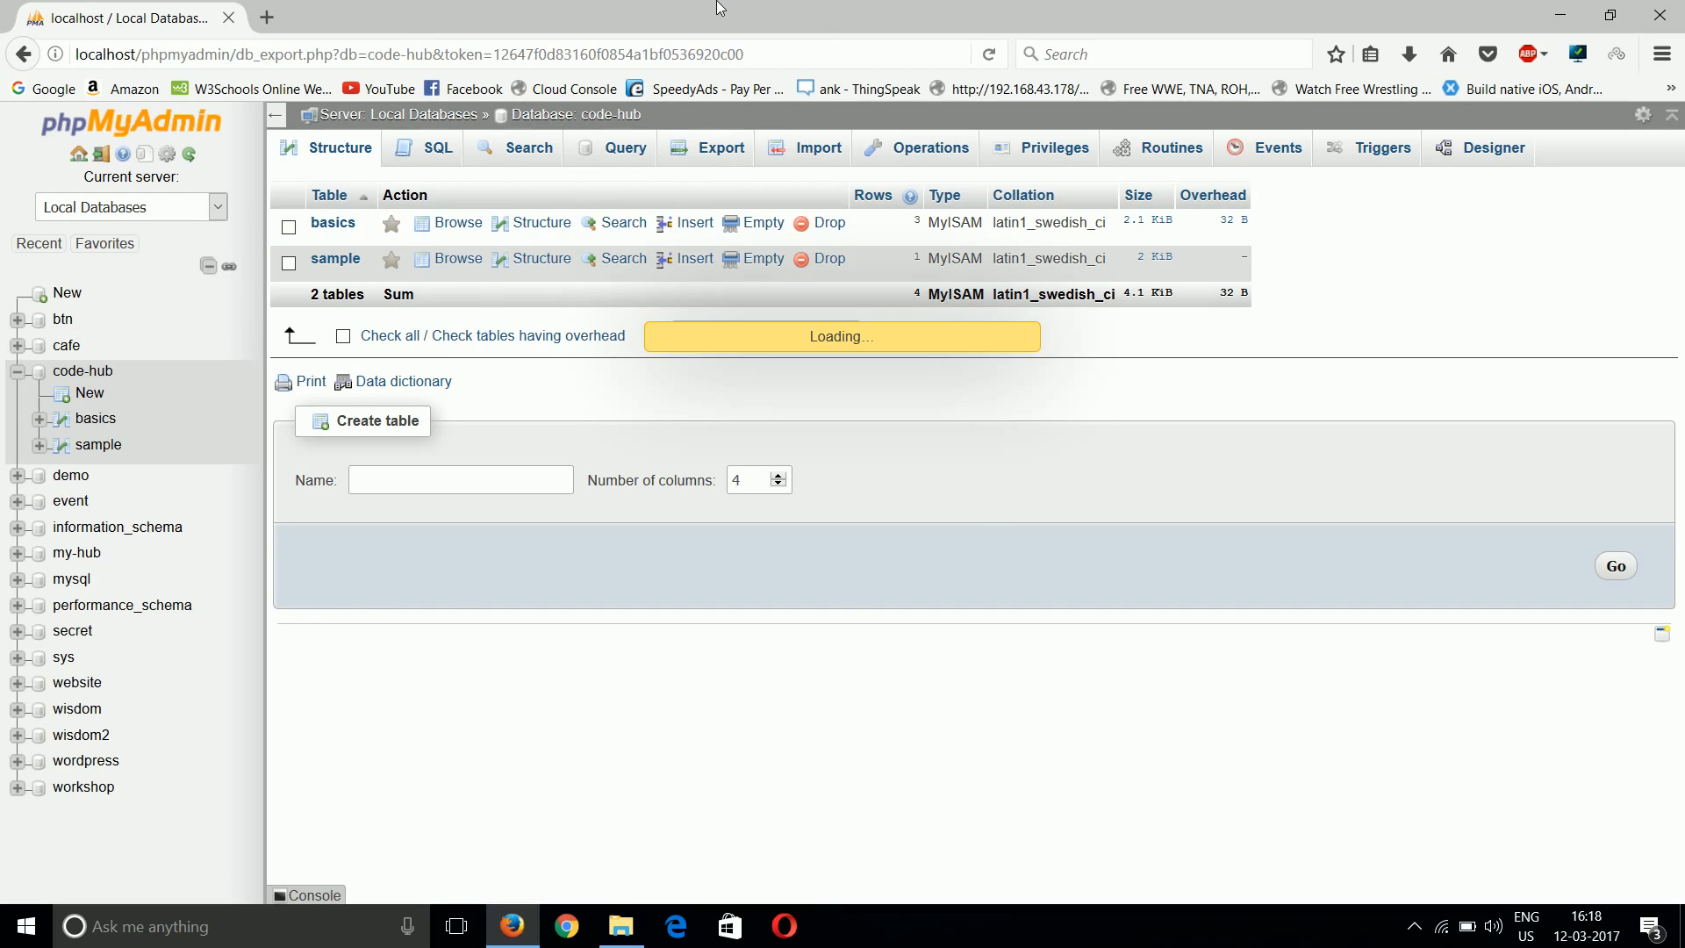
{"action": "left_click", "coordinate": [721, 148]}
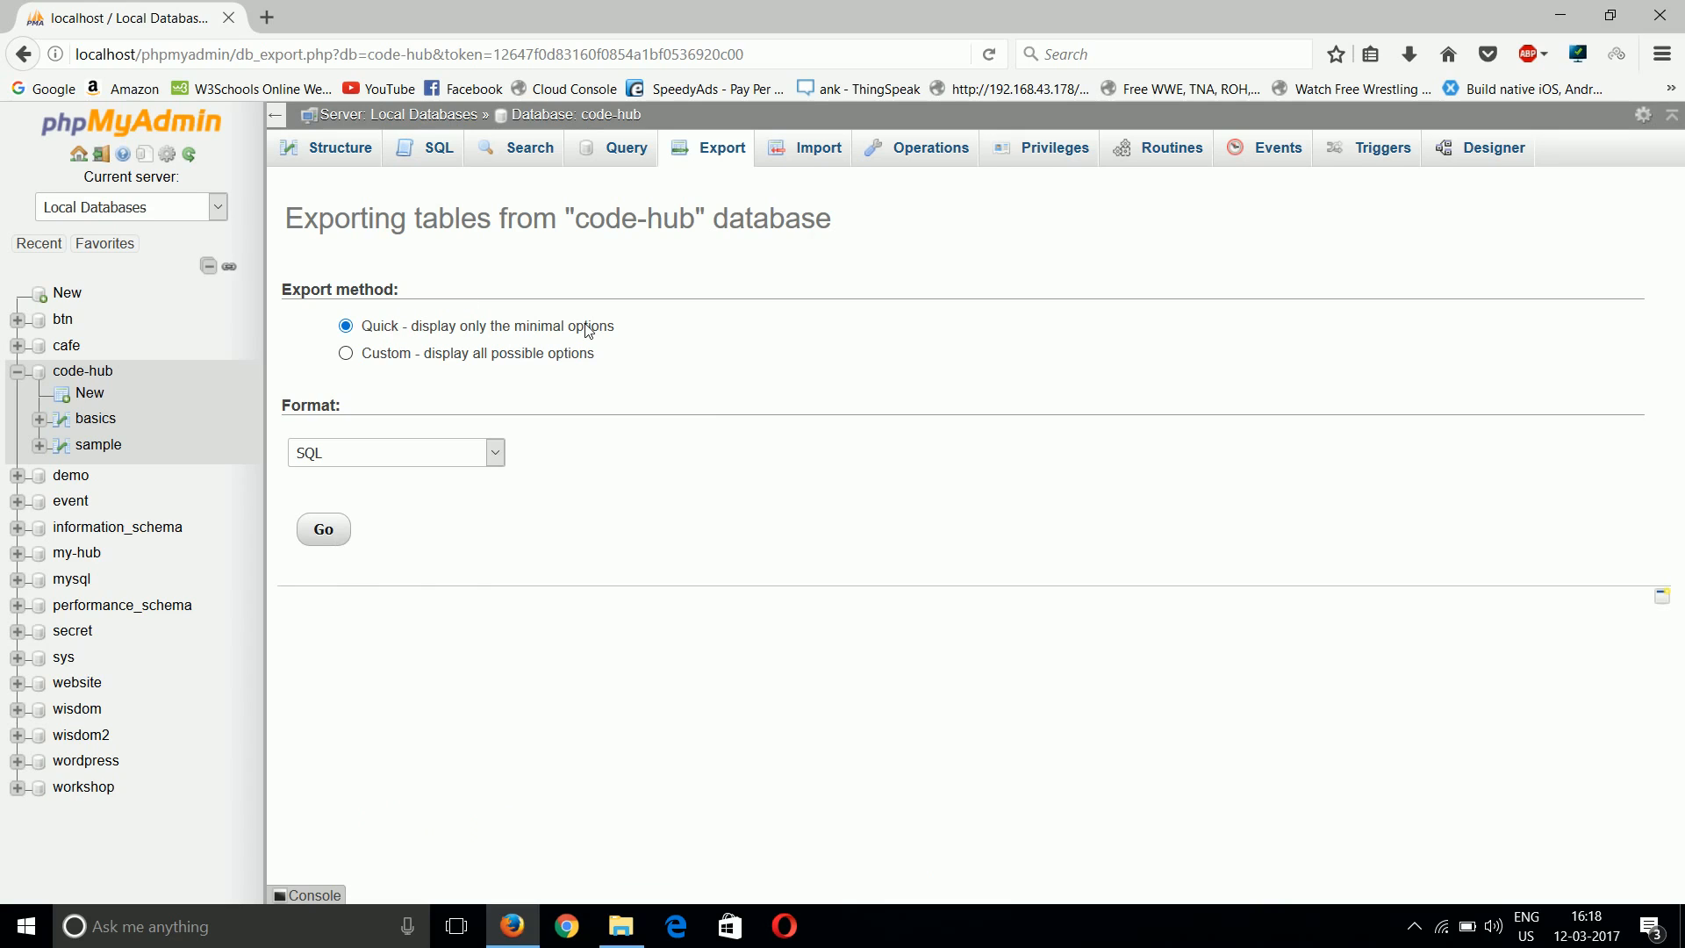
{"action": "left_click", "coordinate": [346, 353]}
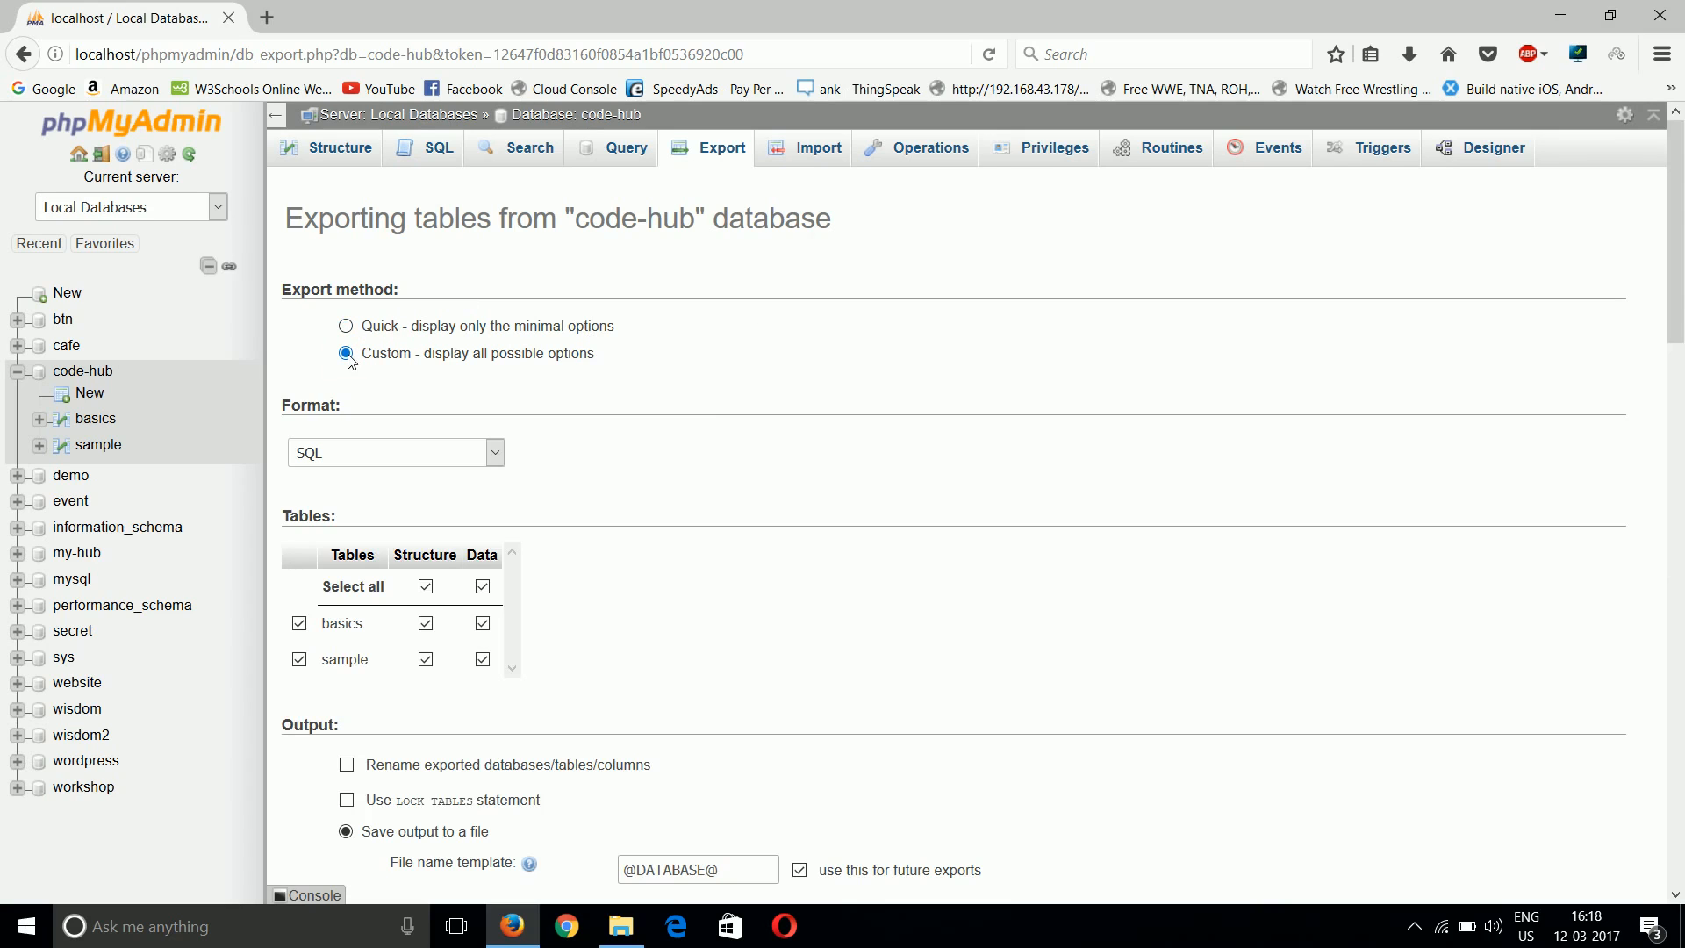
{"action": "scroll", "scroll_direction": "down", "scroll_amount": 3}
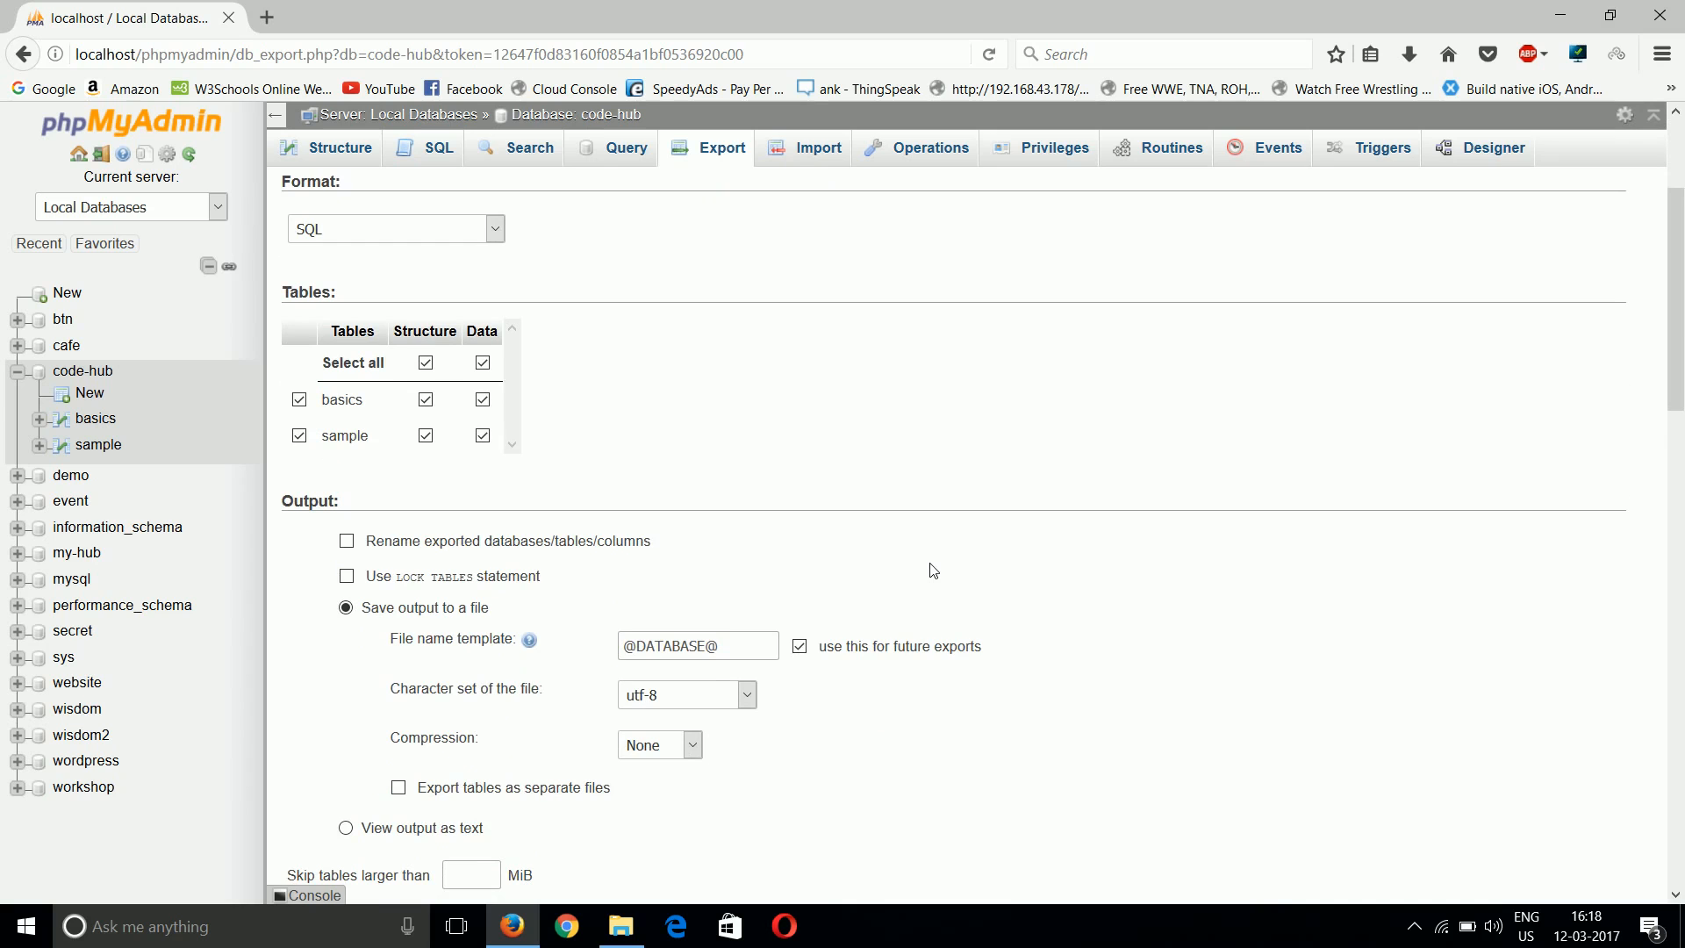
{"action": "scroll", "scroll_direction": "down", "scroll_amount": 3}
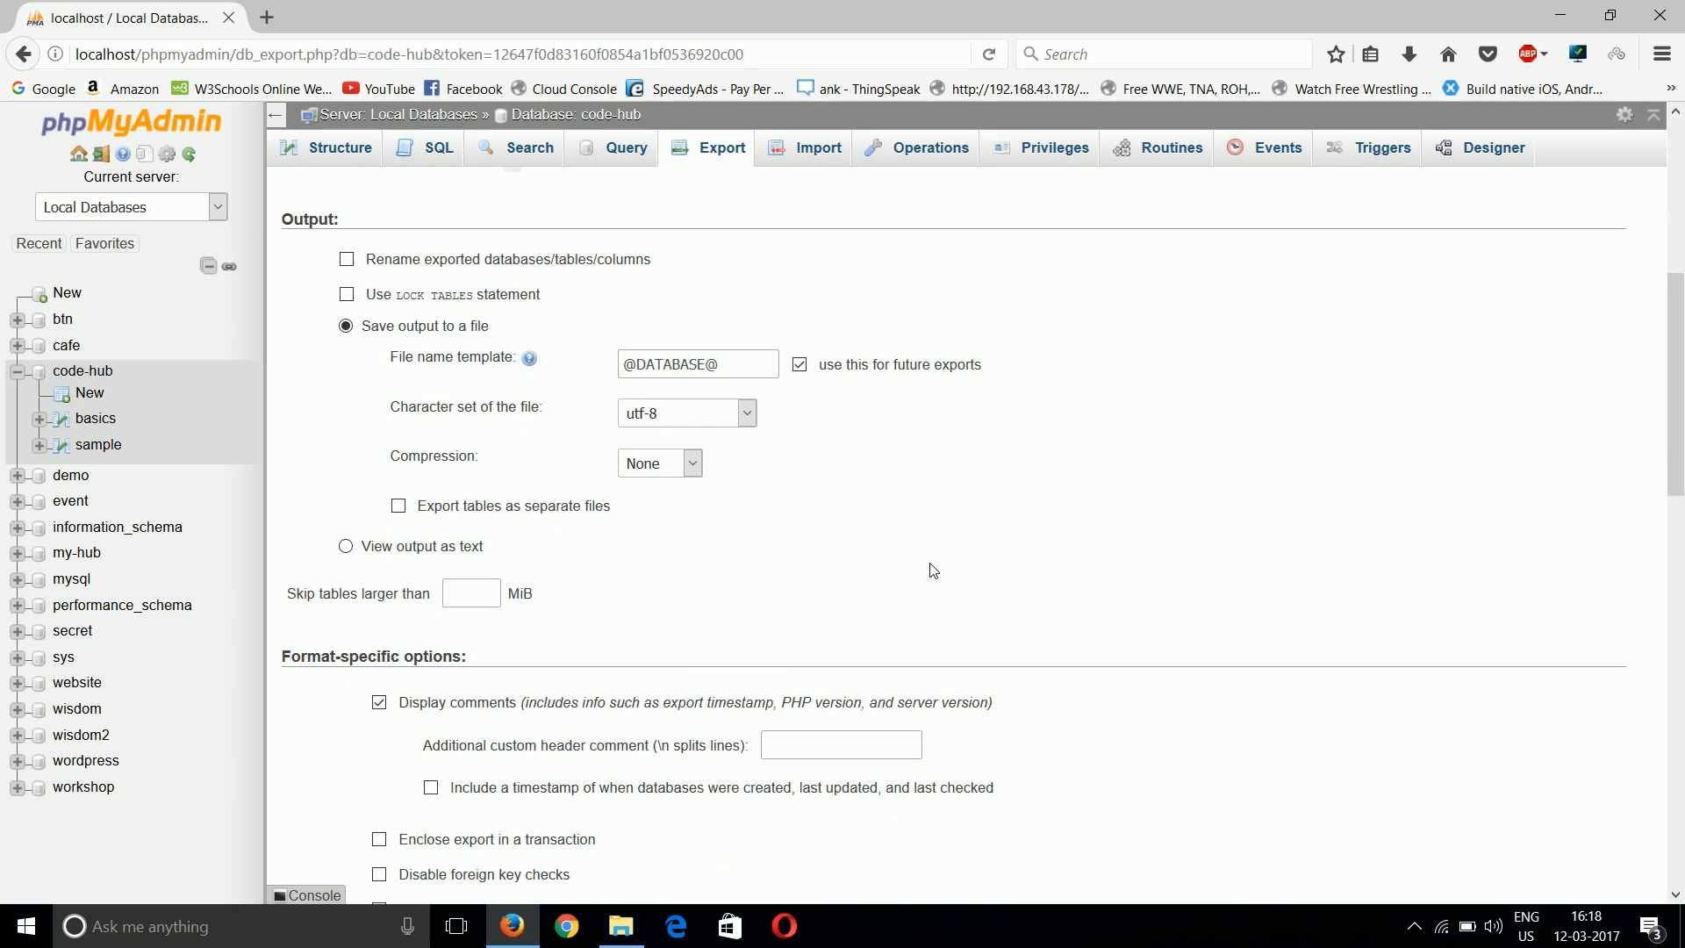
{"action": "scroll", "scroll_direction": "up", "scroll_amount": 3}
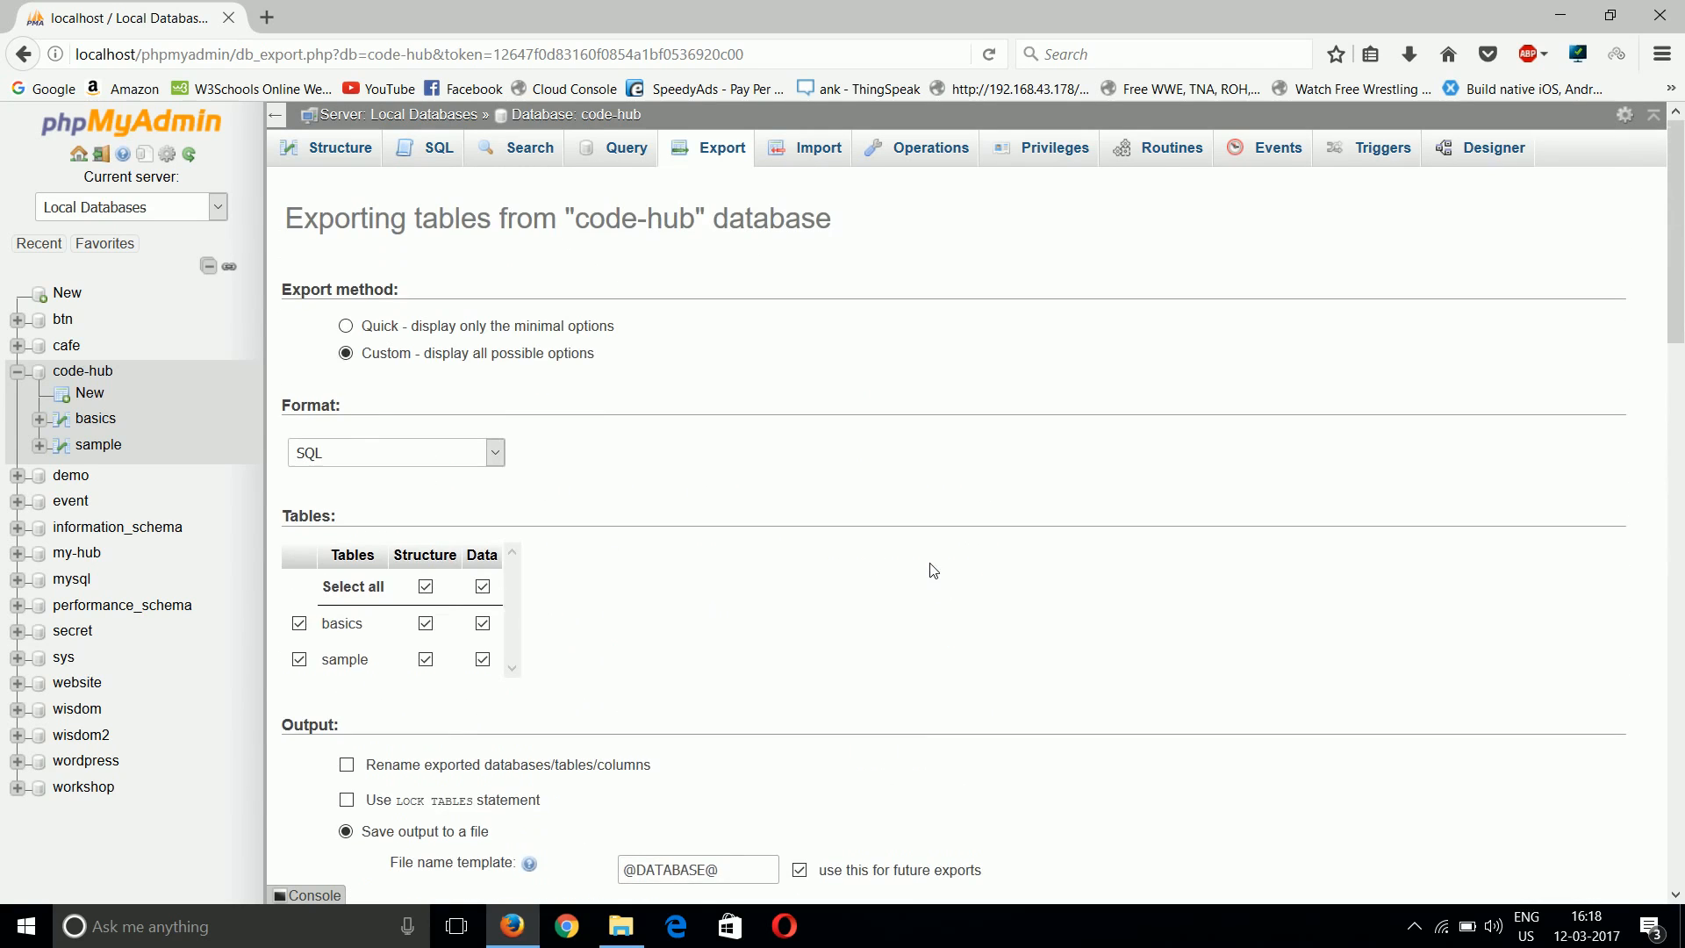
{"action": "left_click", "coordinate": [346, 327]}
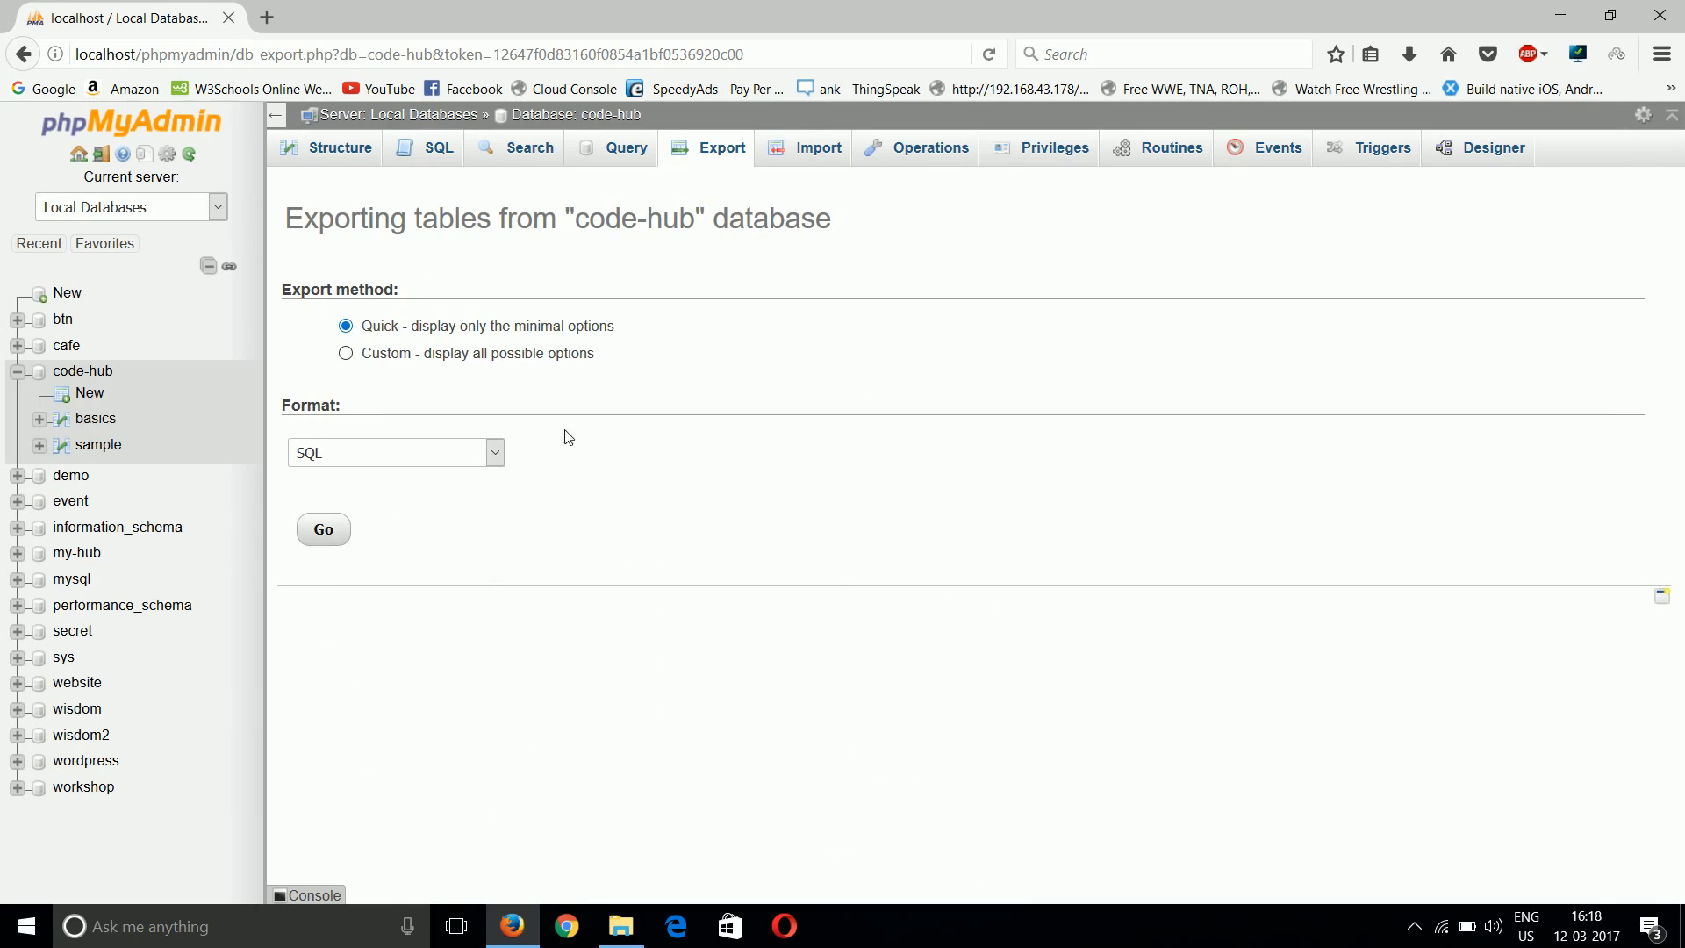
{"action": "mouse_move", "coordinate": [846, 587]}
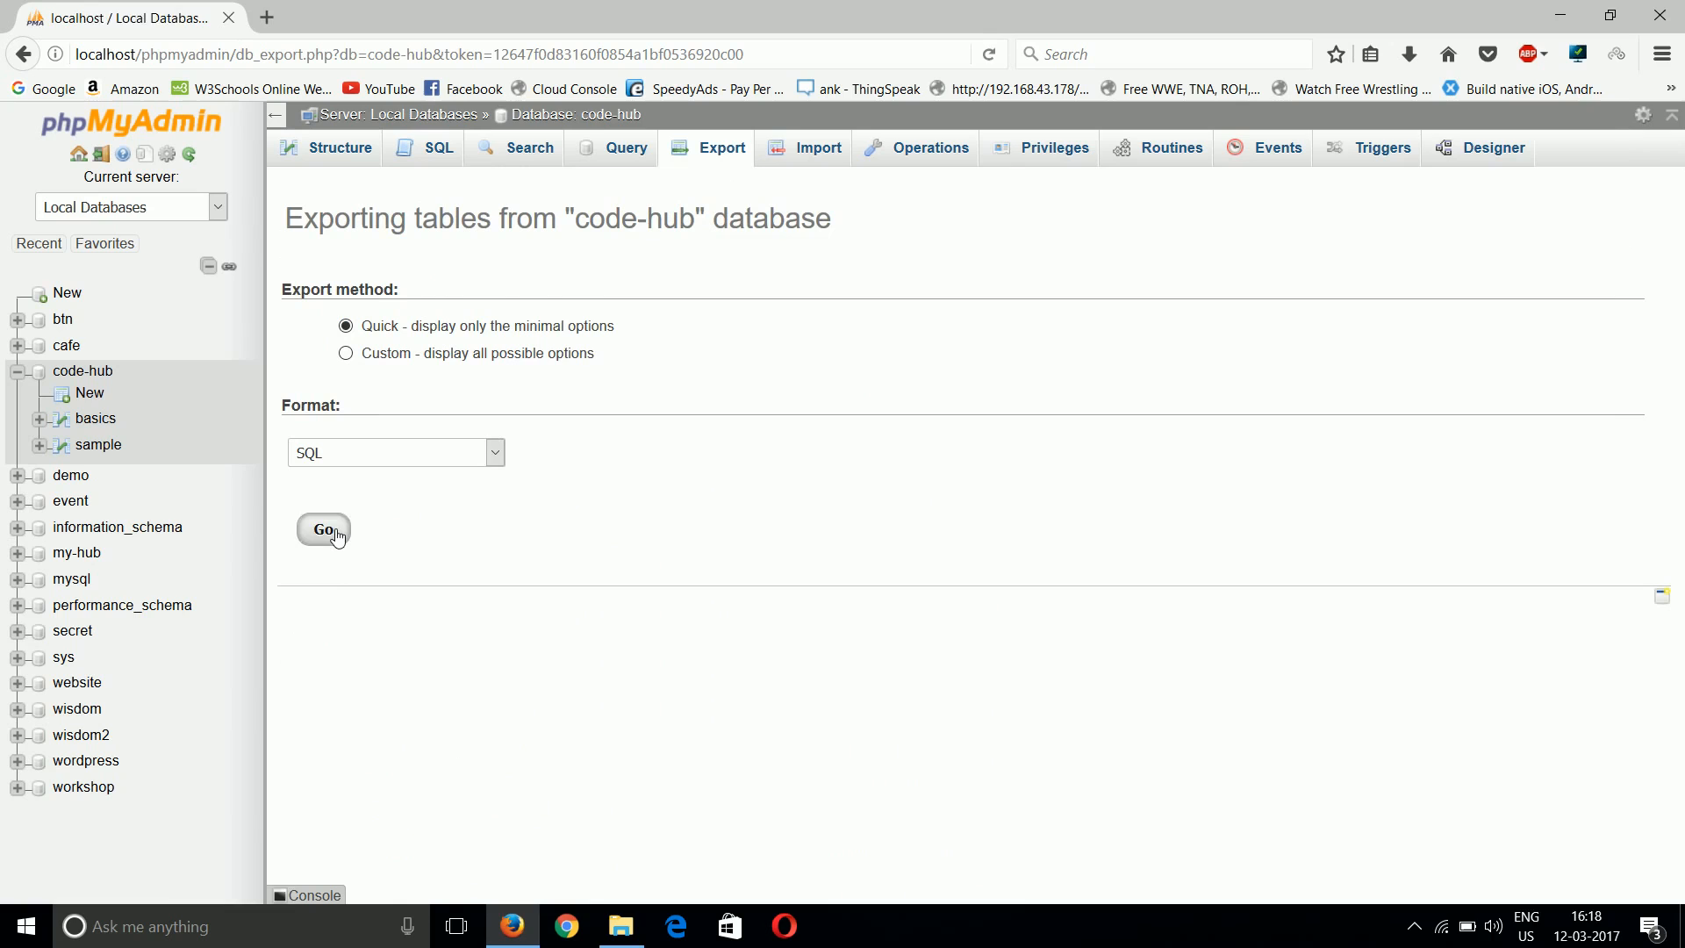
Run the export and save code-hub.sql to disk via Firefox's Save File choice
{"action": "left_click", "coordinate": [322, 528]}
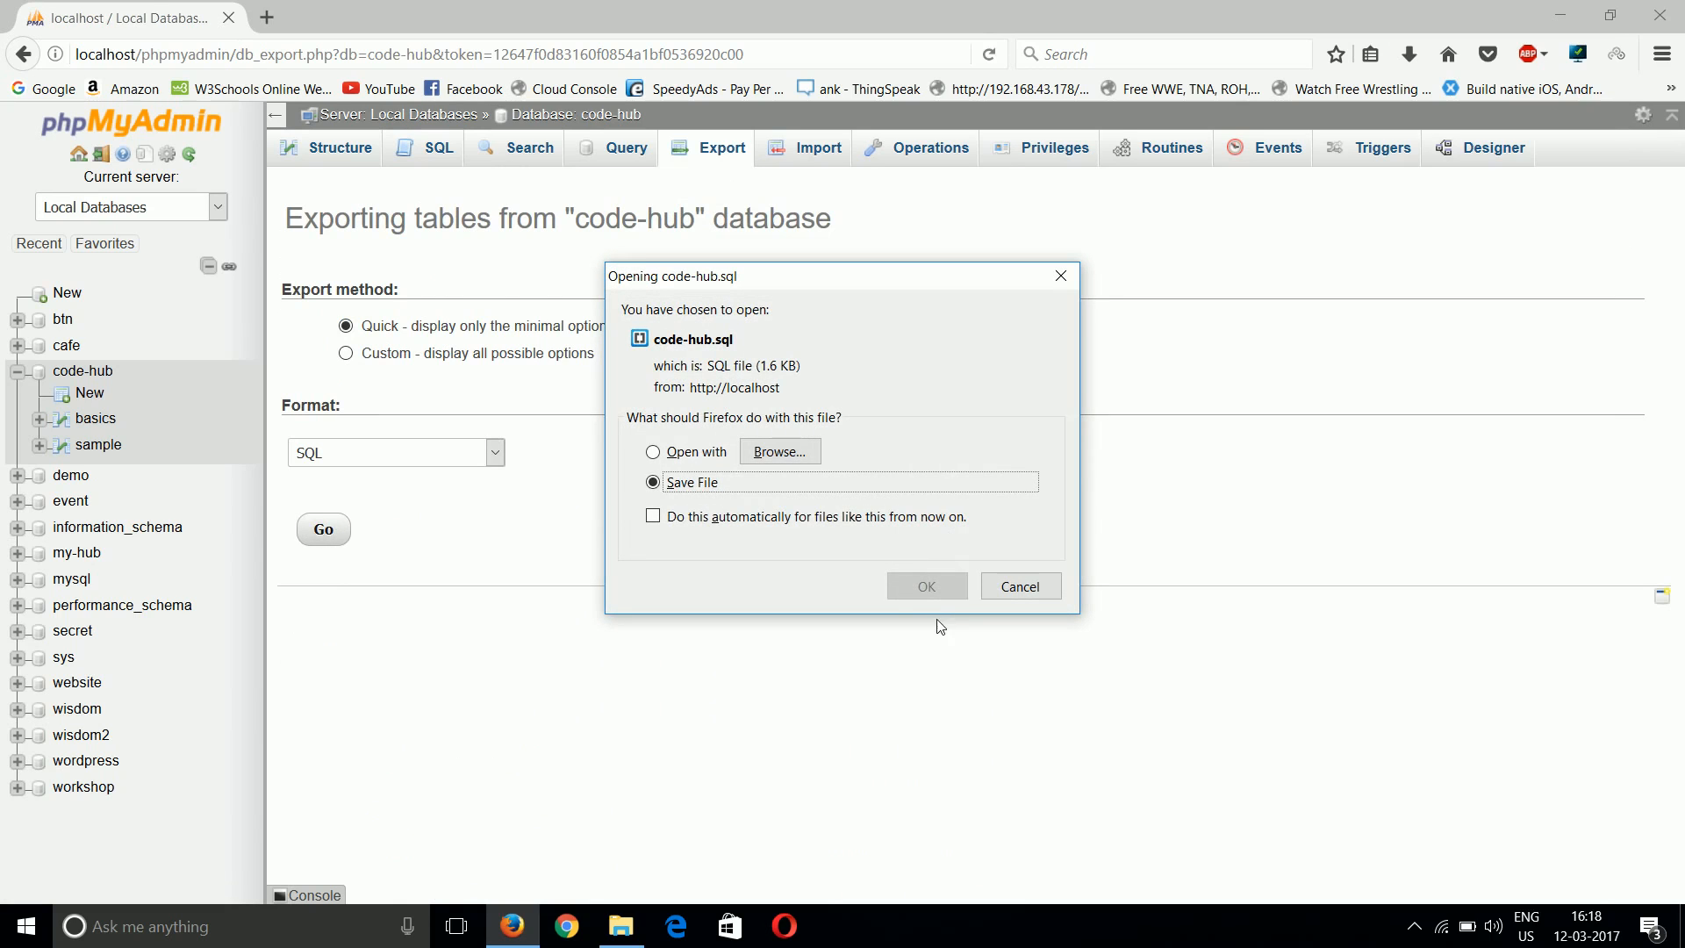
{"action": "mouse_move", "coordinate": [925, 586]}
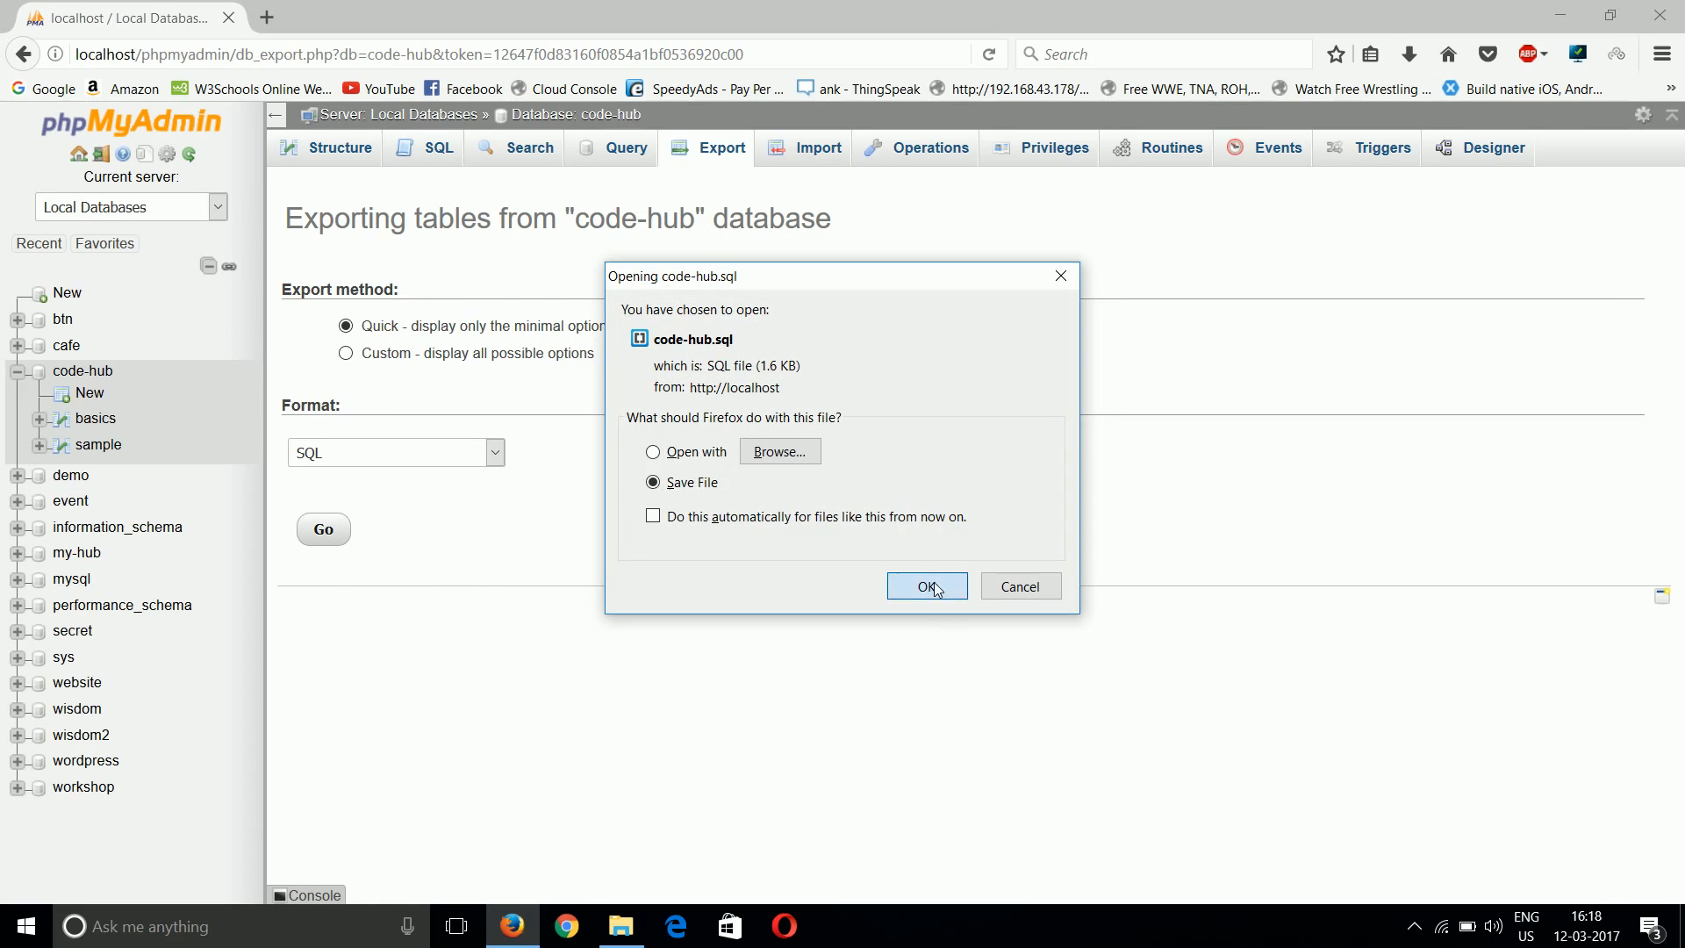
{"action": "left_click", "coordinate": [927, 586]}
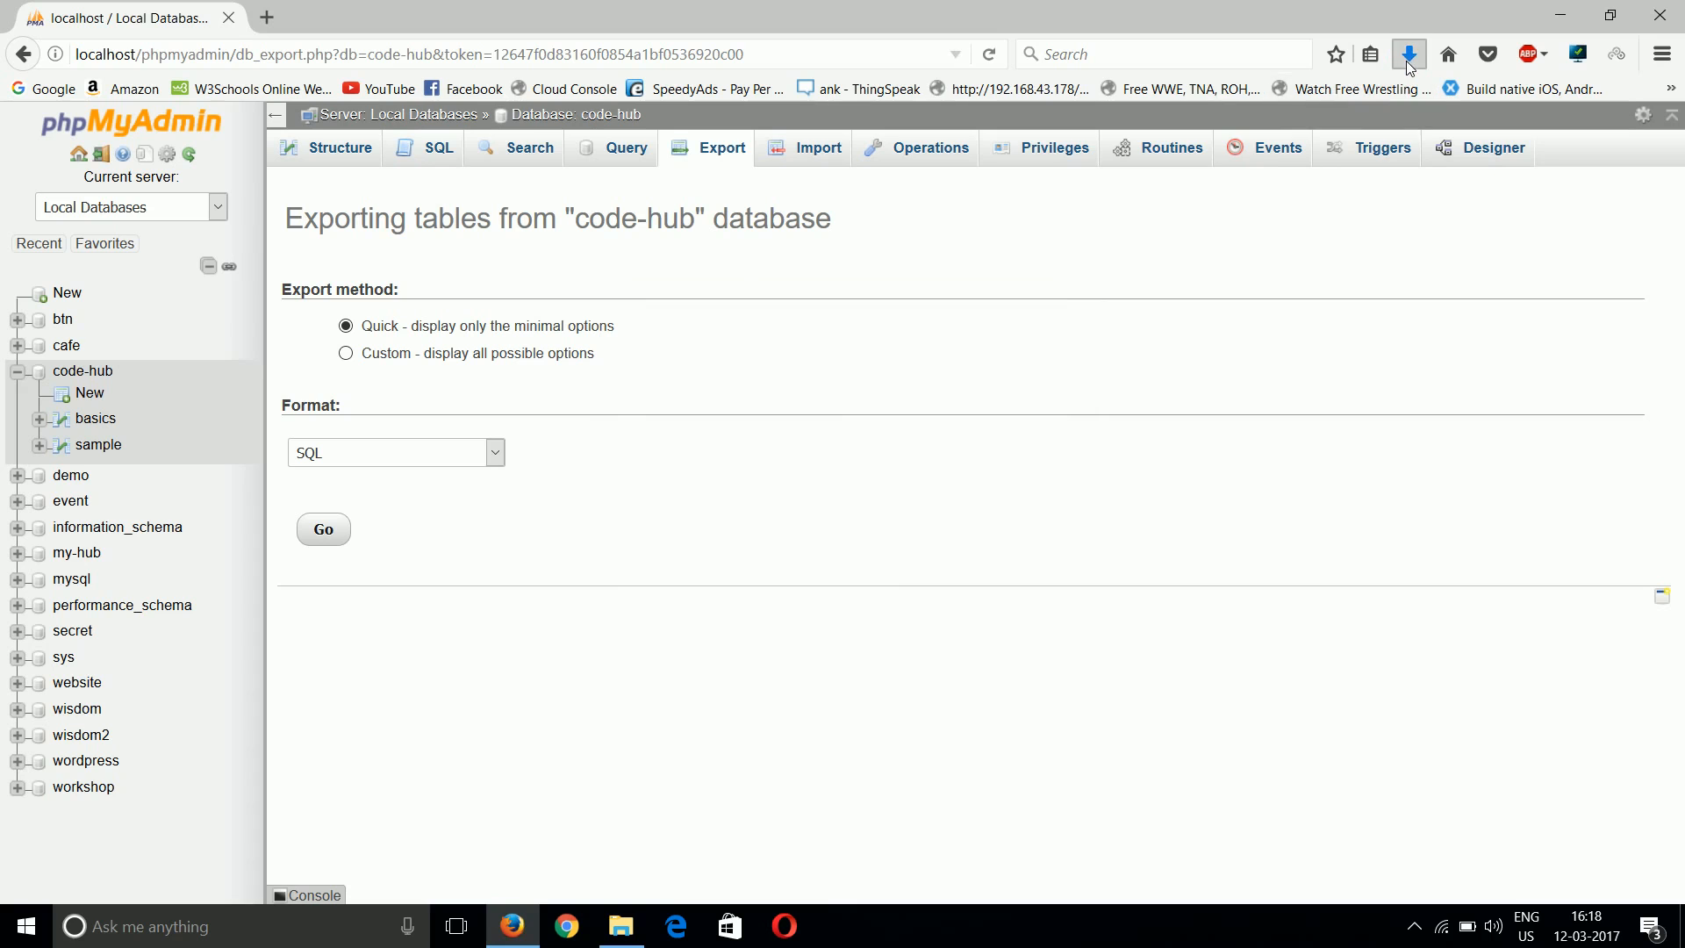
{"action": "mouse_move", "coordinate": [1397, 123]}
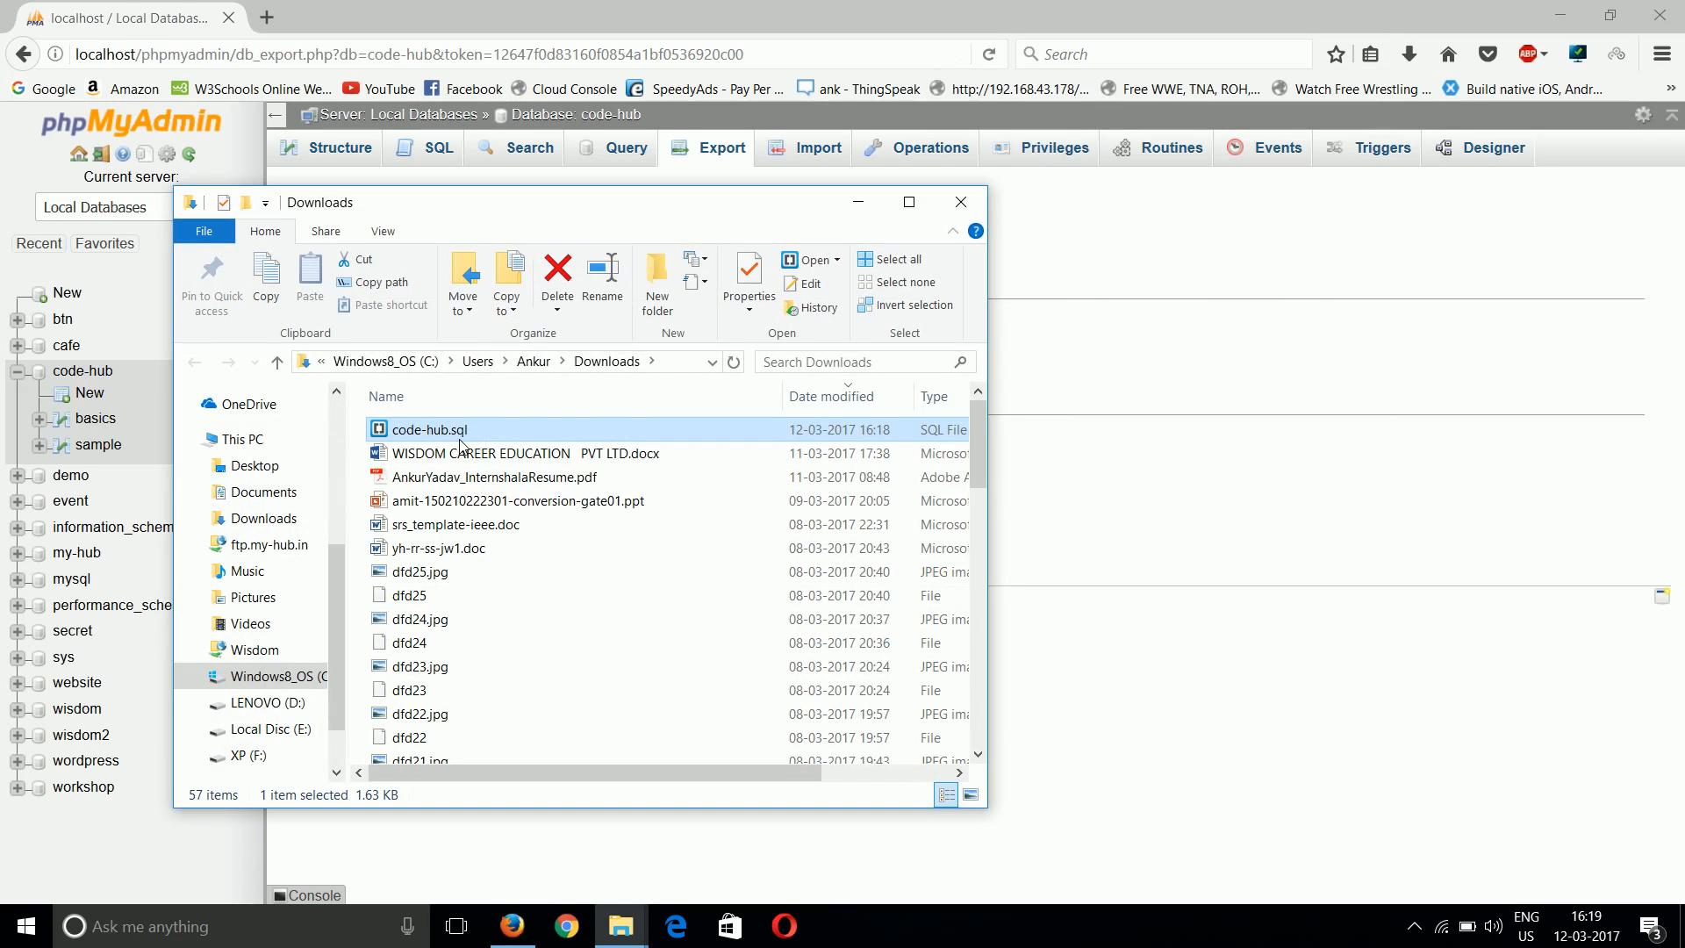
Check code-hub.sql in Downloads, close Explorer and return to the phpMyAdmin export page
{"action": "left_click", "coordinate": [958, 202]}
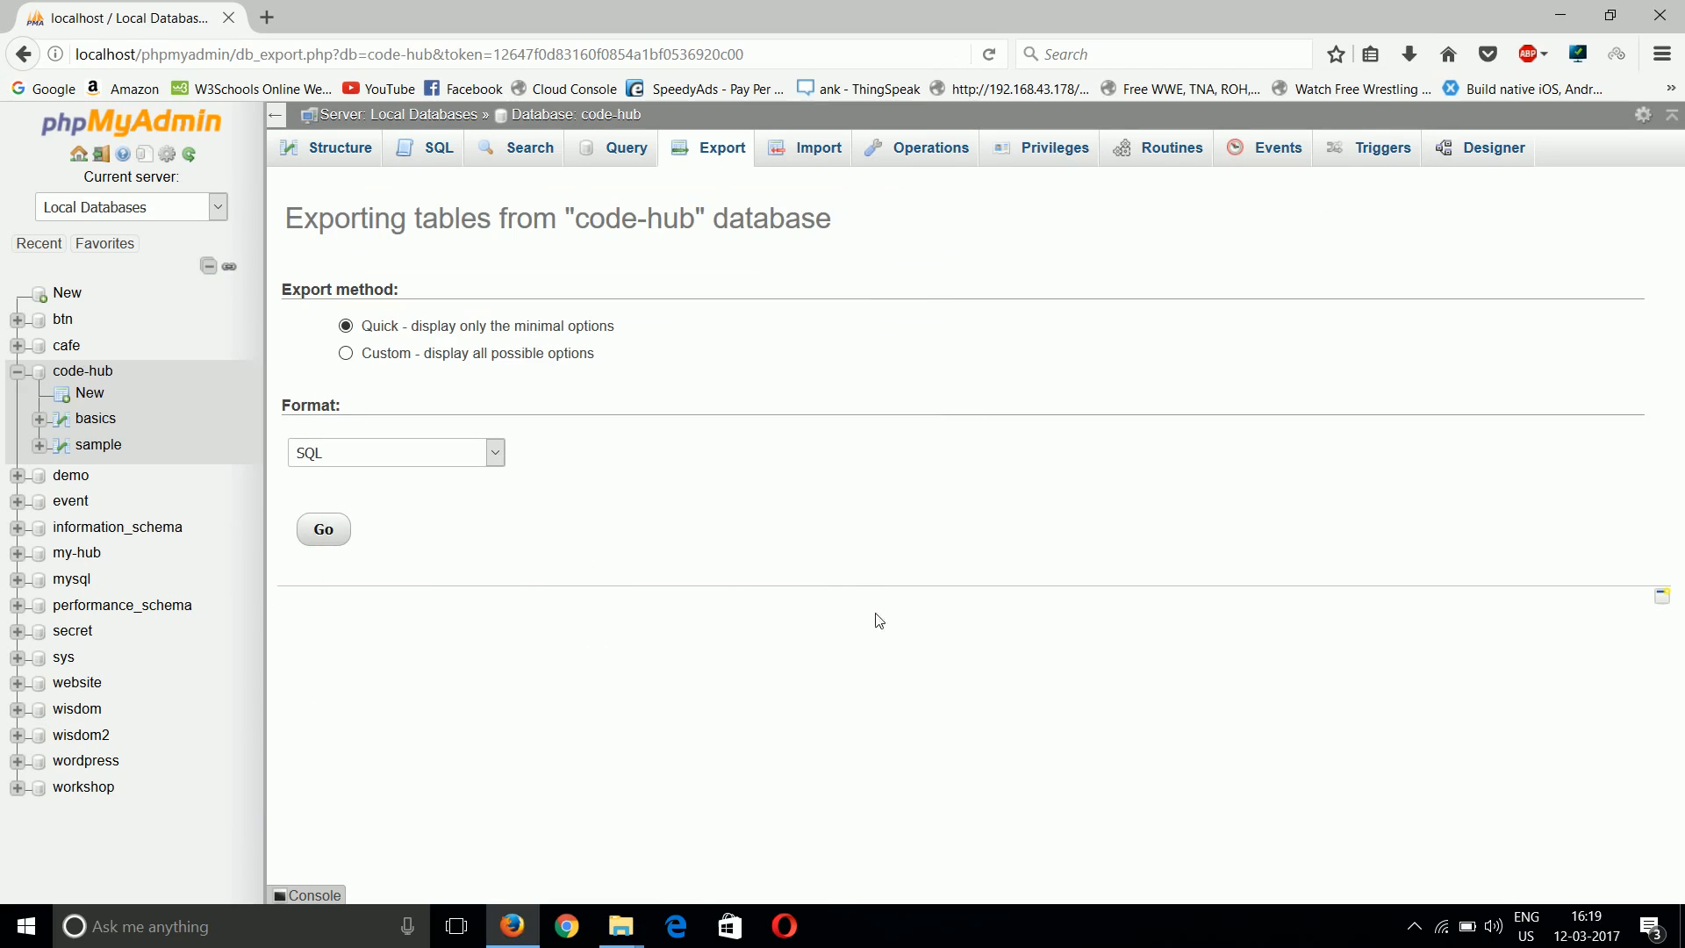
{"action": "mouse_move", "coordinate": [767, 715]}
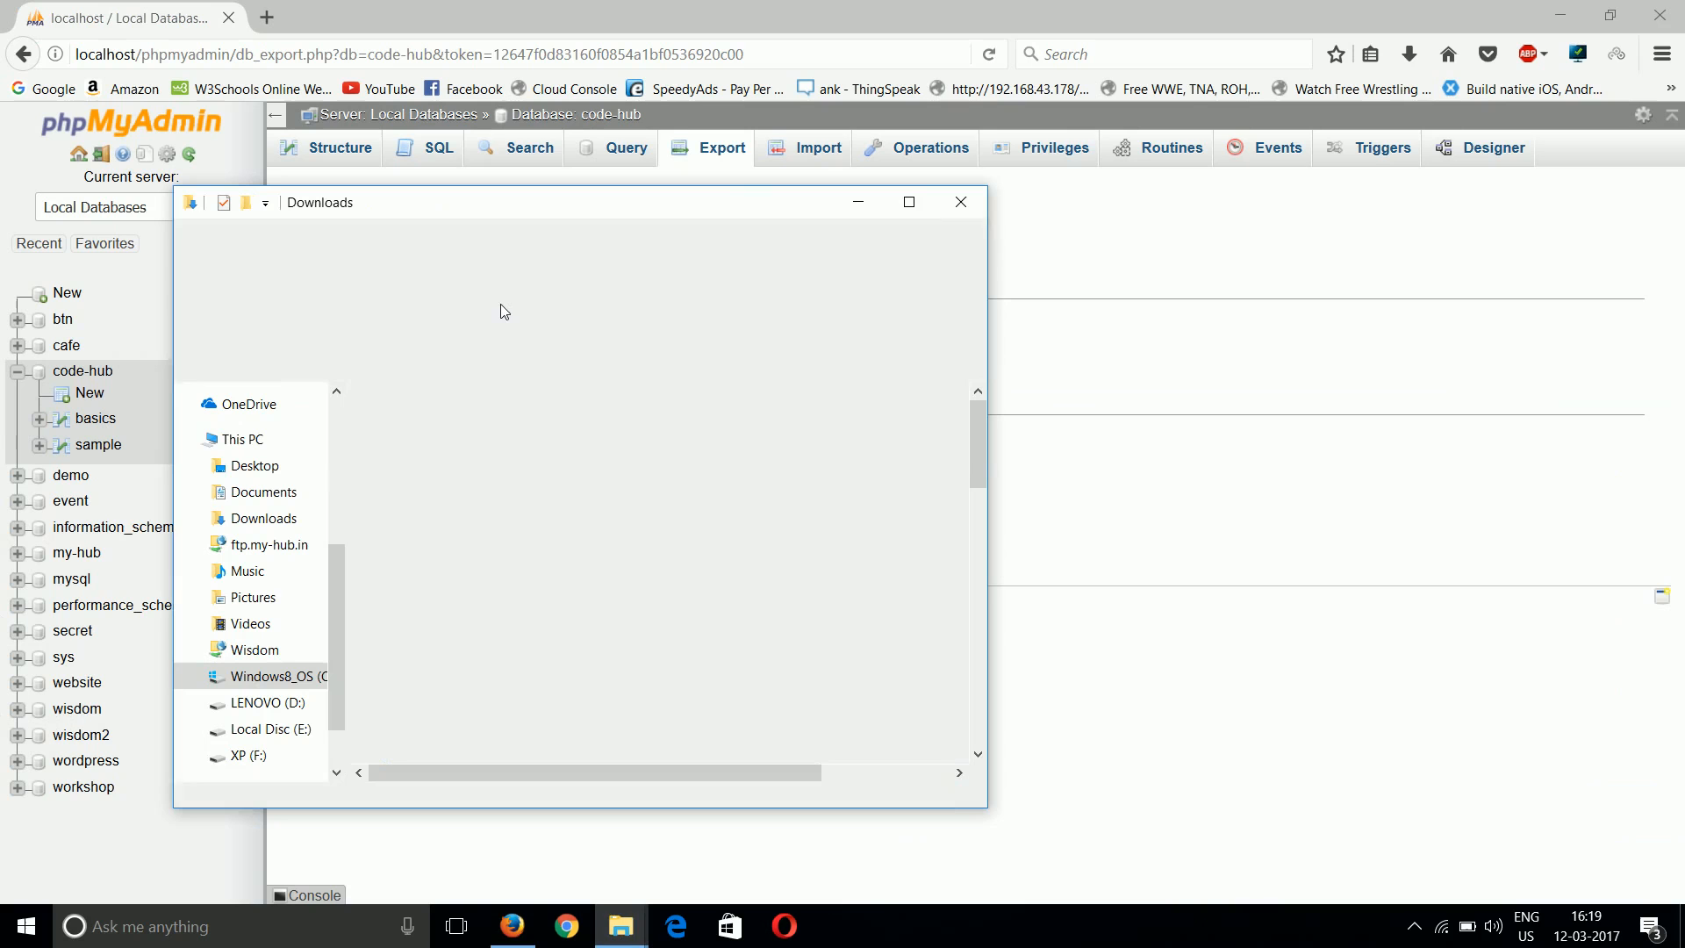
{"action": "right_click", "coordinate": [414, 428]}
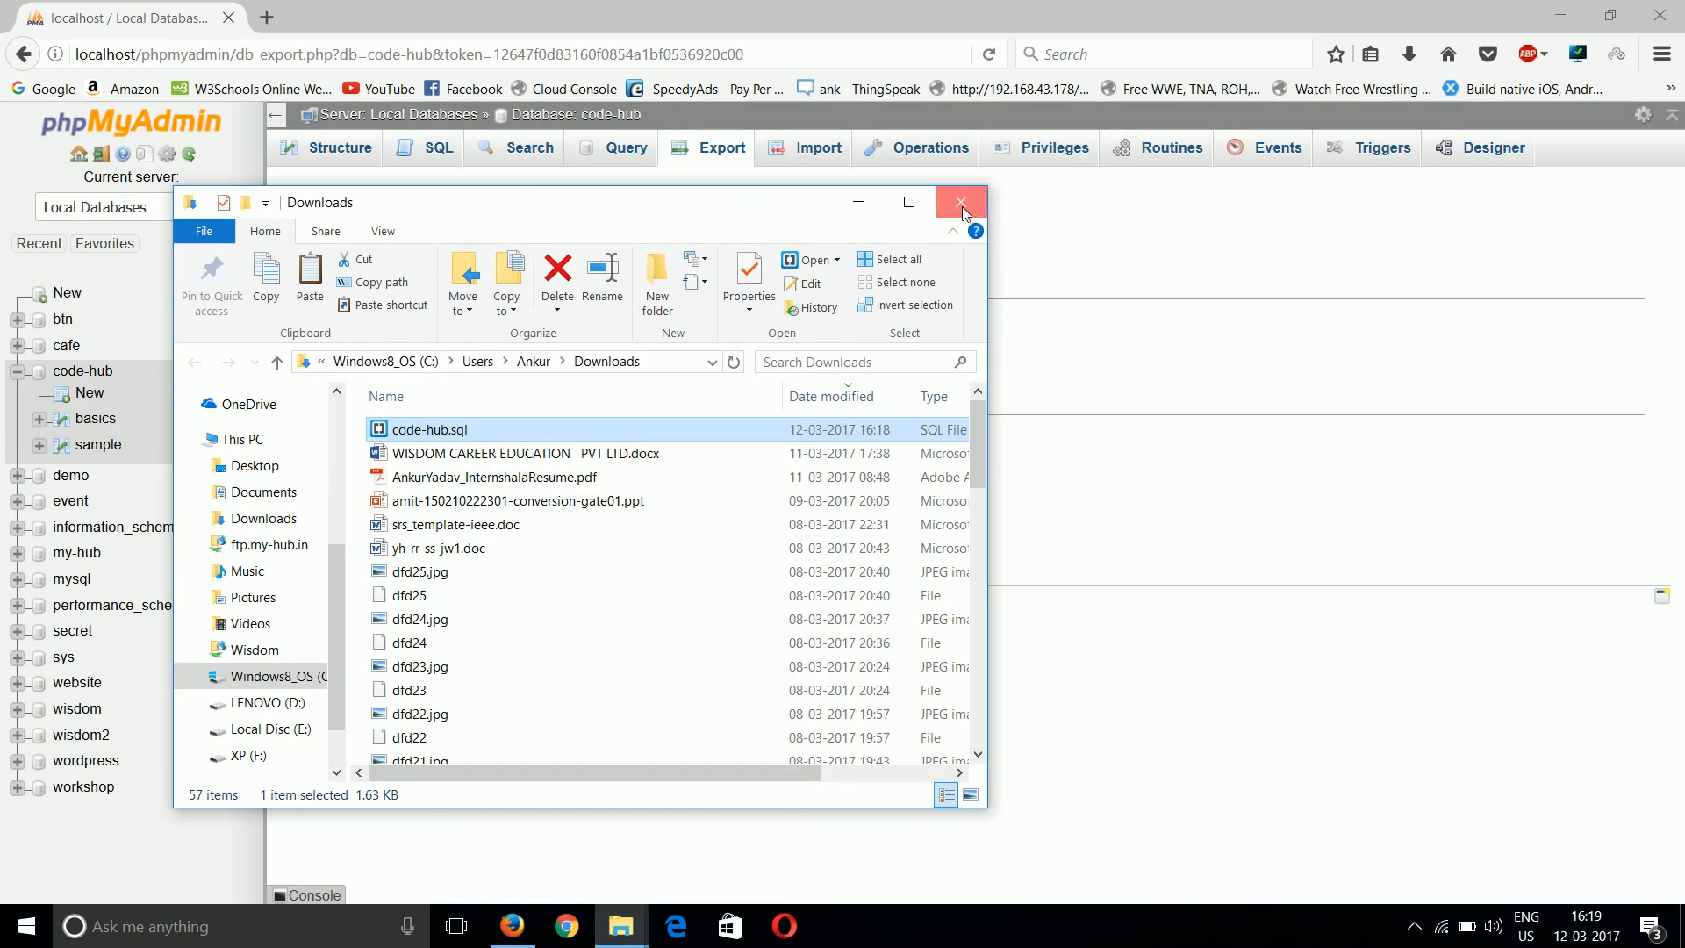
{"action": "left_click", "coordinate": [960, 202]}
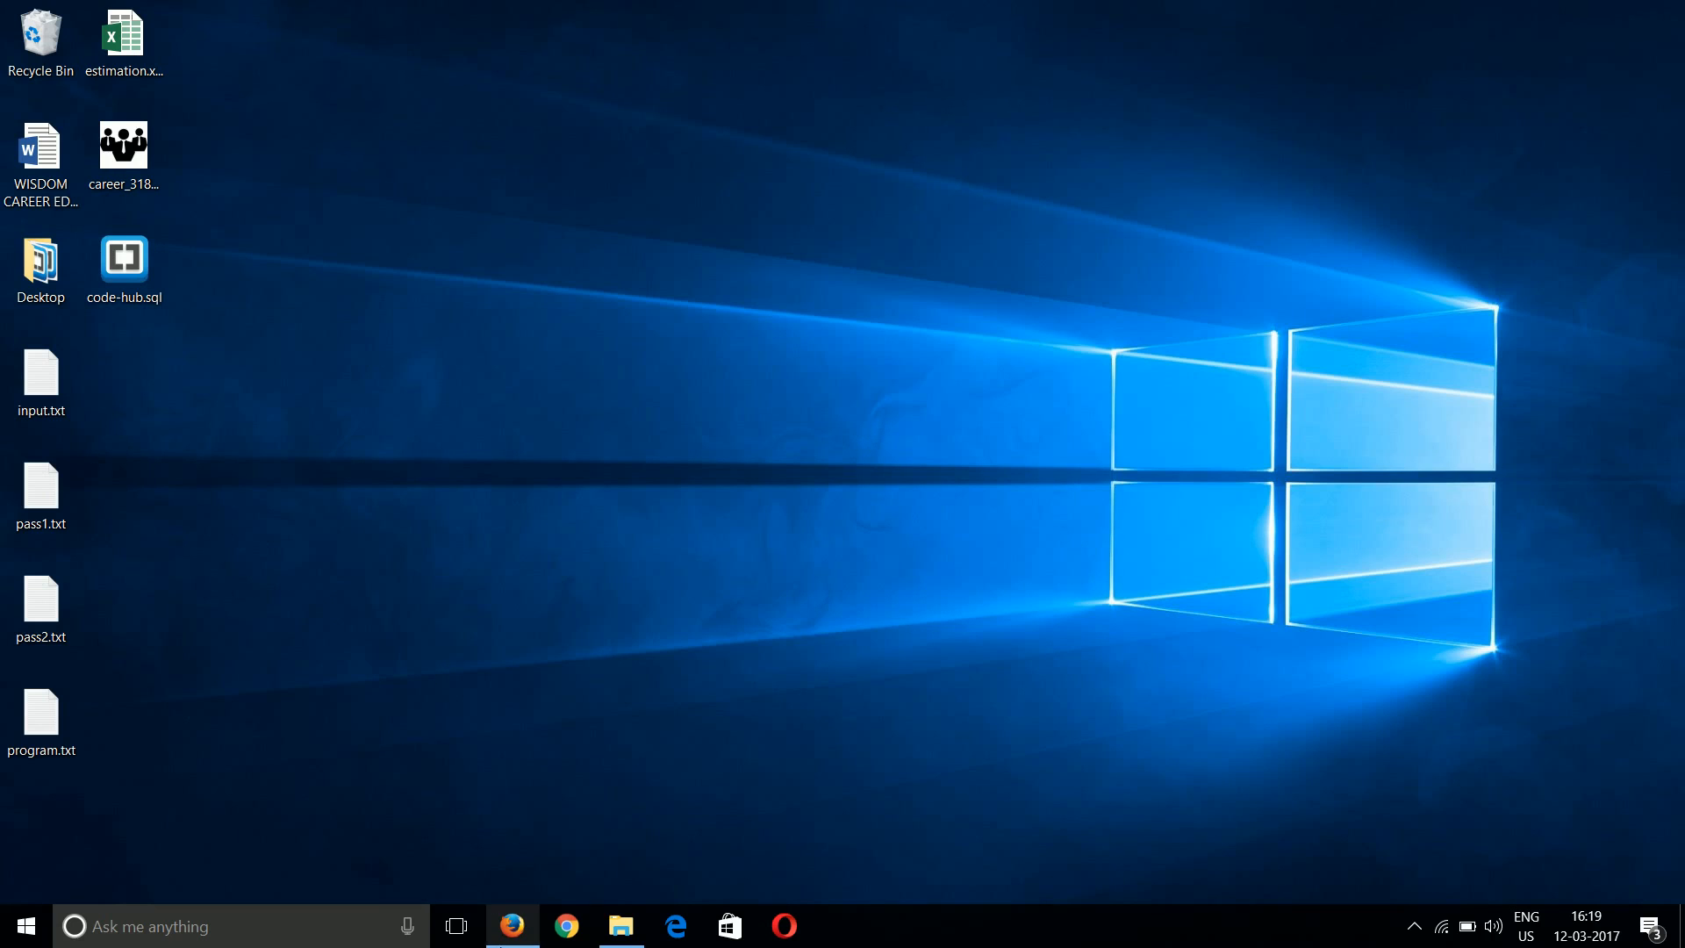
{"action": "left_click", "coordinate": [620, 925]}
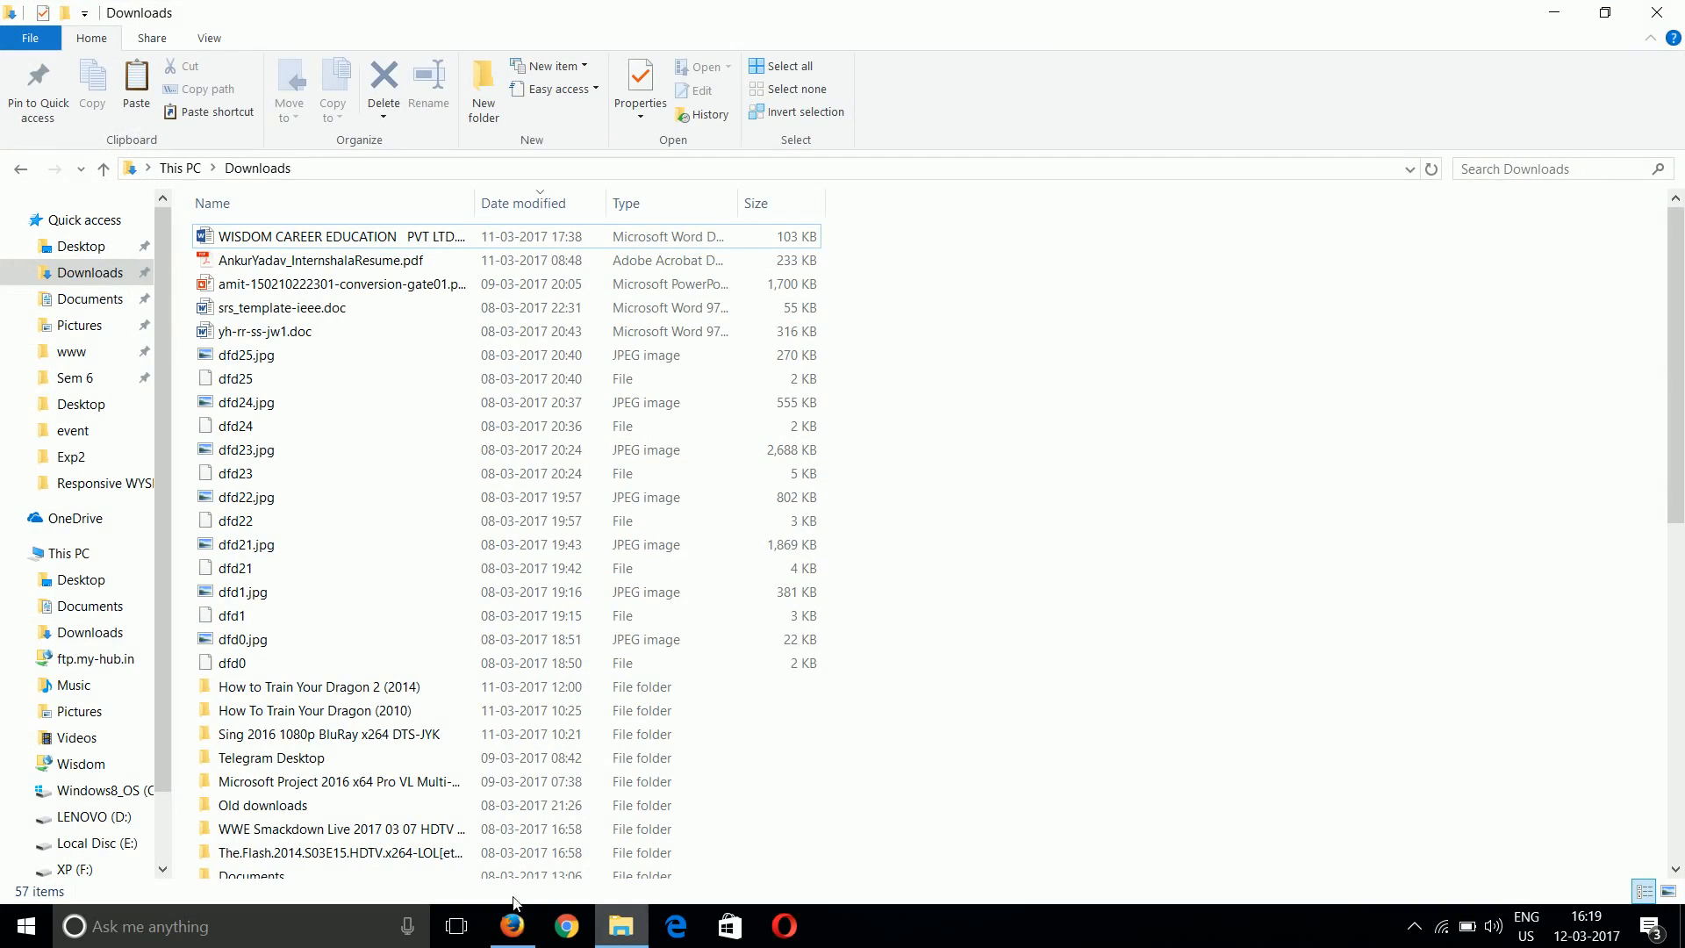
{"action": "left_click", "coordinate": [513, 925]}
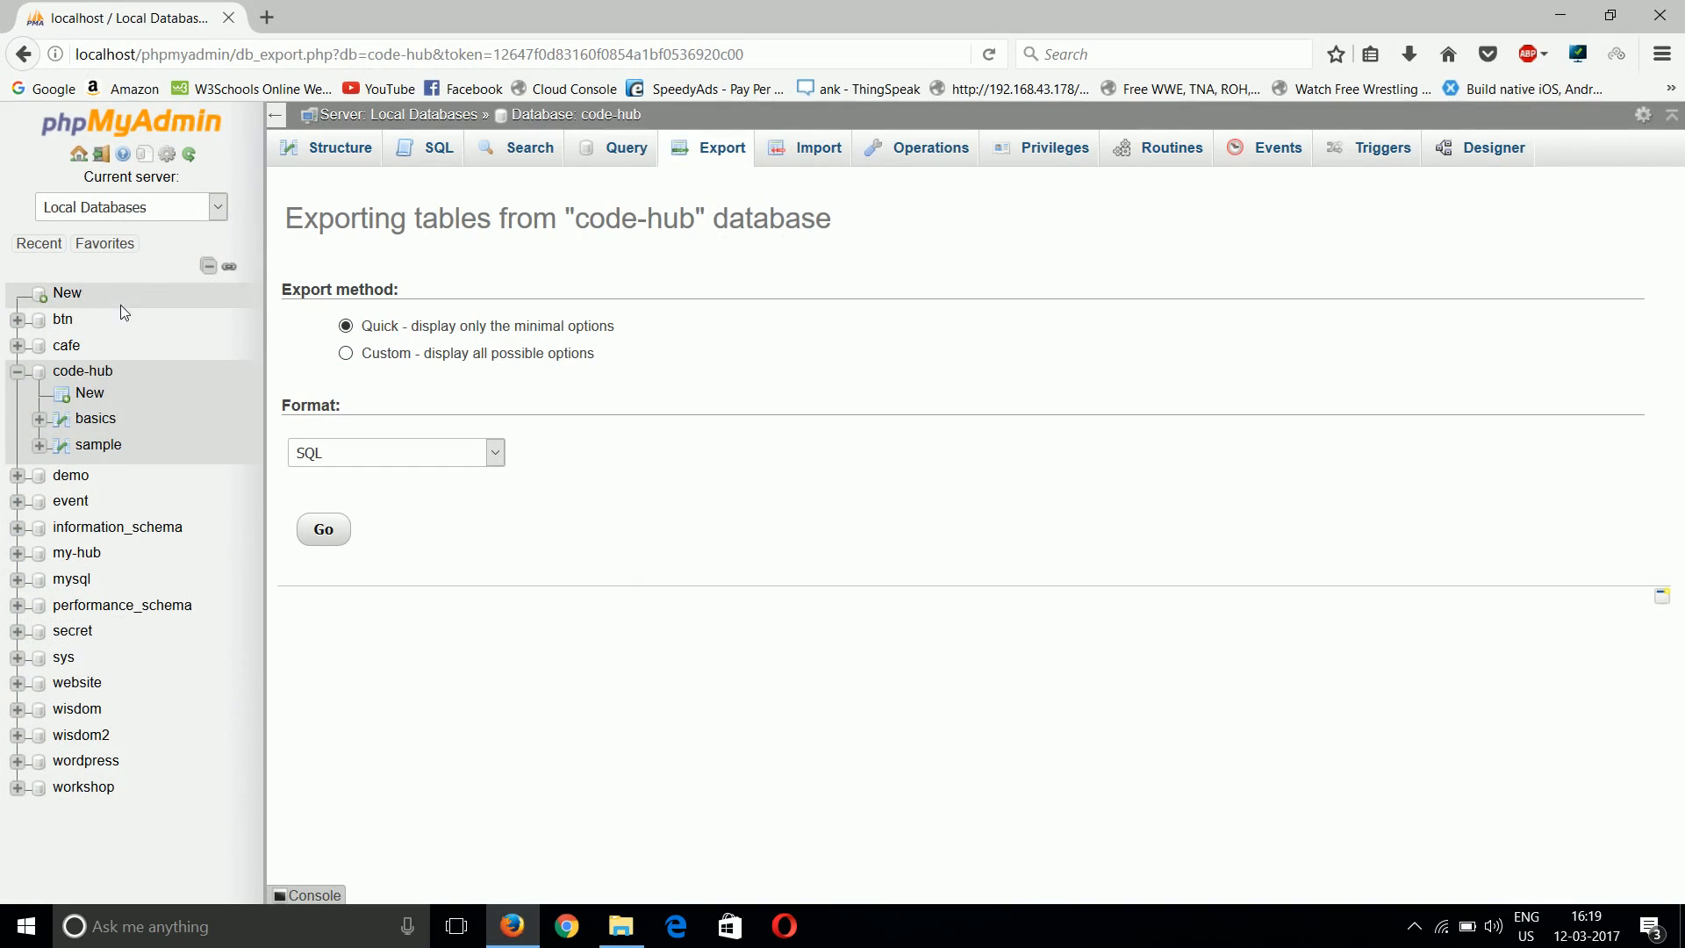
{"action": "mouse_move", "coordinate": [66, 293]}
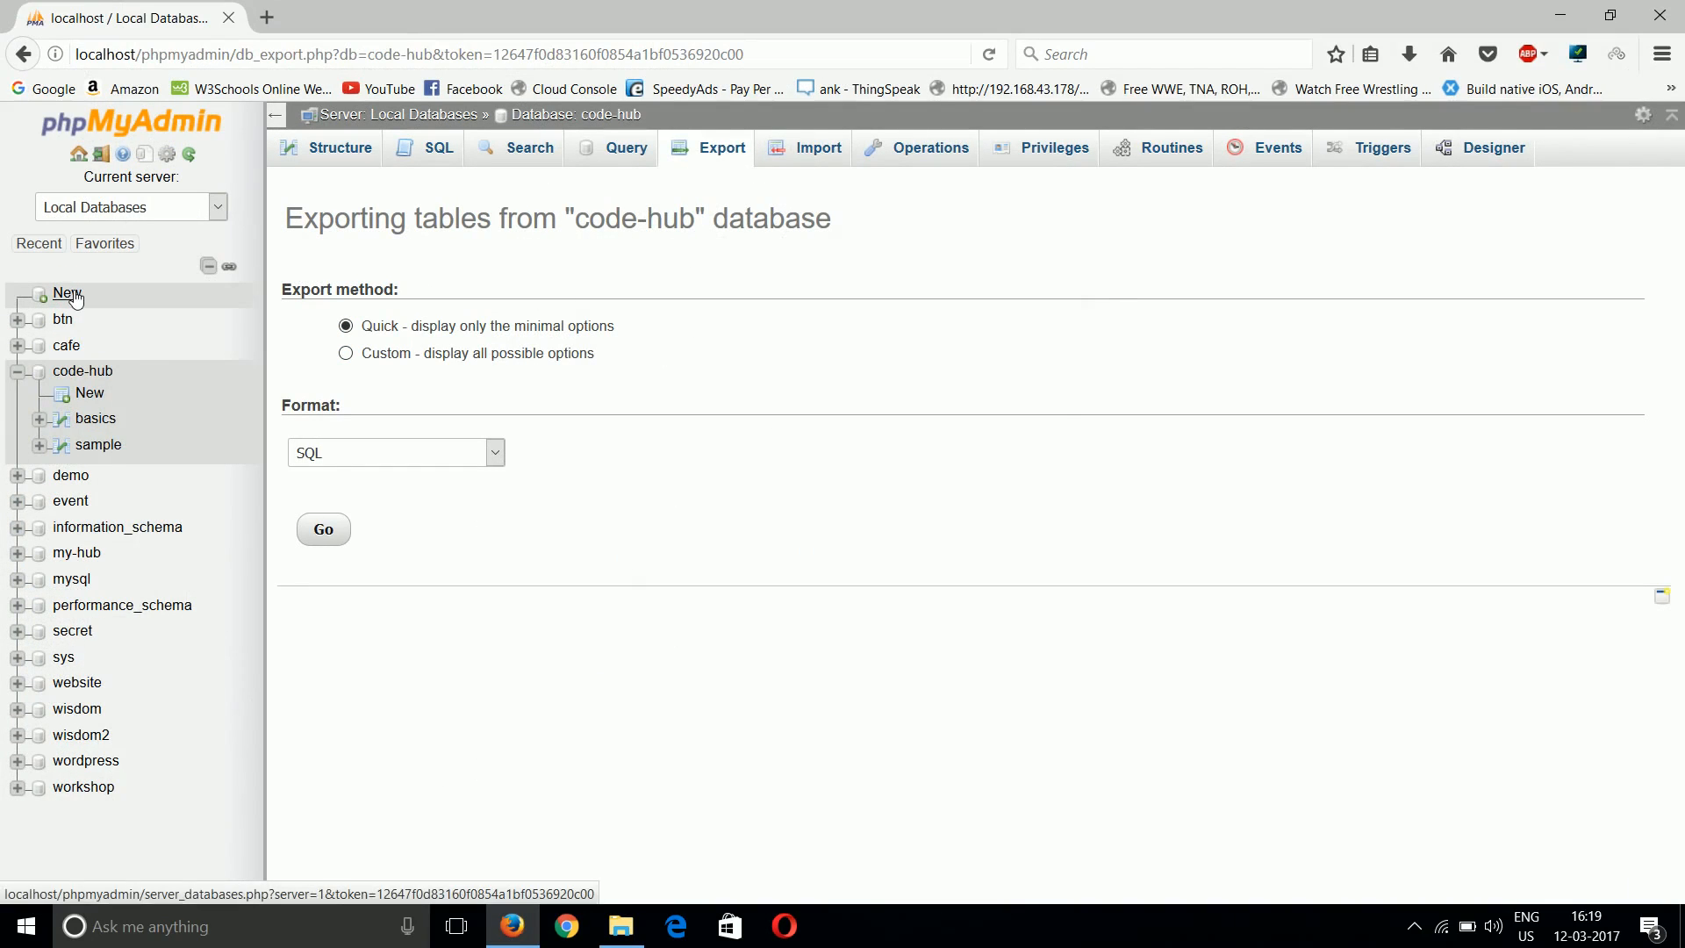
From the Databases list, create an empty database named code-hub2 and open it
{"action": "left_click", "coordinate": [391, 114]}
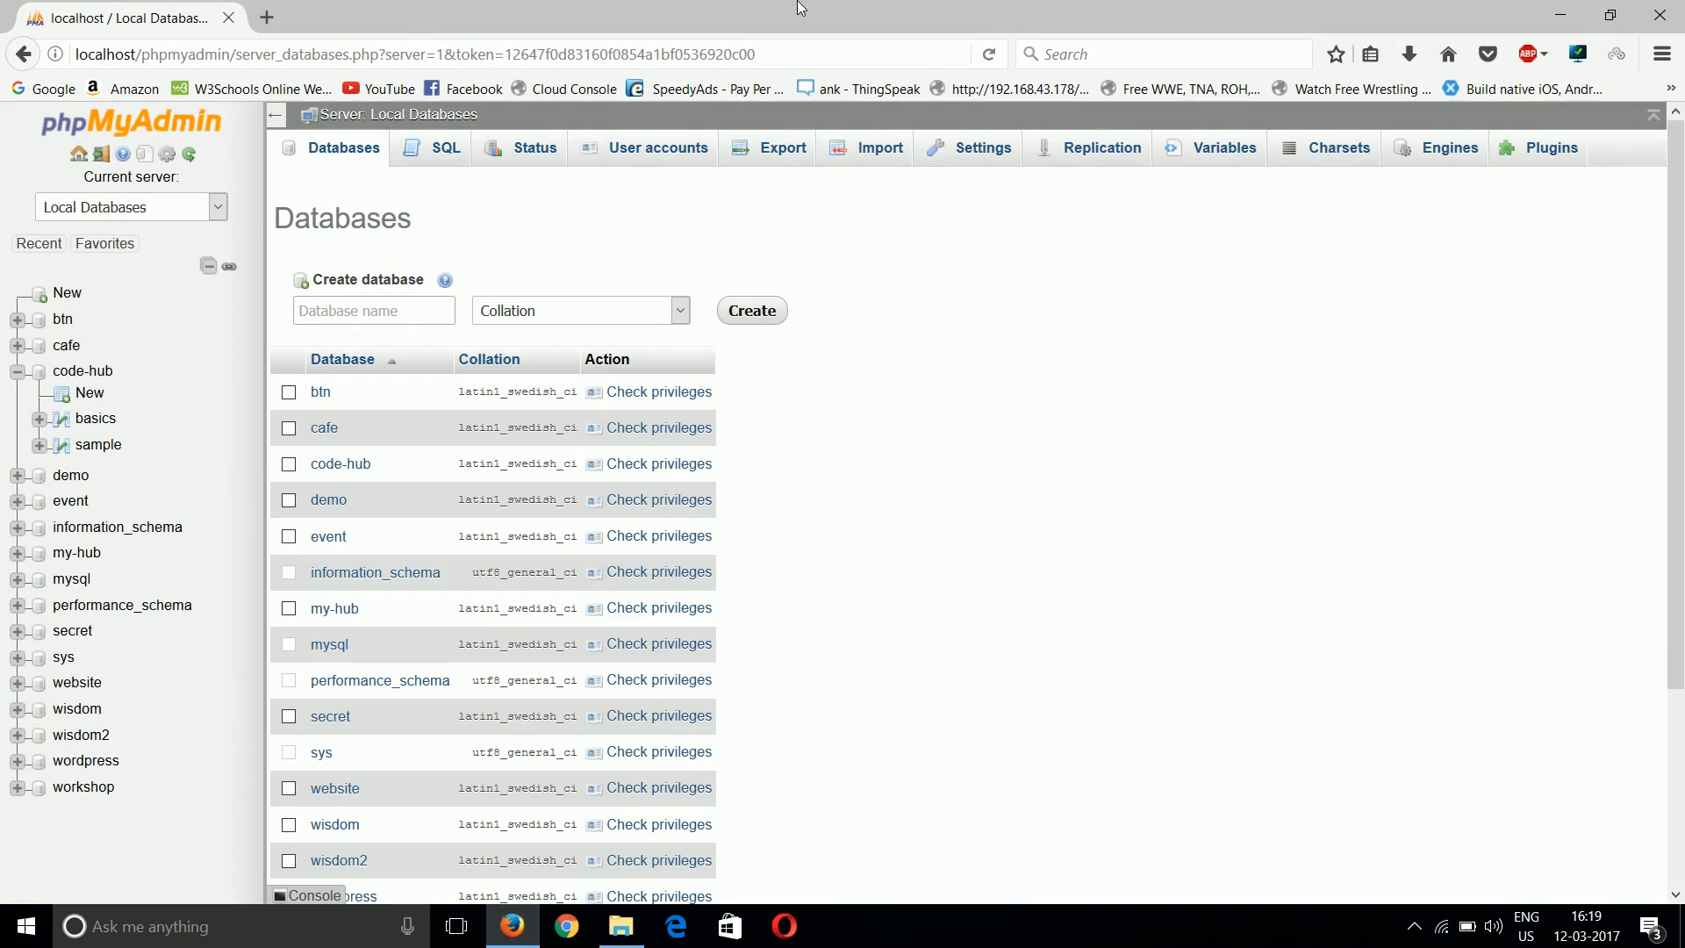
{"action": "type", "text": "c"}
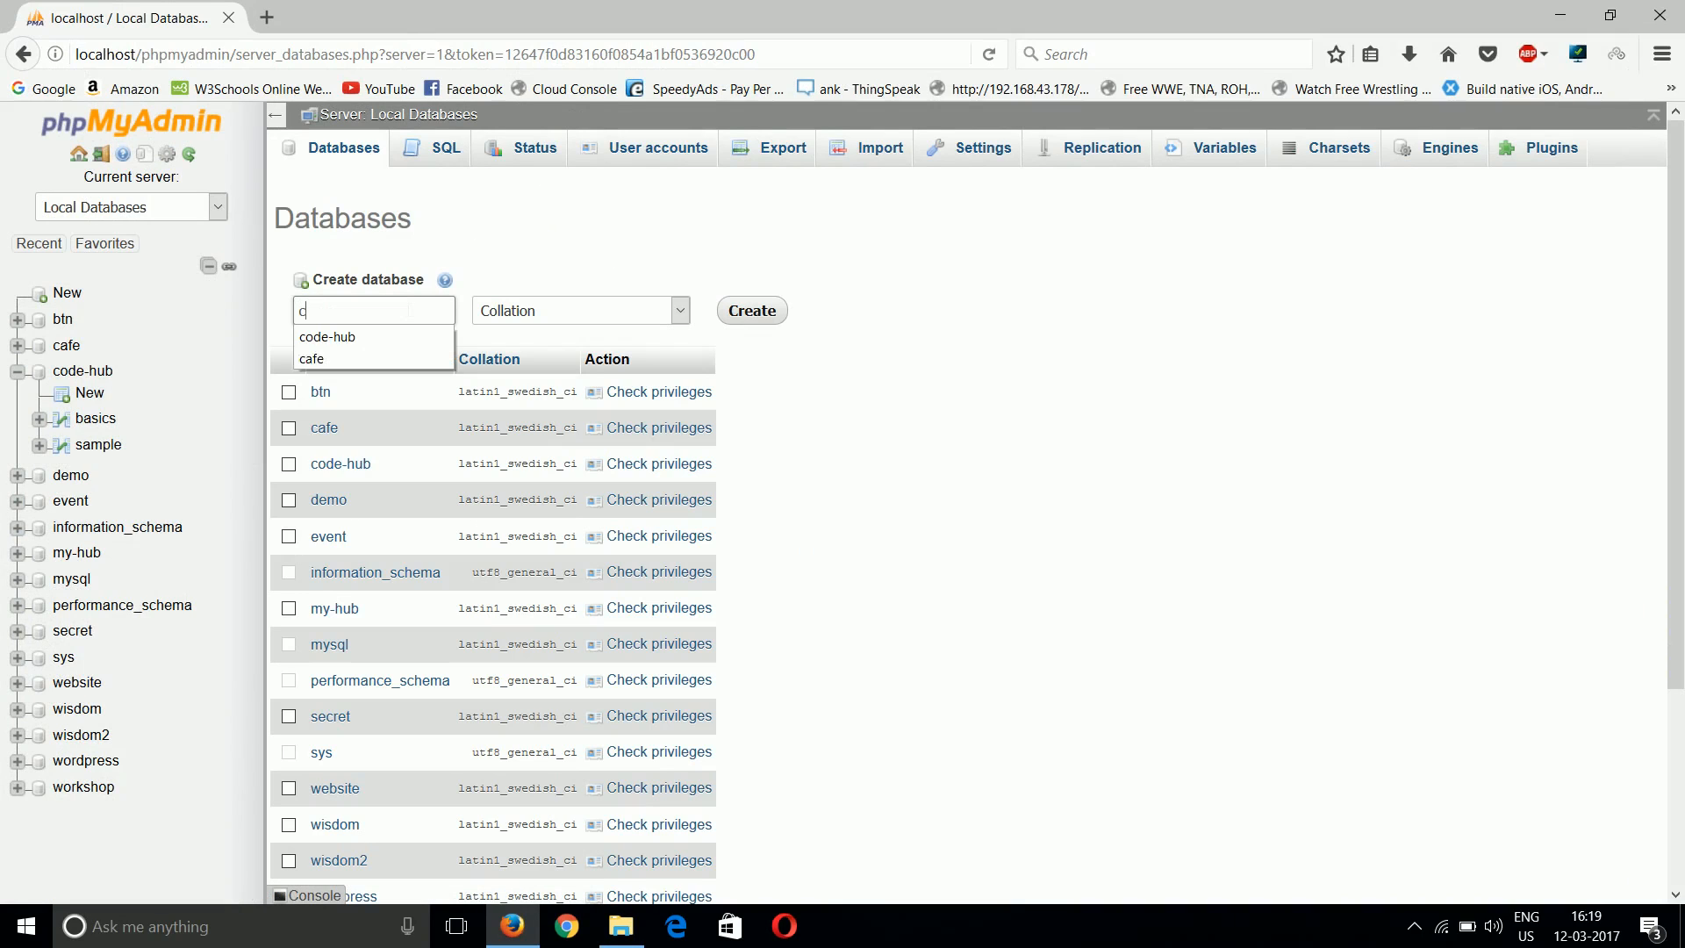
{"action": "type", "text": "ode-hub"}
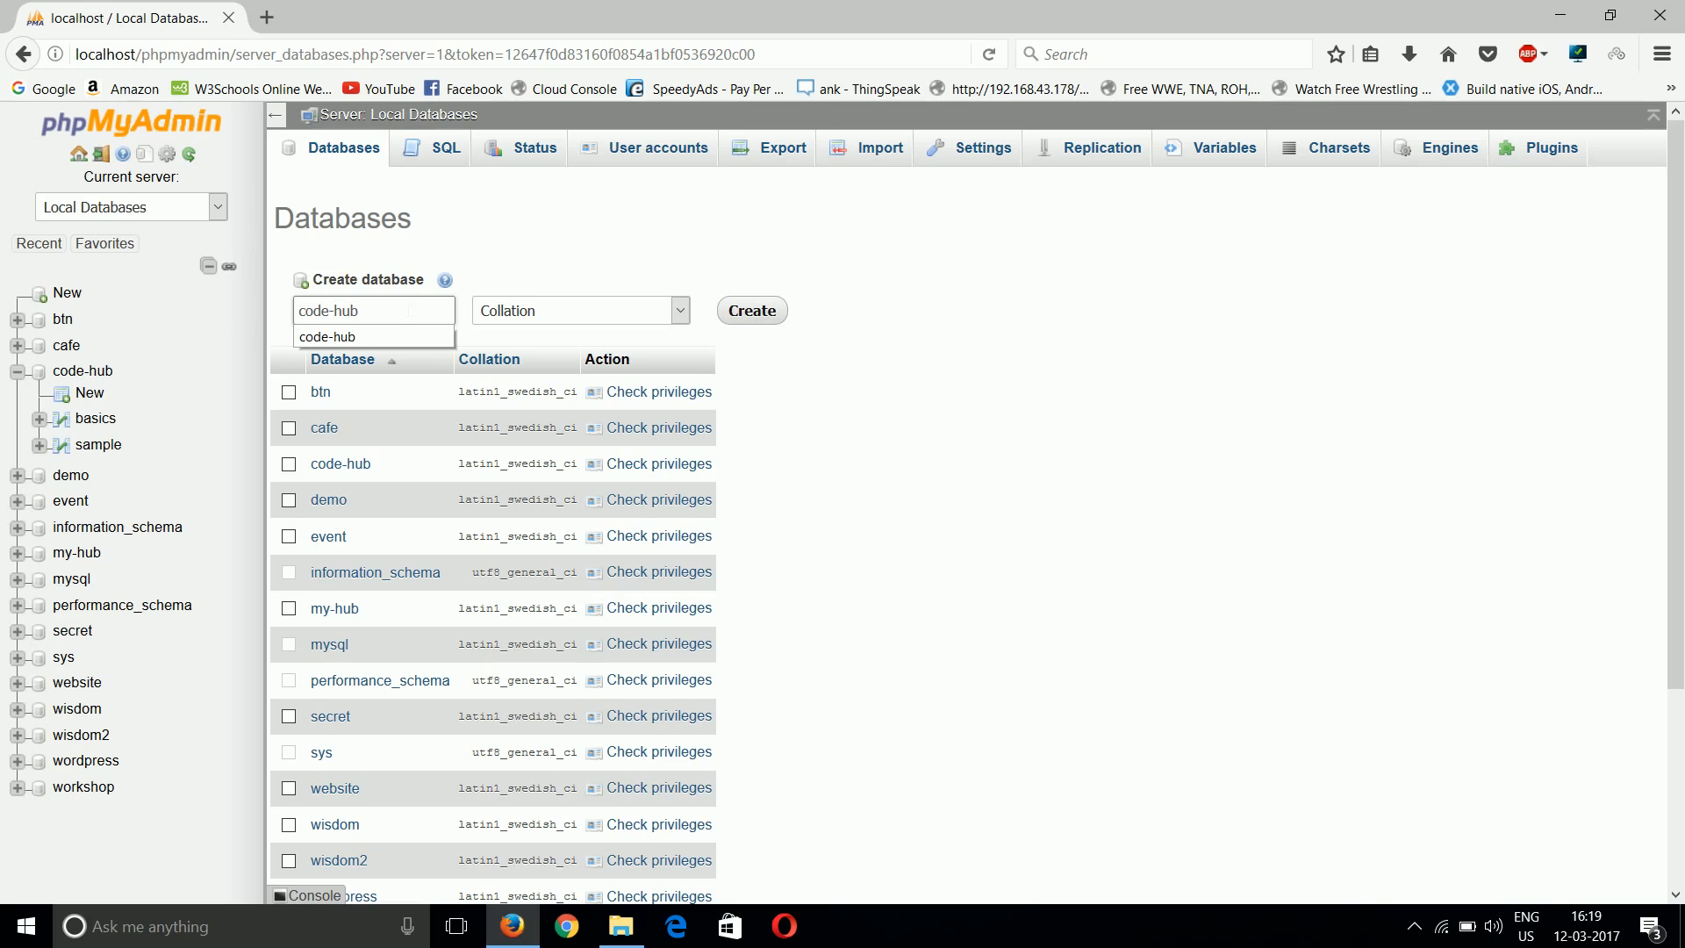
{"action": "left_click", "coordinate": [751, 310]}
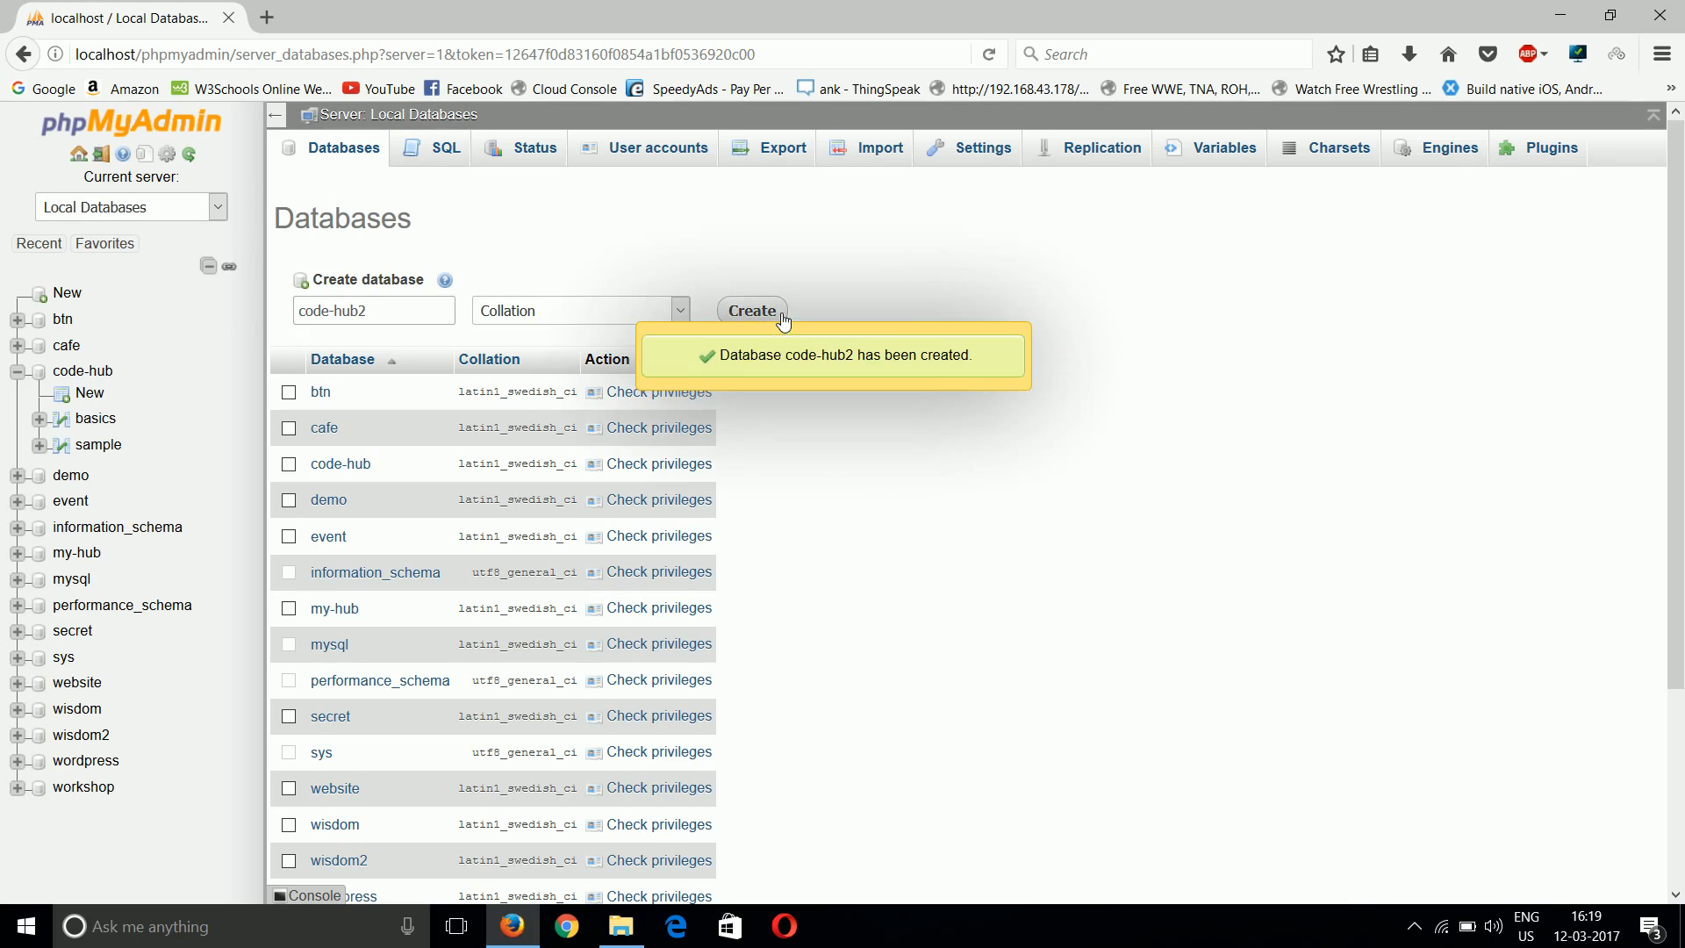
{"action": "left_click", "coordinate": [86, 475]}
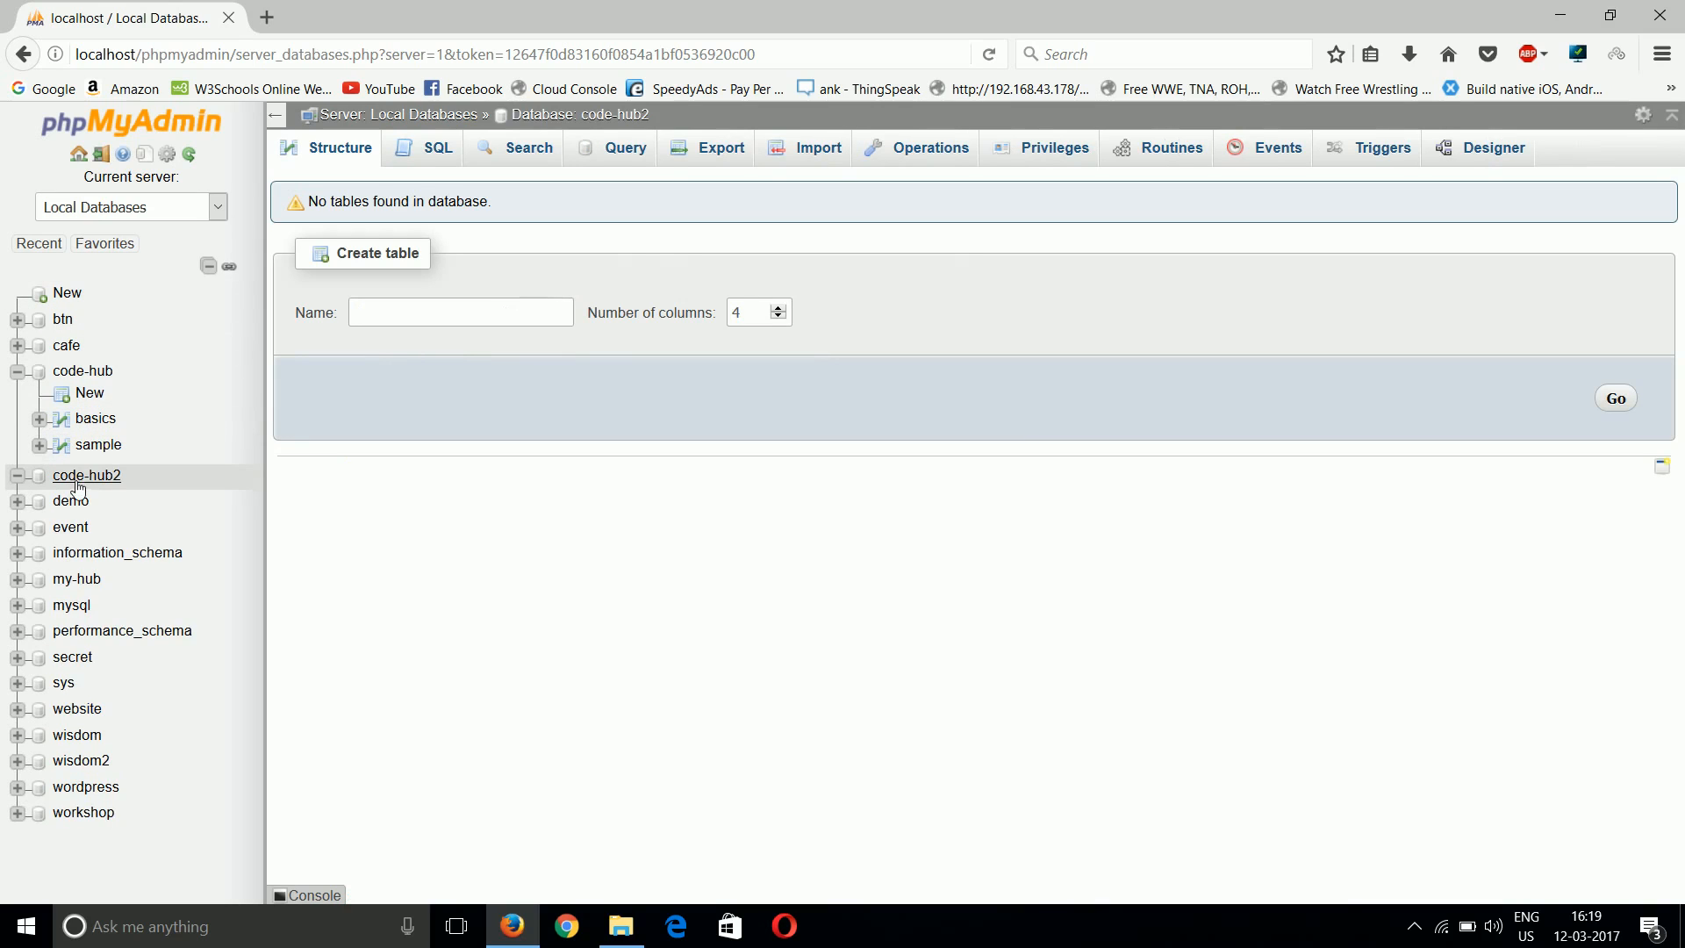
Import code-hub.sql from the Desktop into code-hub2, bringing in the basics and sample tables
{"action": "left_click", "coordinate": [816, 147]}
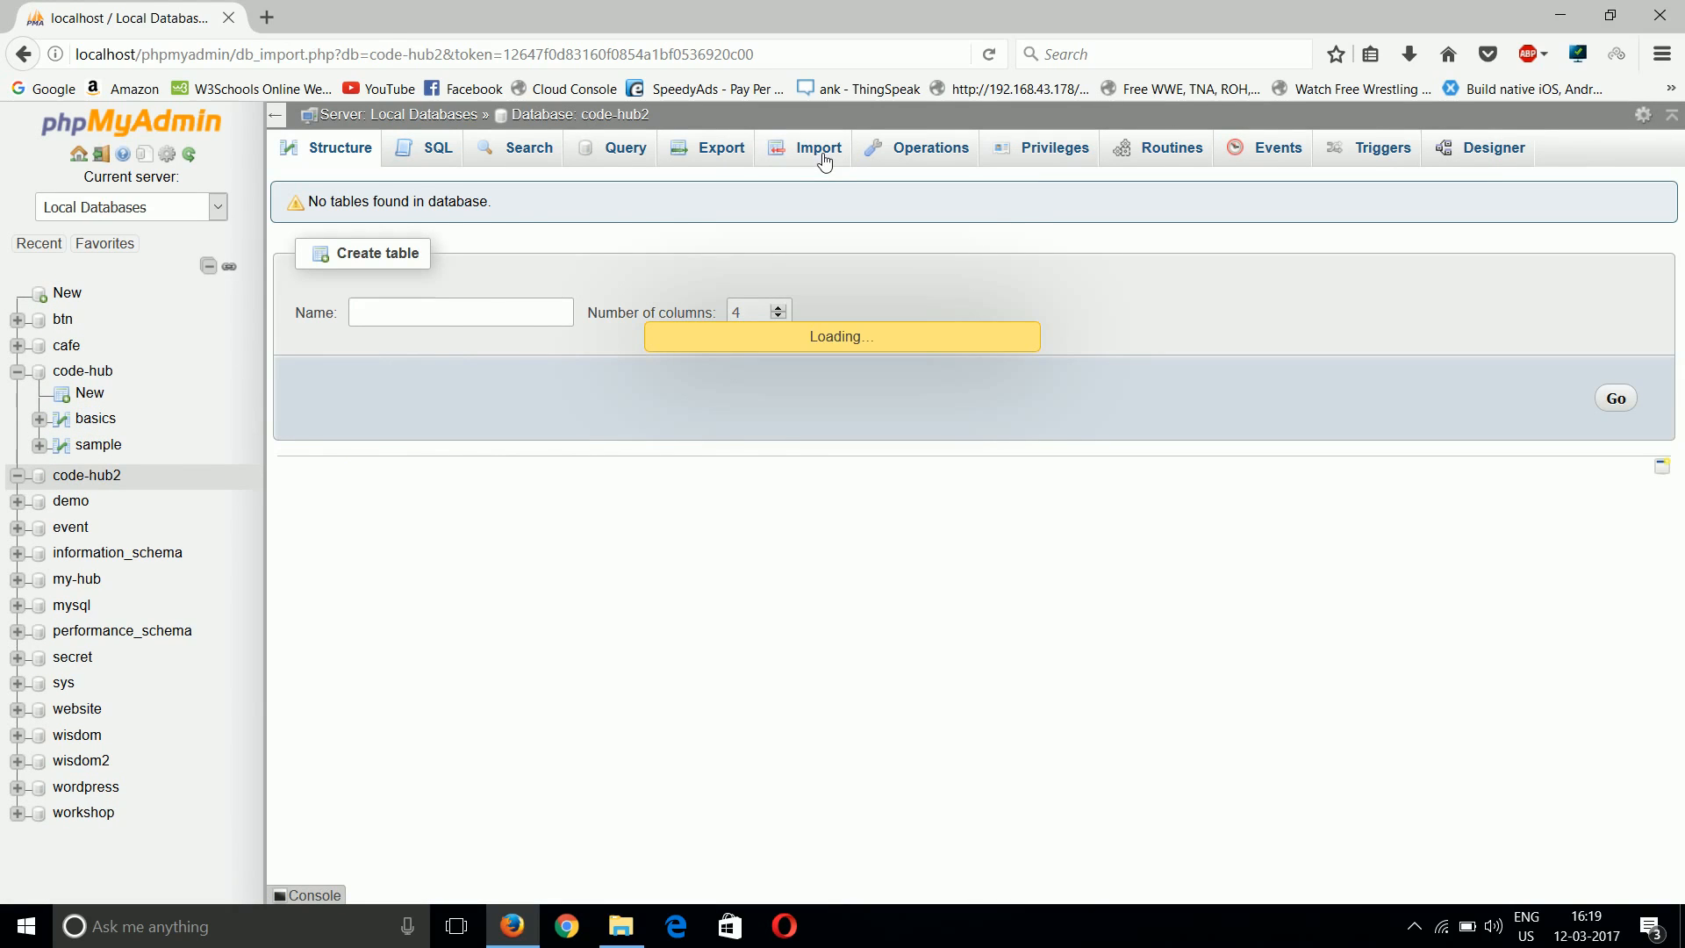
{"action": "left_click", "coordinate": [816, 148]}
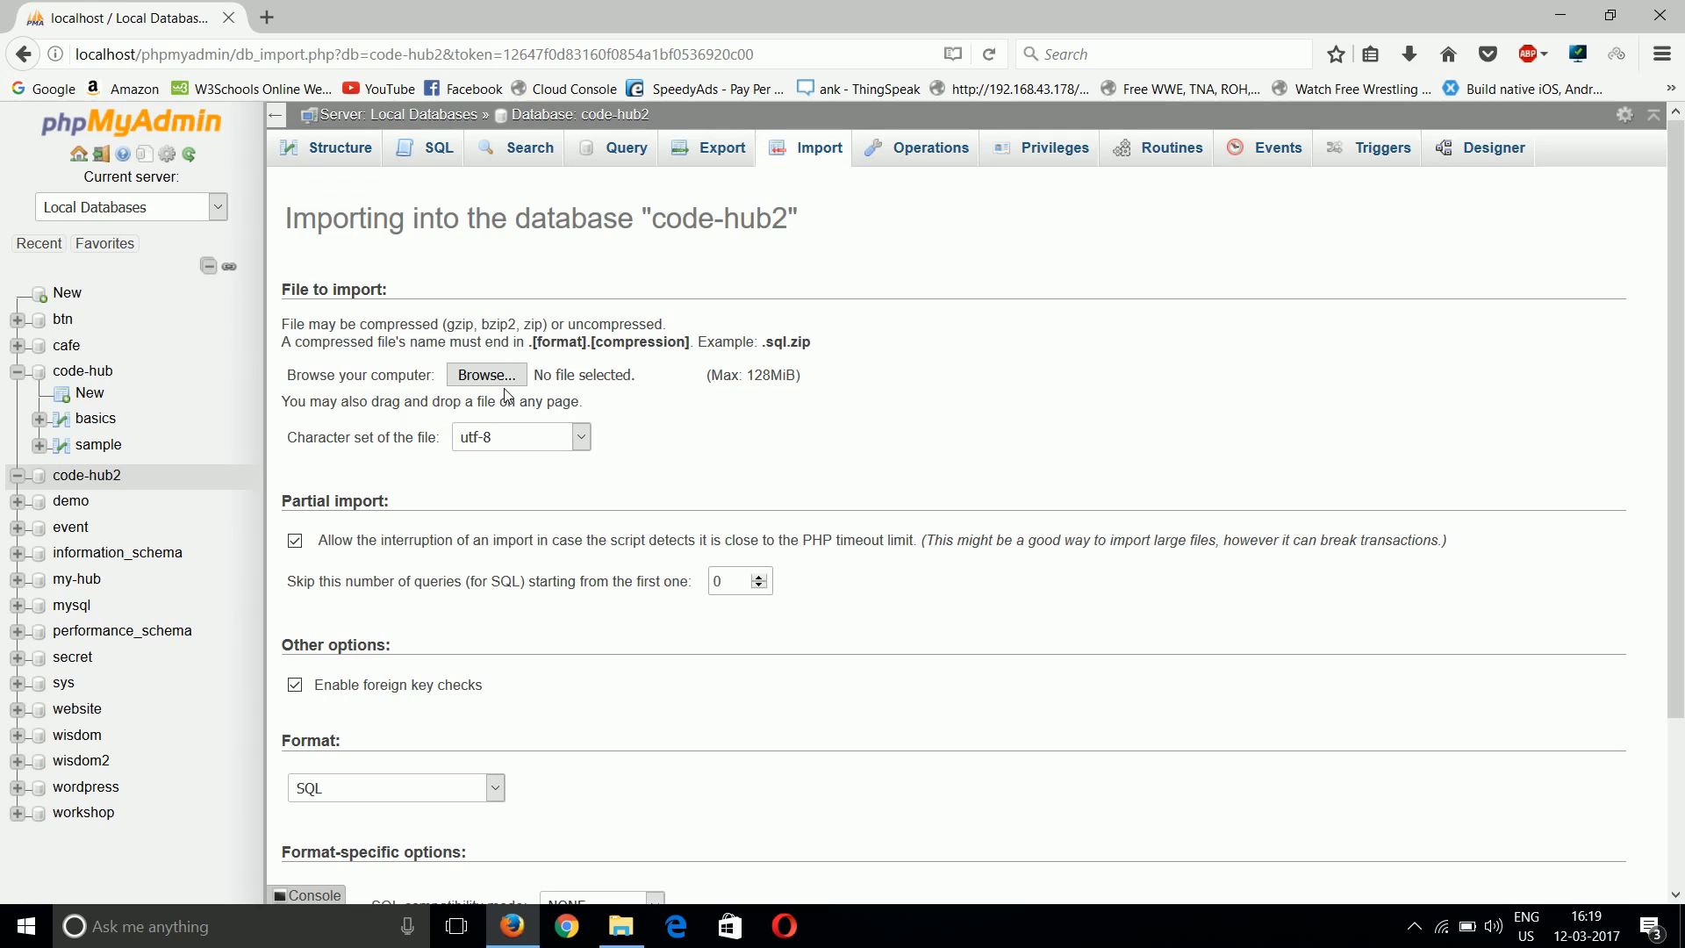
{"action": "left_click", "coordinate": [484, 373]}
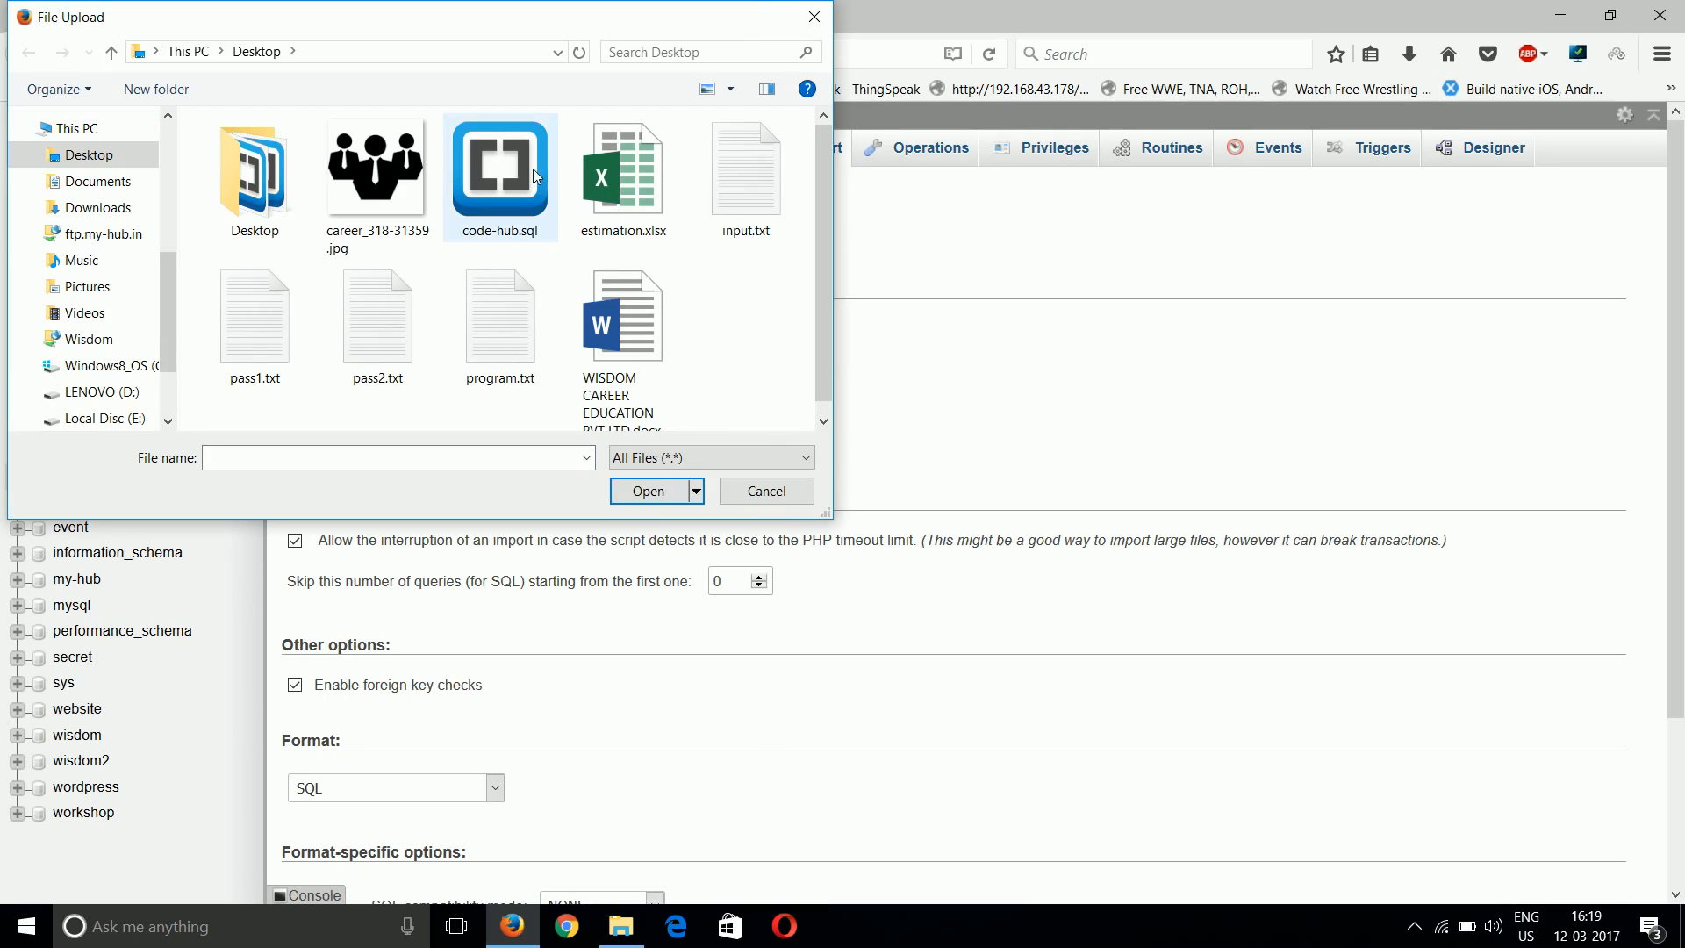
{"action": "left_click", "coordinate": [648, 494]}
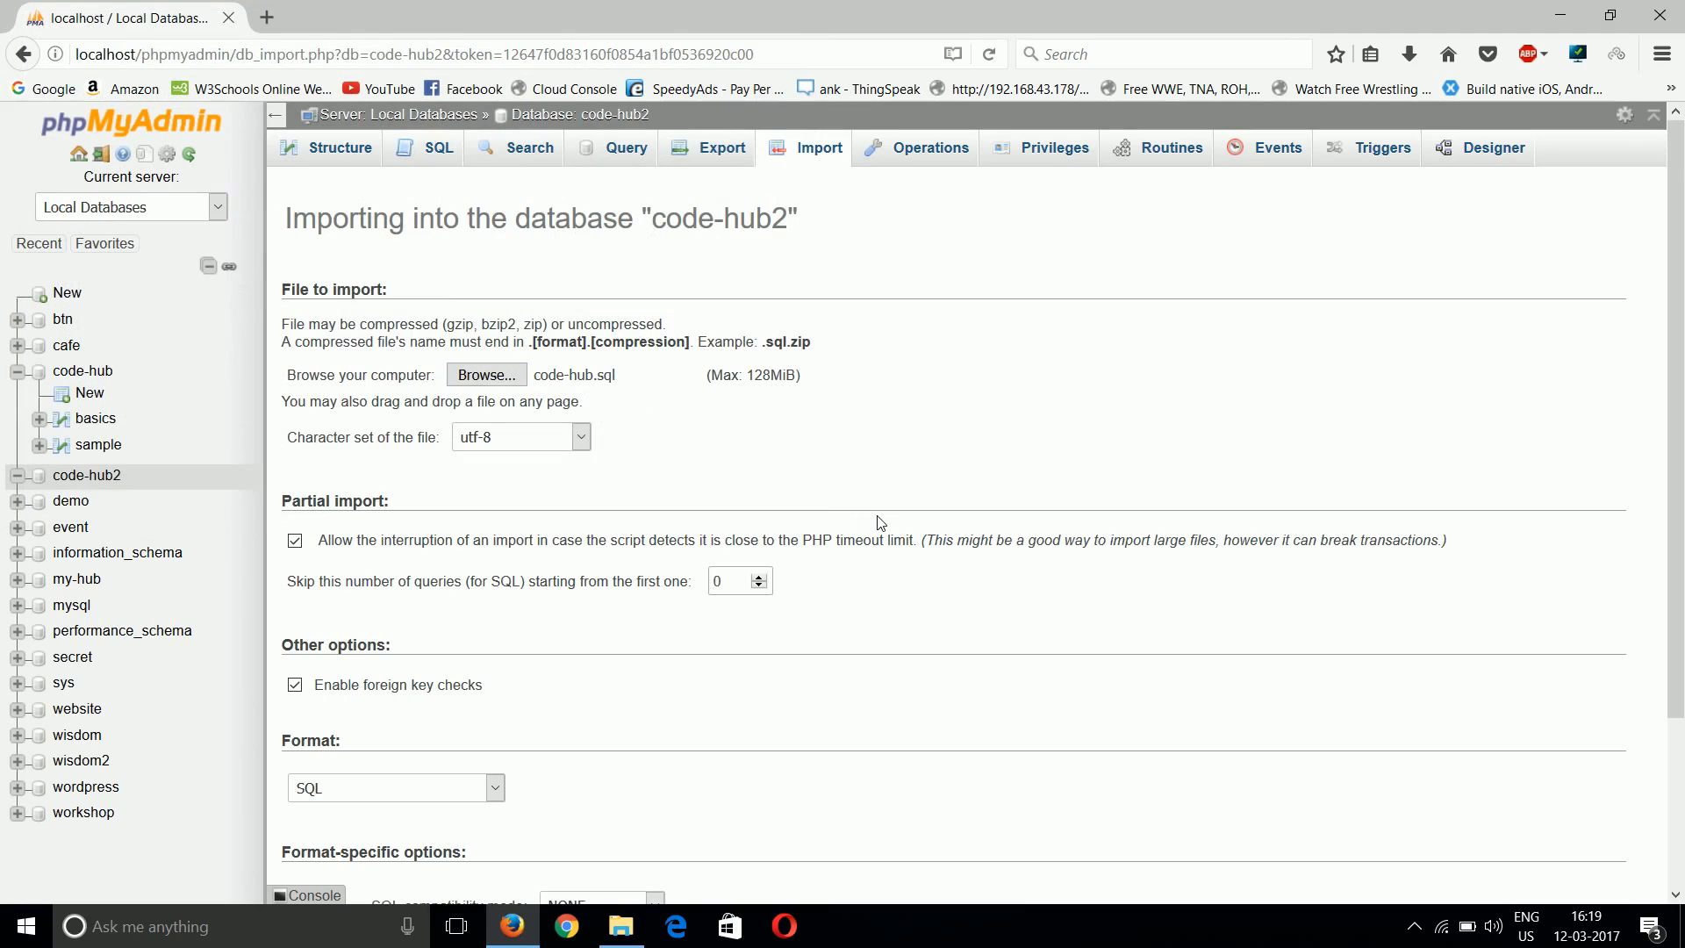
{"action": "scroll", "scroll_direction": "down", "scroll_amount": 3}
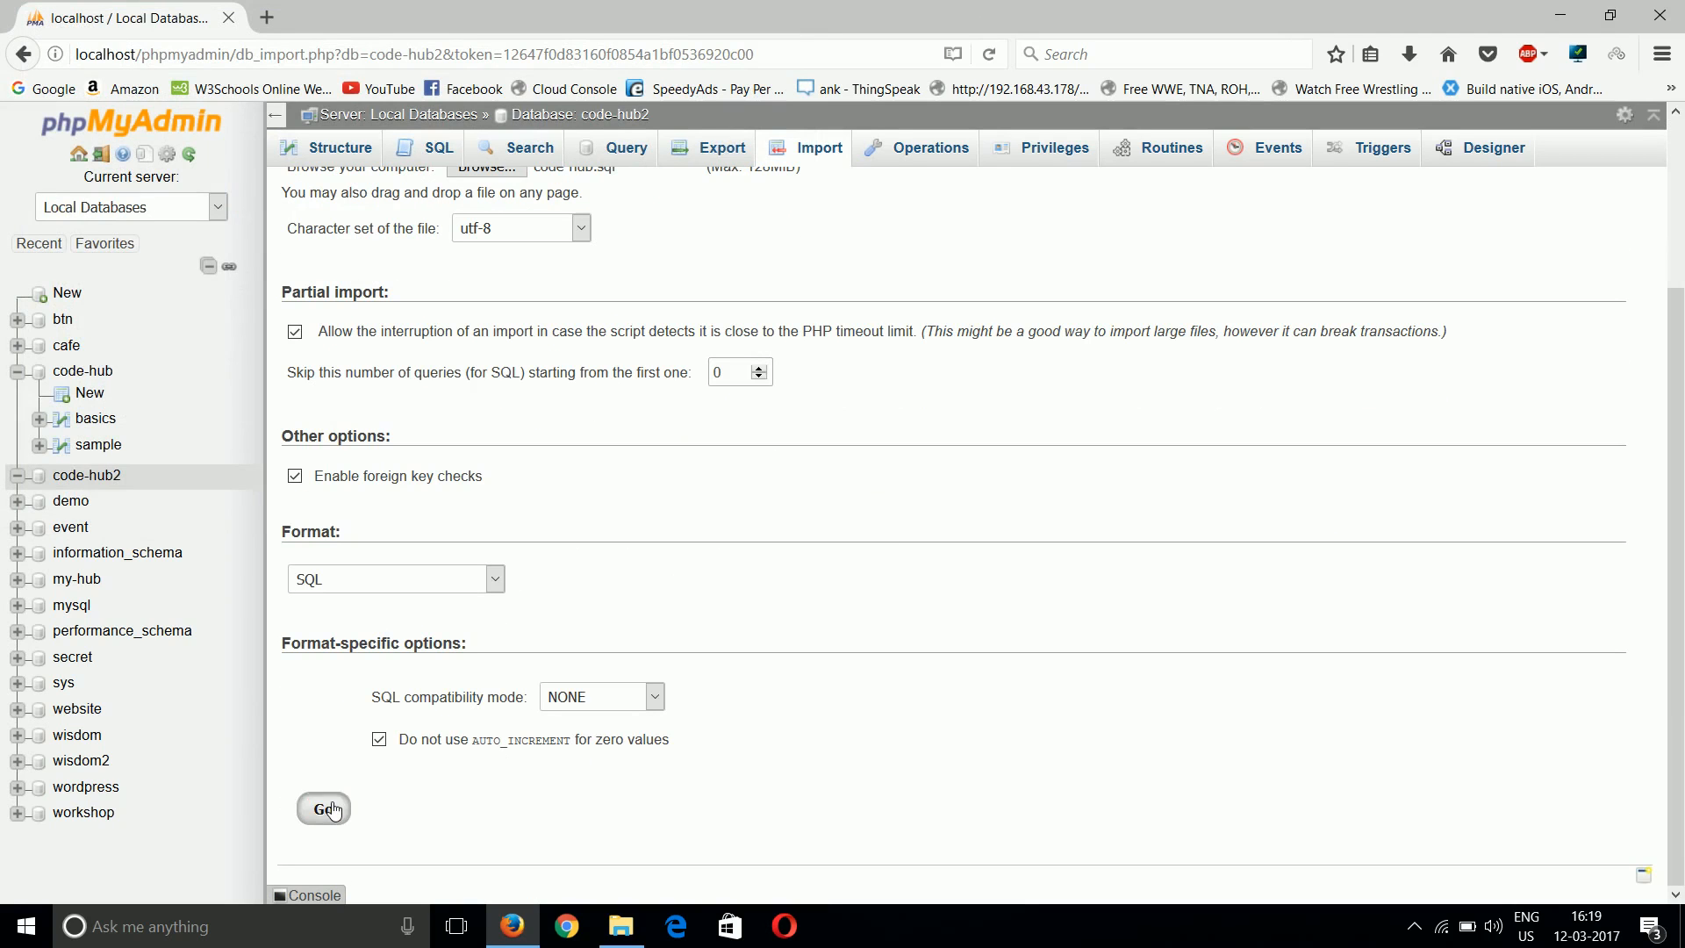
{"action": "left_click", "coordinate": [323, 807]}
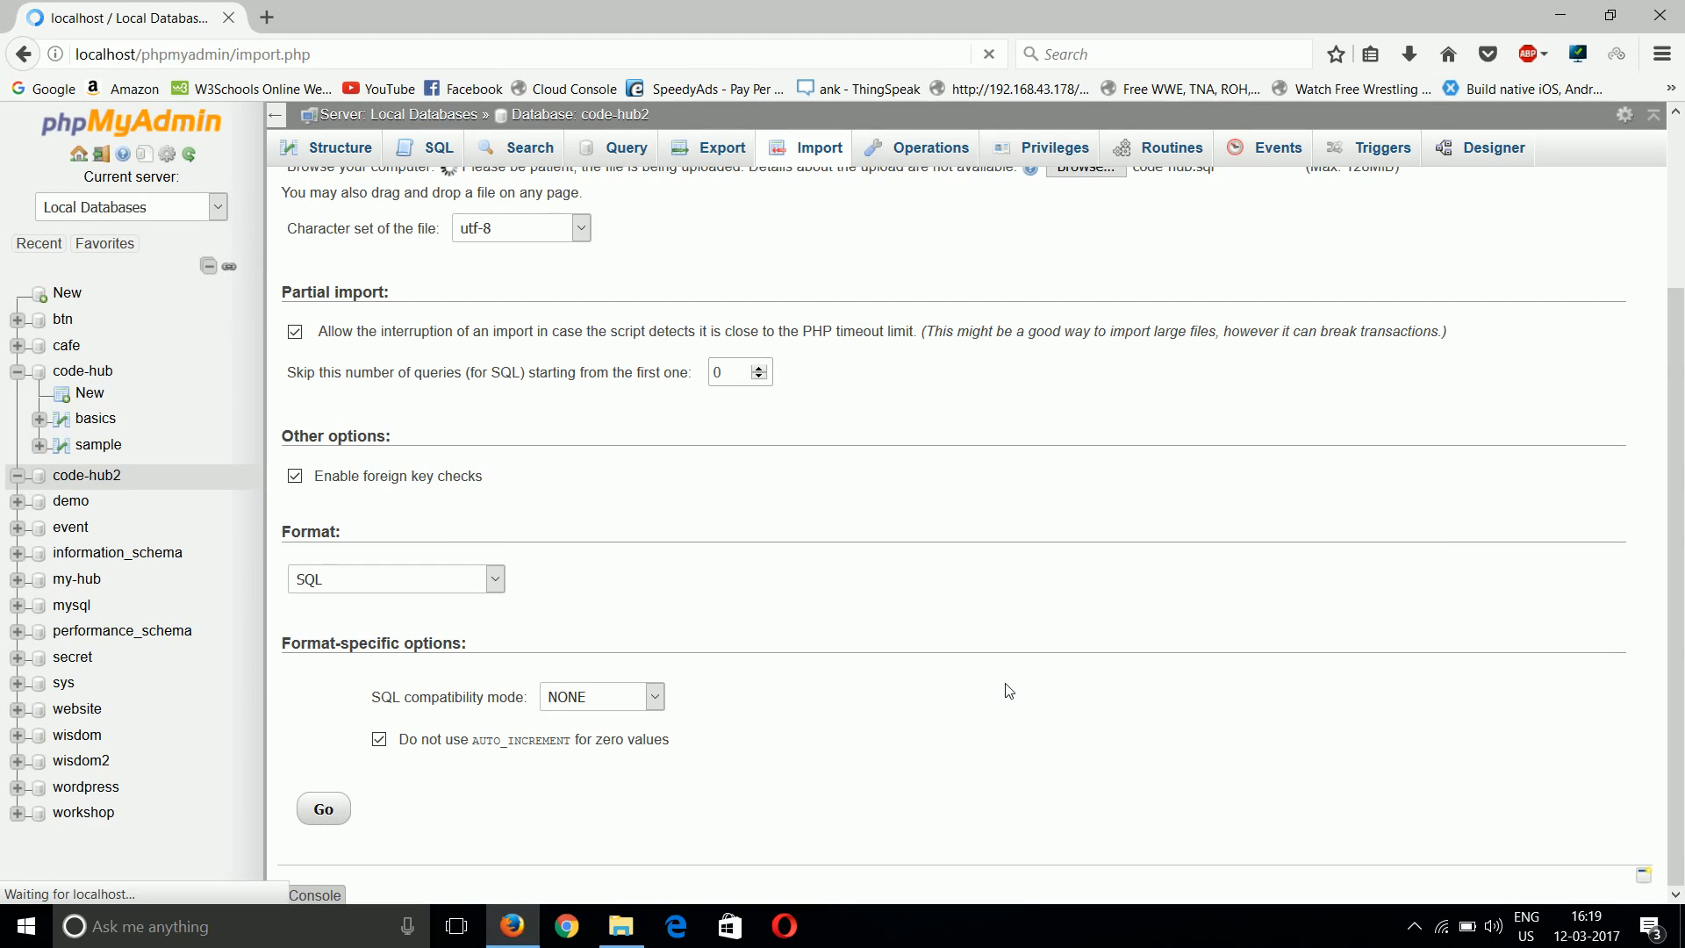
{"action": "left_click", "coordinate": [323, 807]}
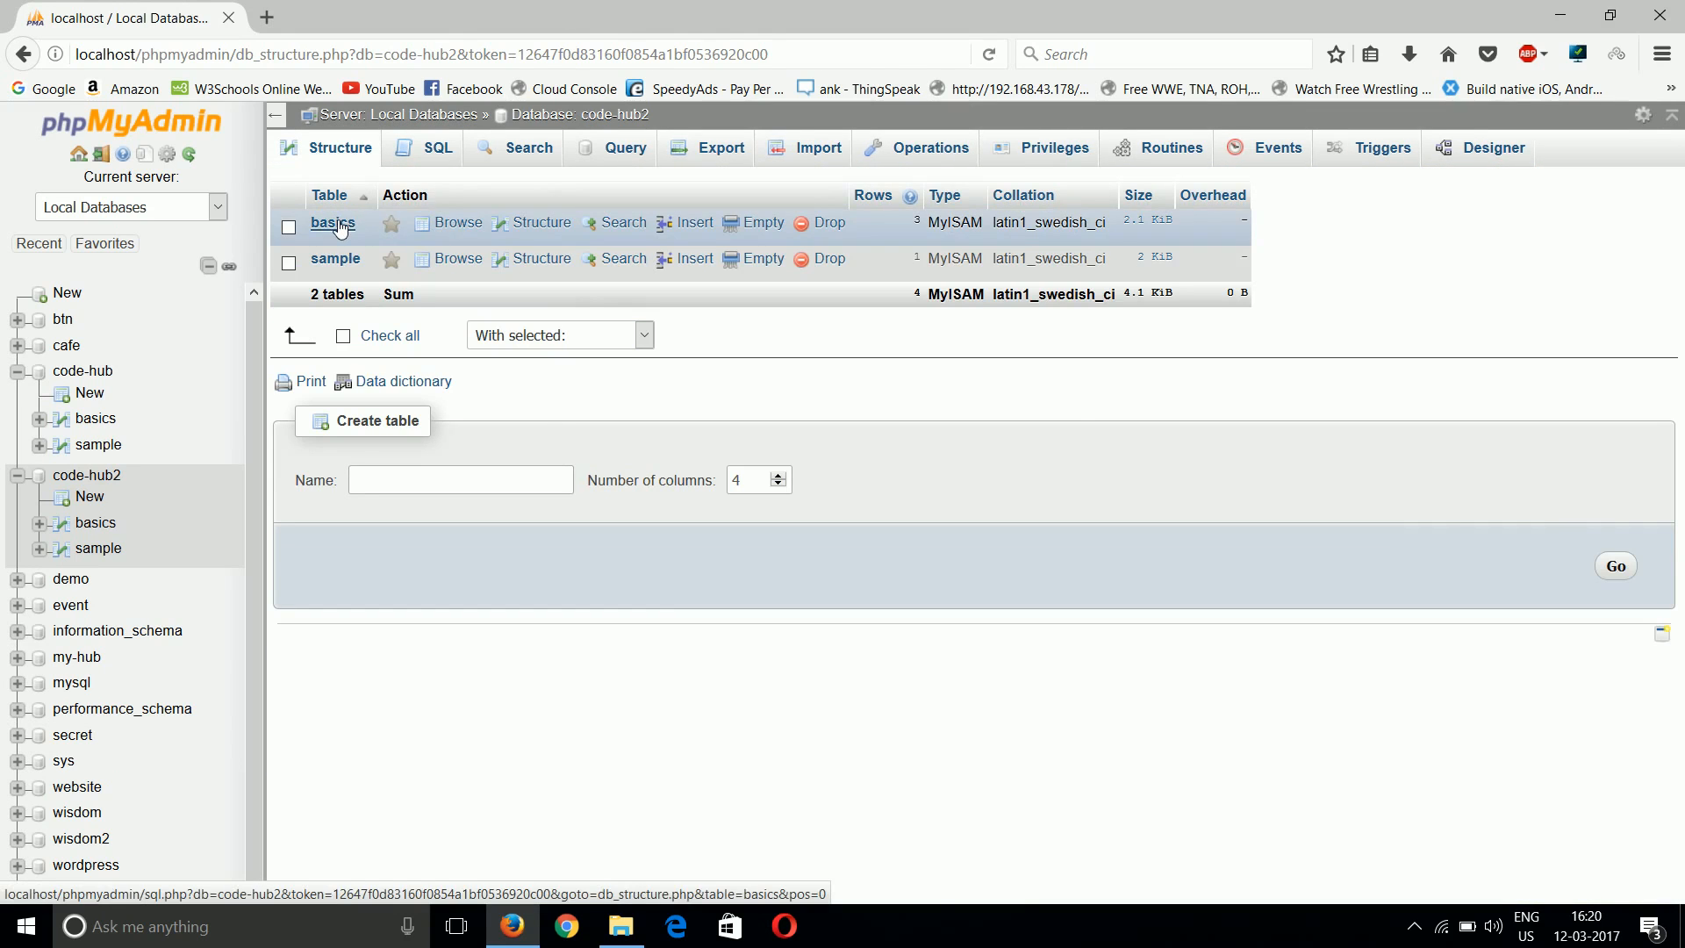
Browse basics in code-hub2, compare with code-hub's basics, confirming the same three rows
{"action": "left_click", "coordinate": [333, 222]}
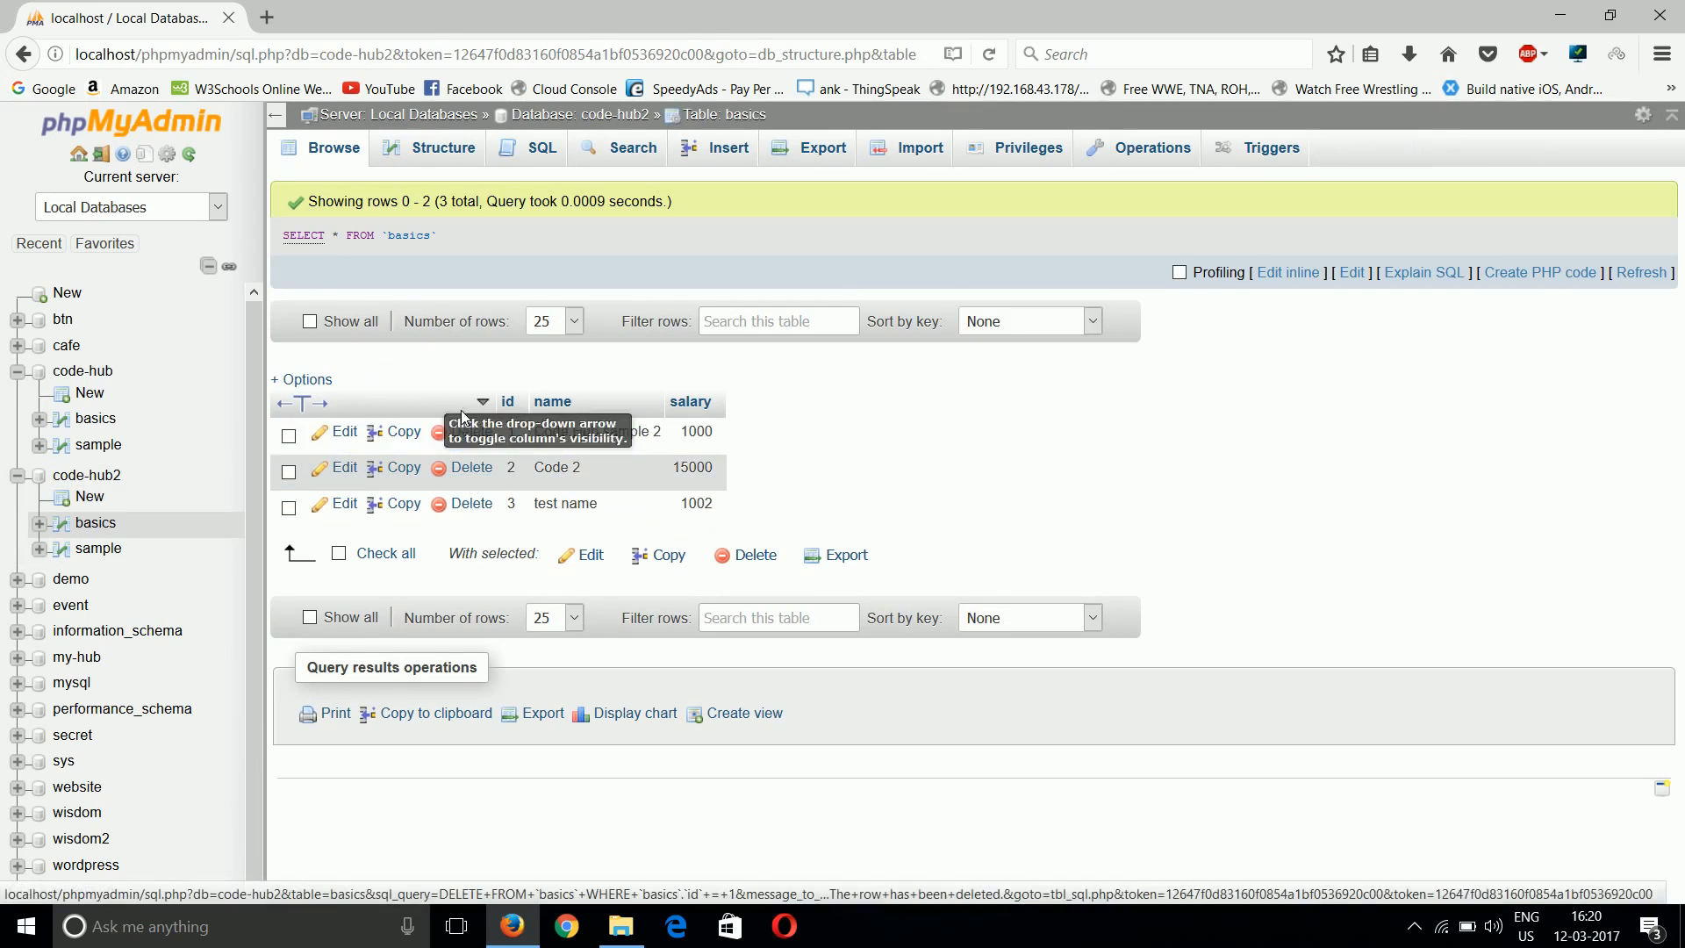
{"action": "mouse_move", "coordinate": [95, 418]}
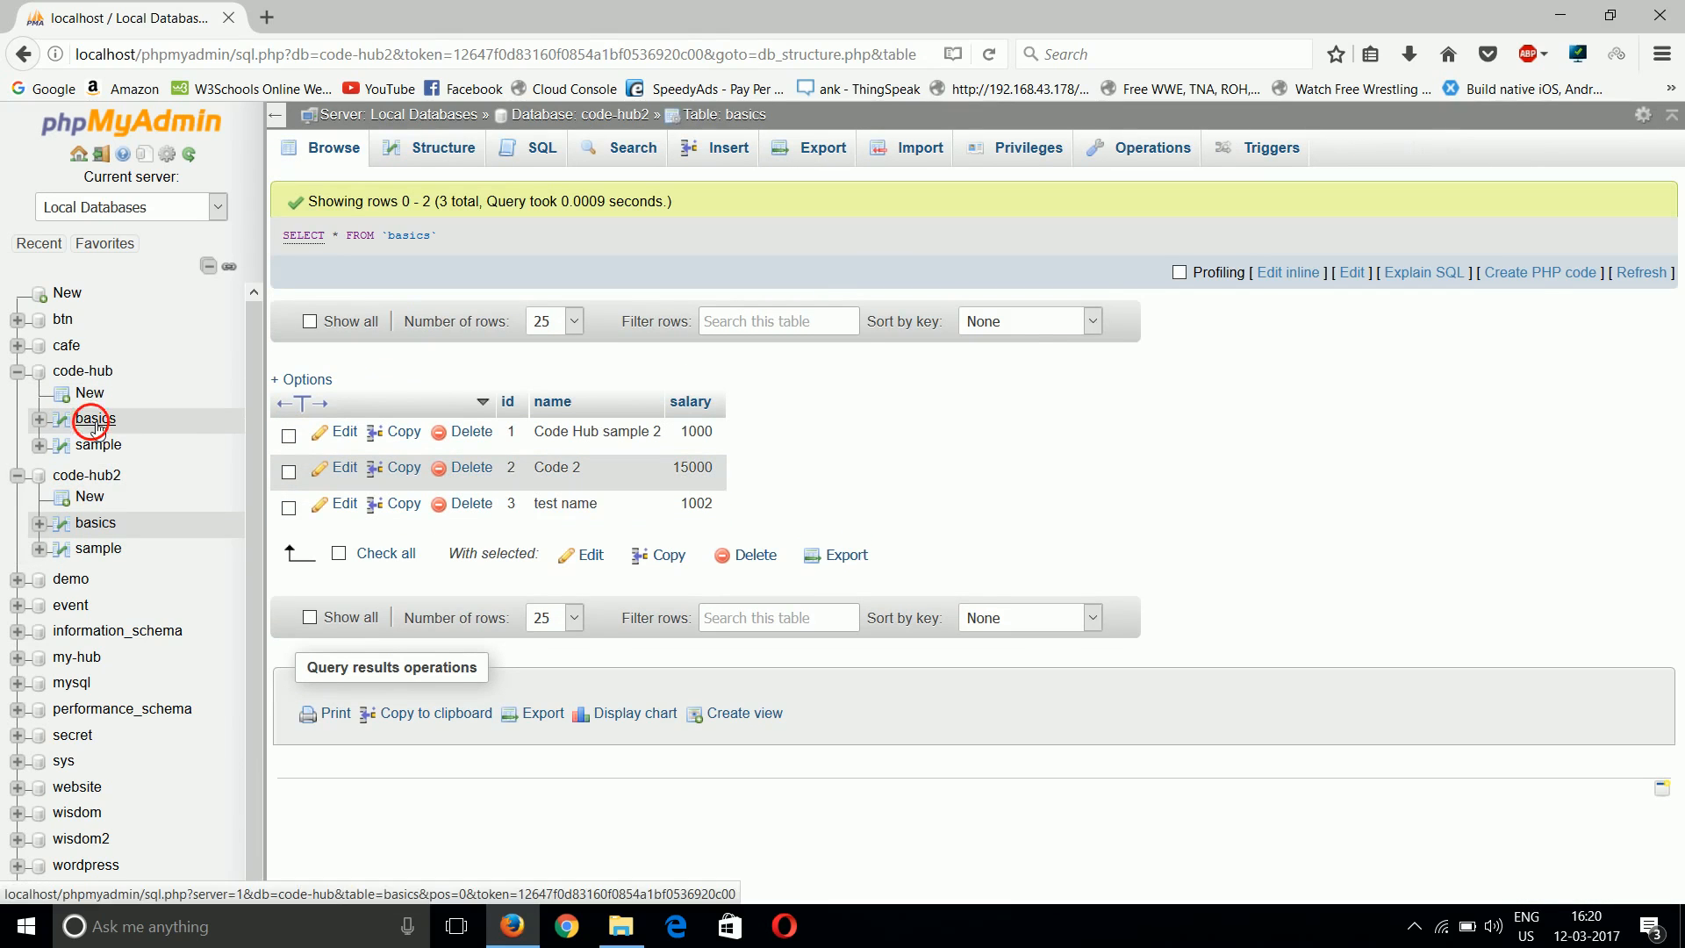
{"action": "left_click", "coordinate": [95, 418]}
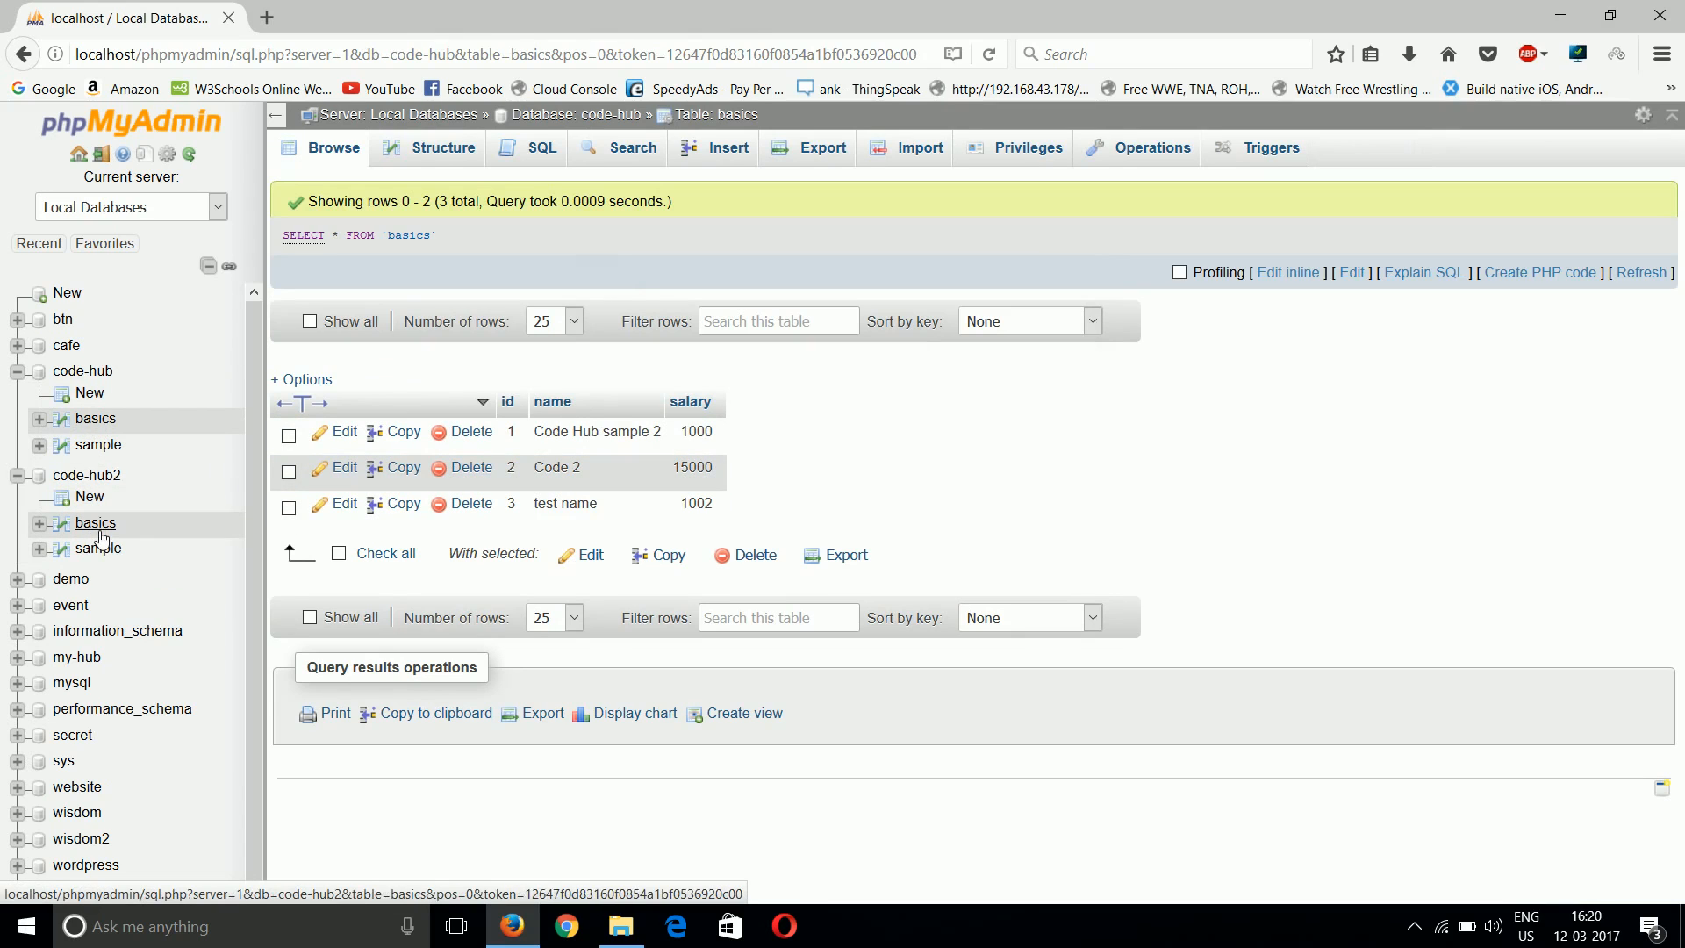
{"action": "left_click", "coordinate": [95, 523]}
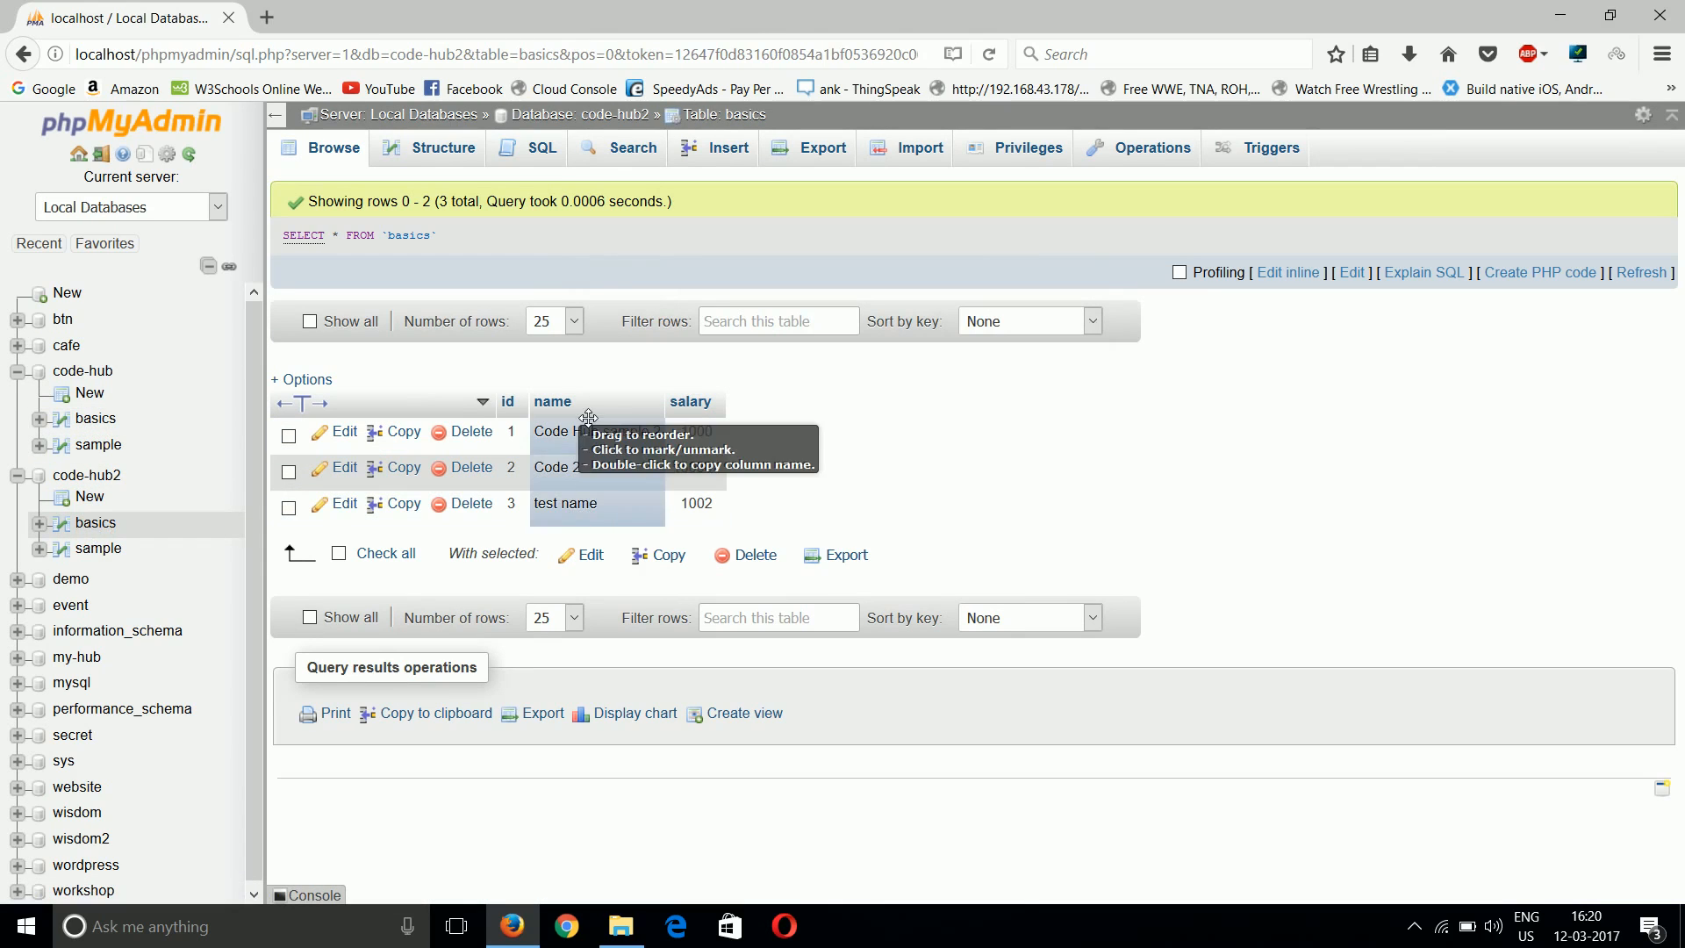
{"action": "mouse_move", "coordinate": [1211, 463]}
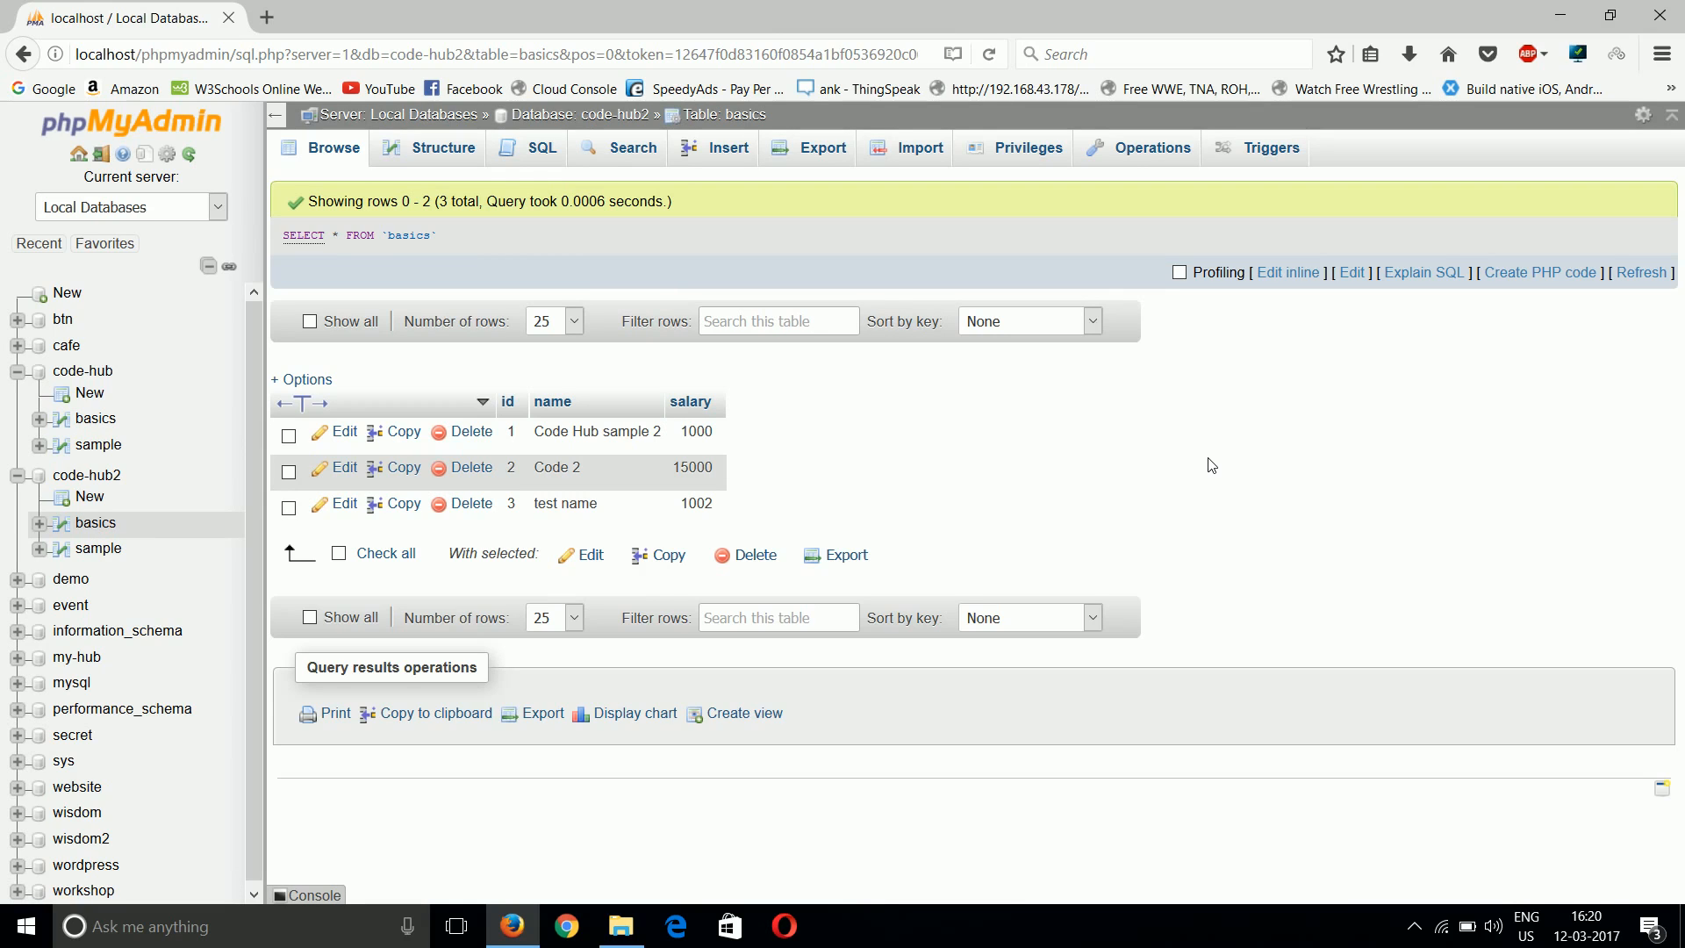
{"action": "mouse_move", "coordinate": [95, 528]}
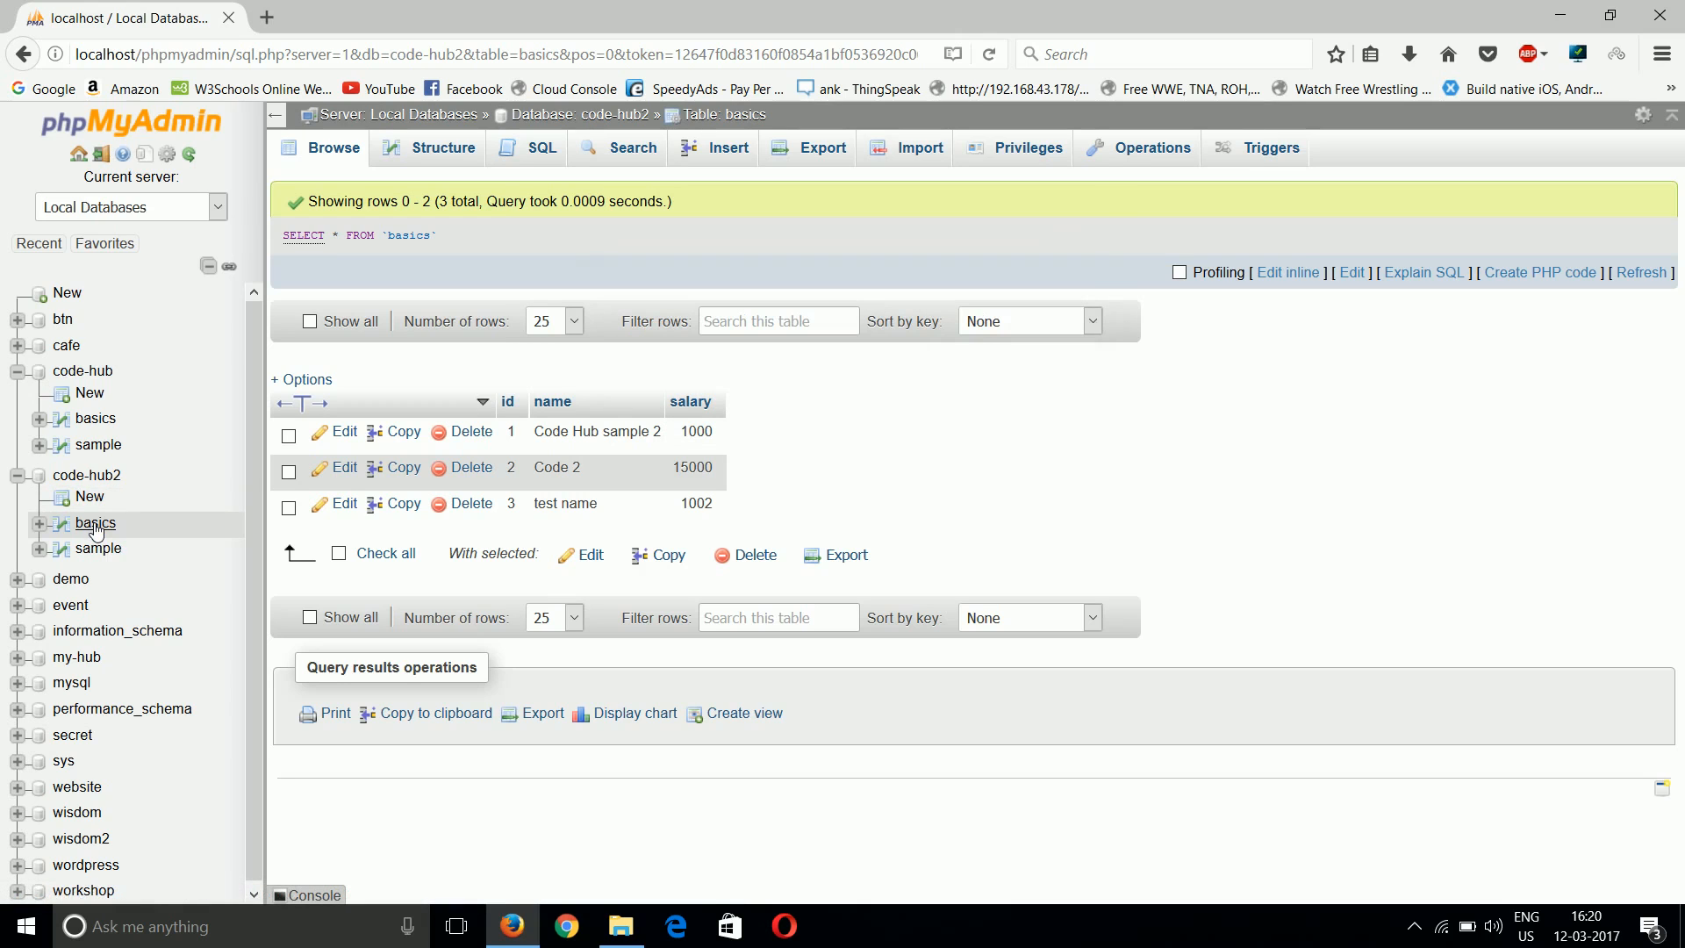
{"action": "left_click", "coordinate": [820, 147]}
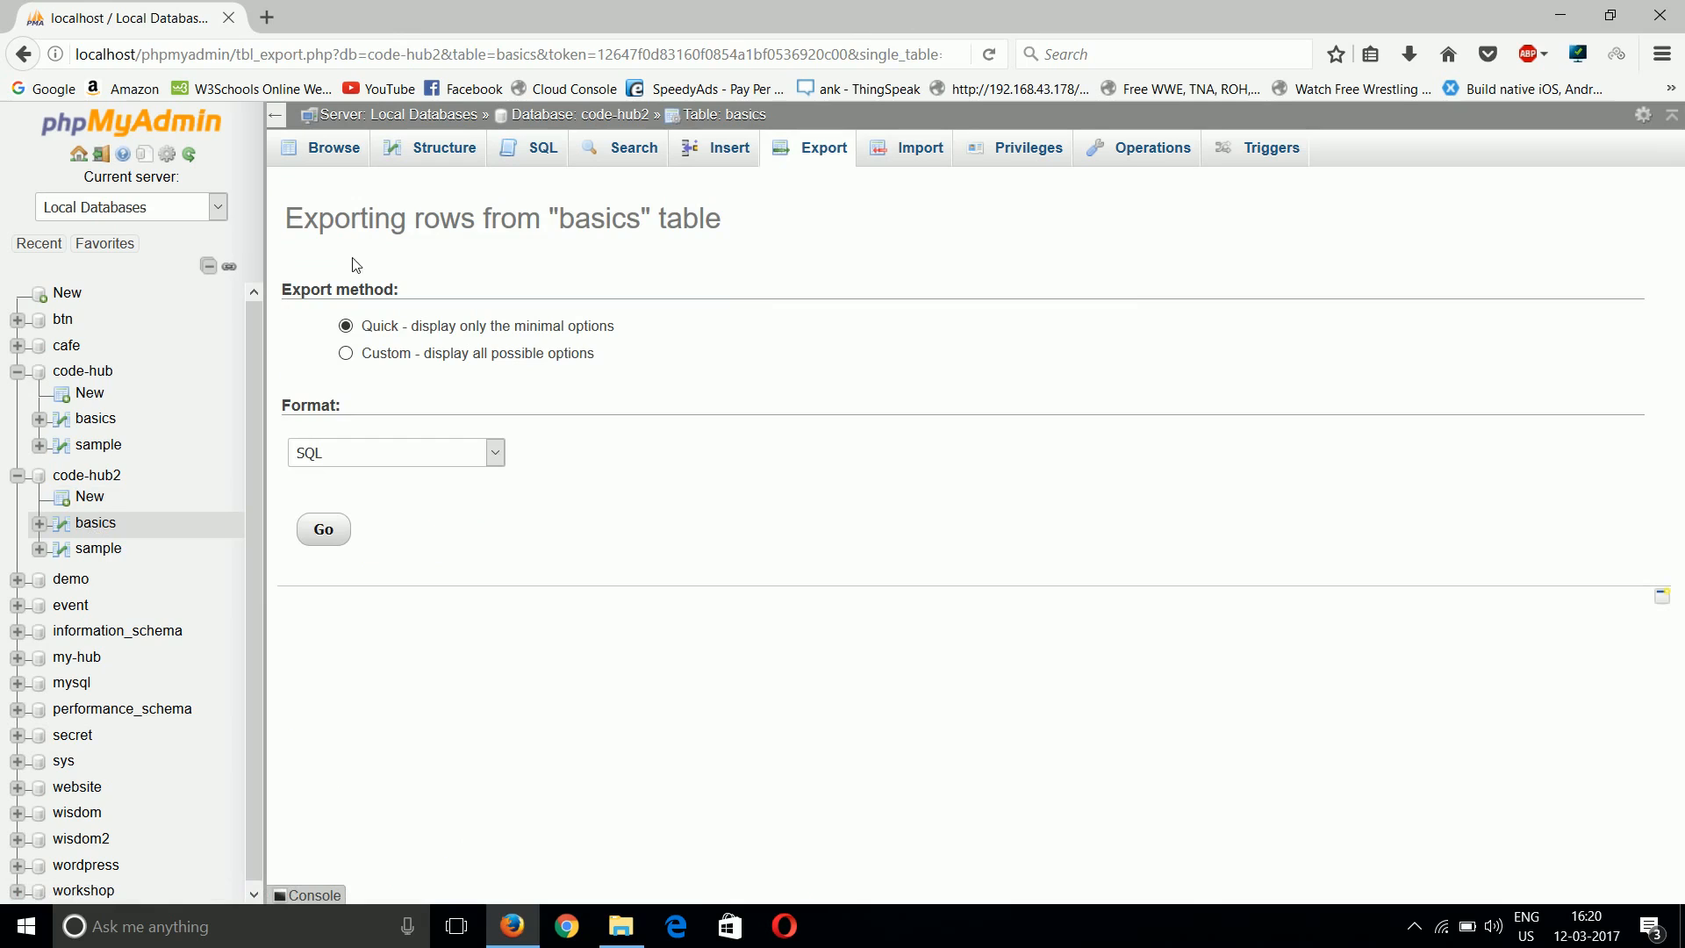
{"action": "triple_click", "coordinate": [500, 217]}
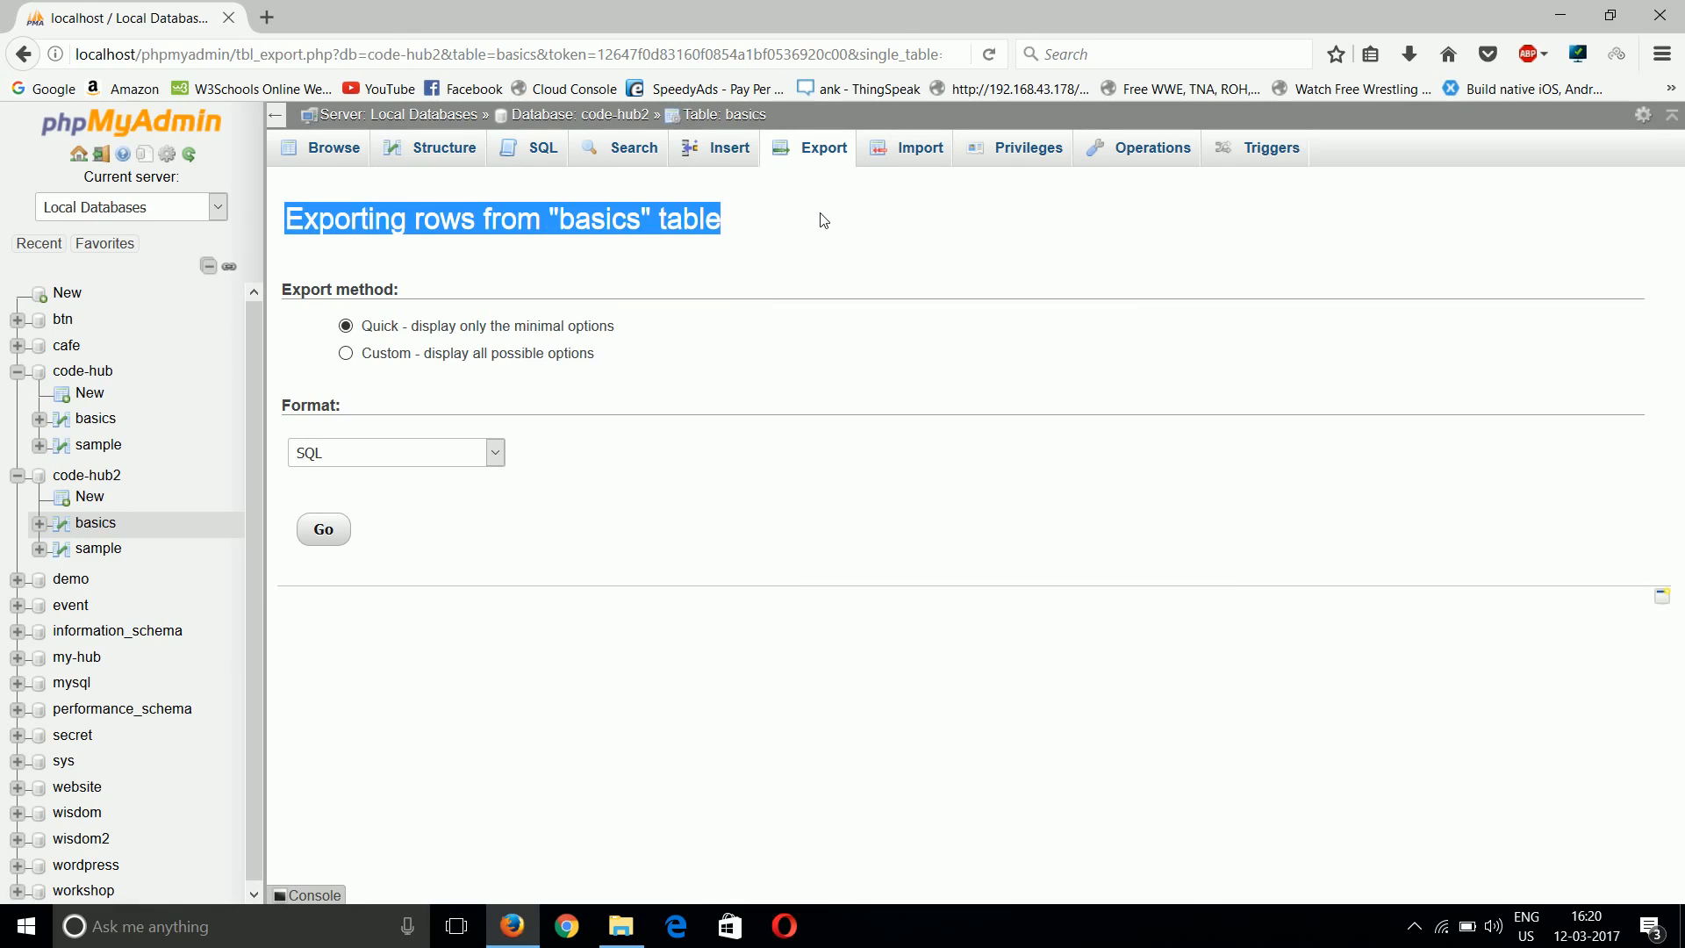
{"action": "mouse_move", "coordinate": [568, 251]}
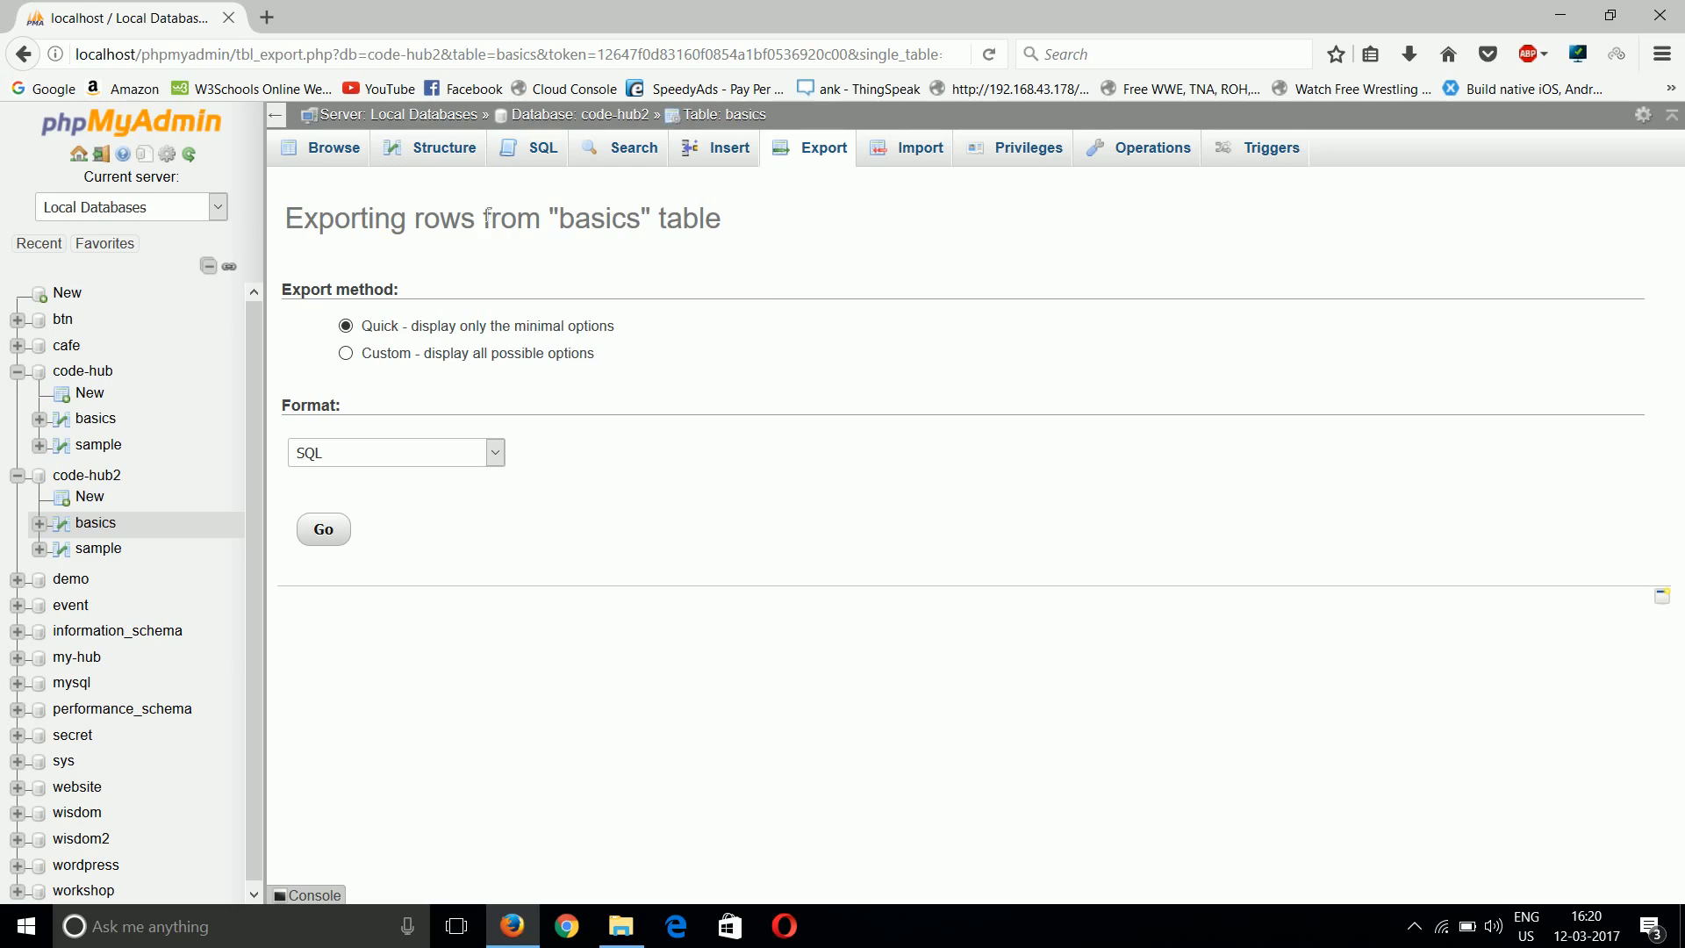
{"action": "left_click", "coordinate": [333, 148]}
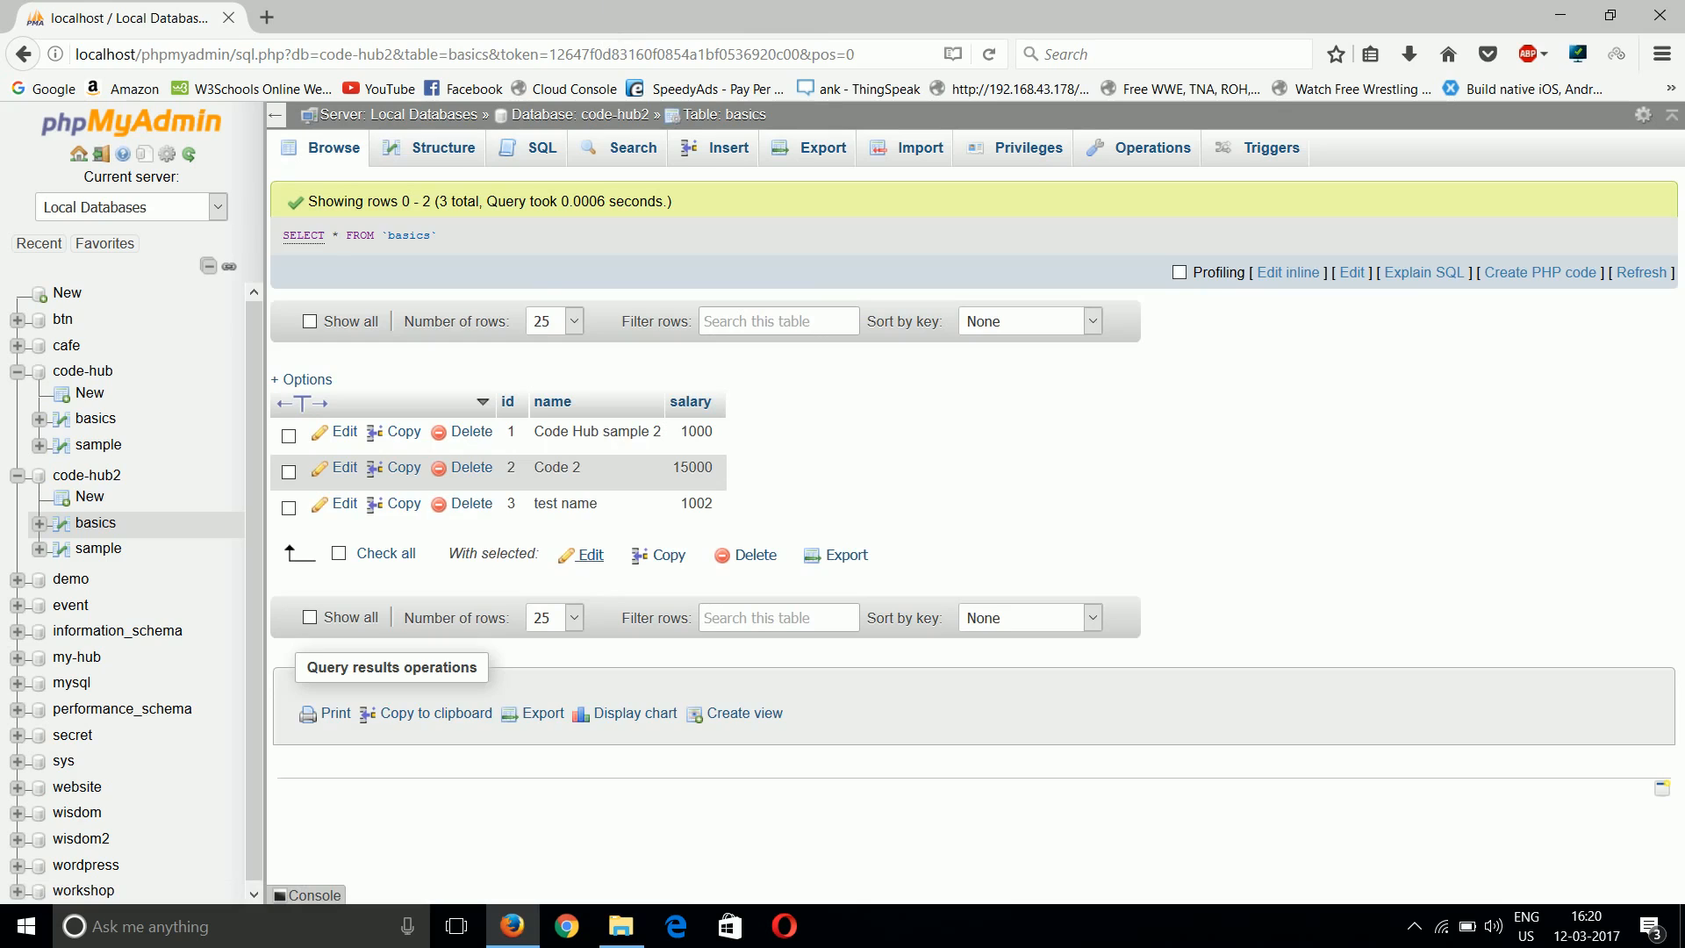
{"action": "mouse_move", "coordinate": [1096, 516]}
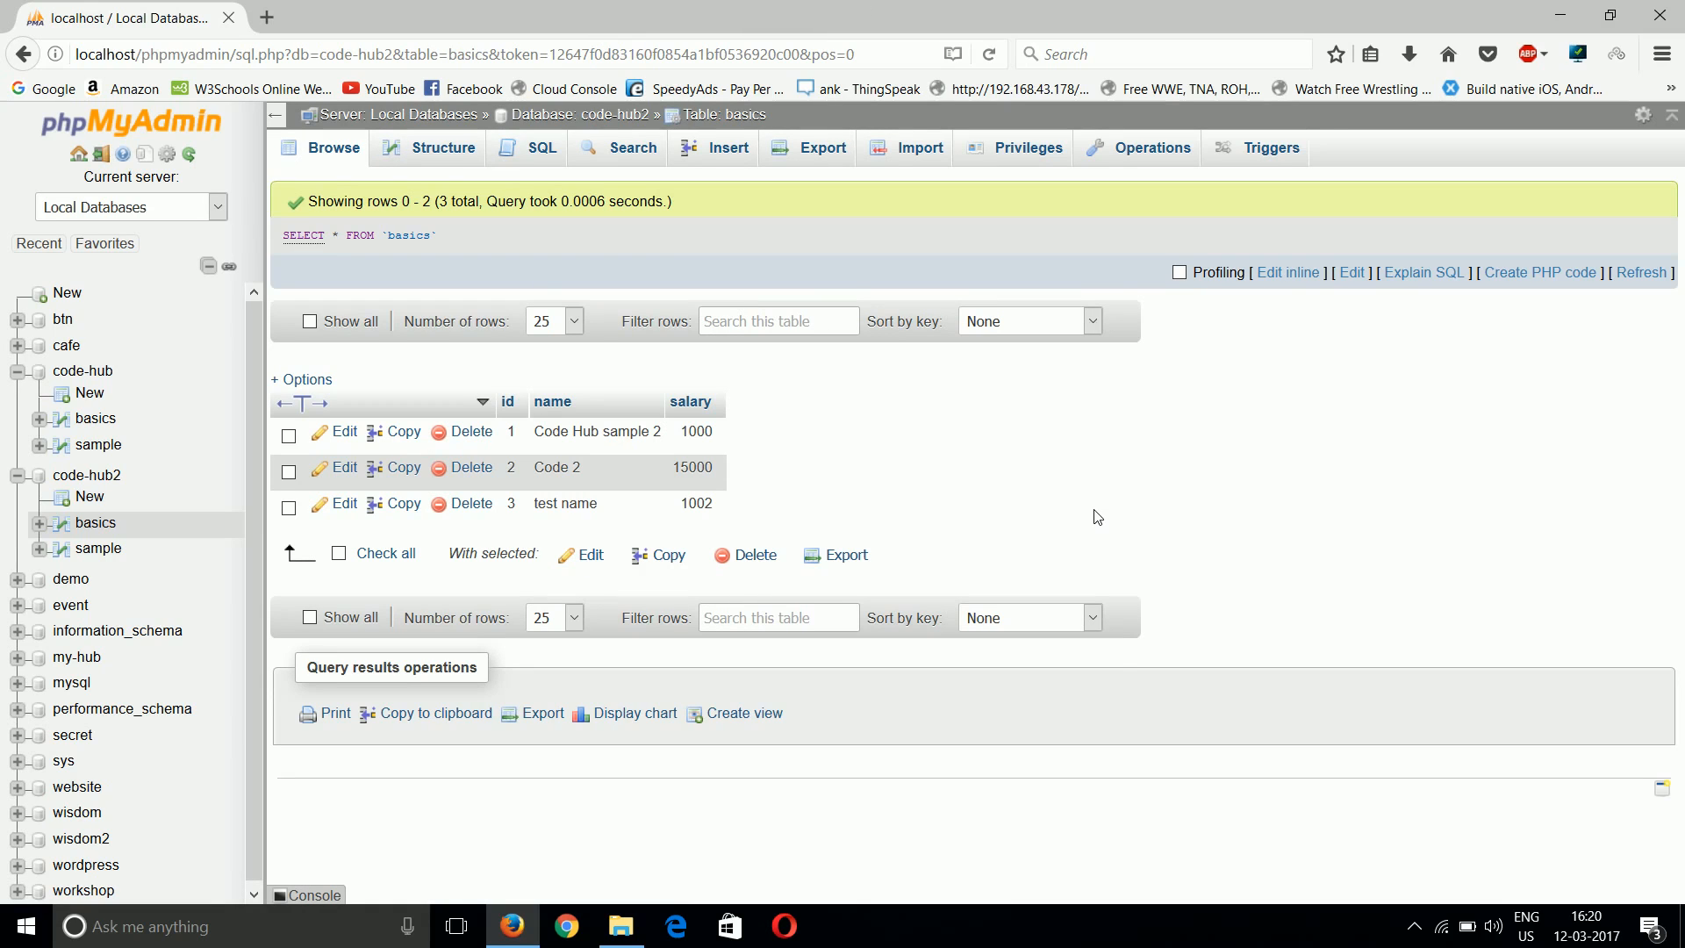
{"action": "mouse_move", "coordinate": [345, 460]}
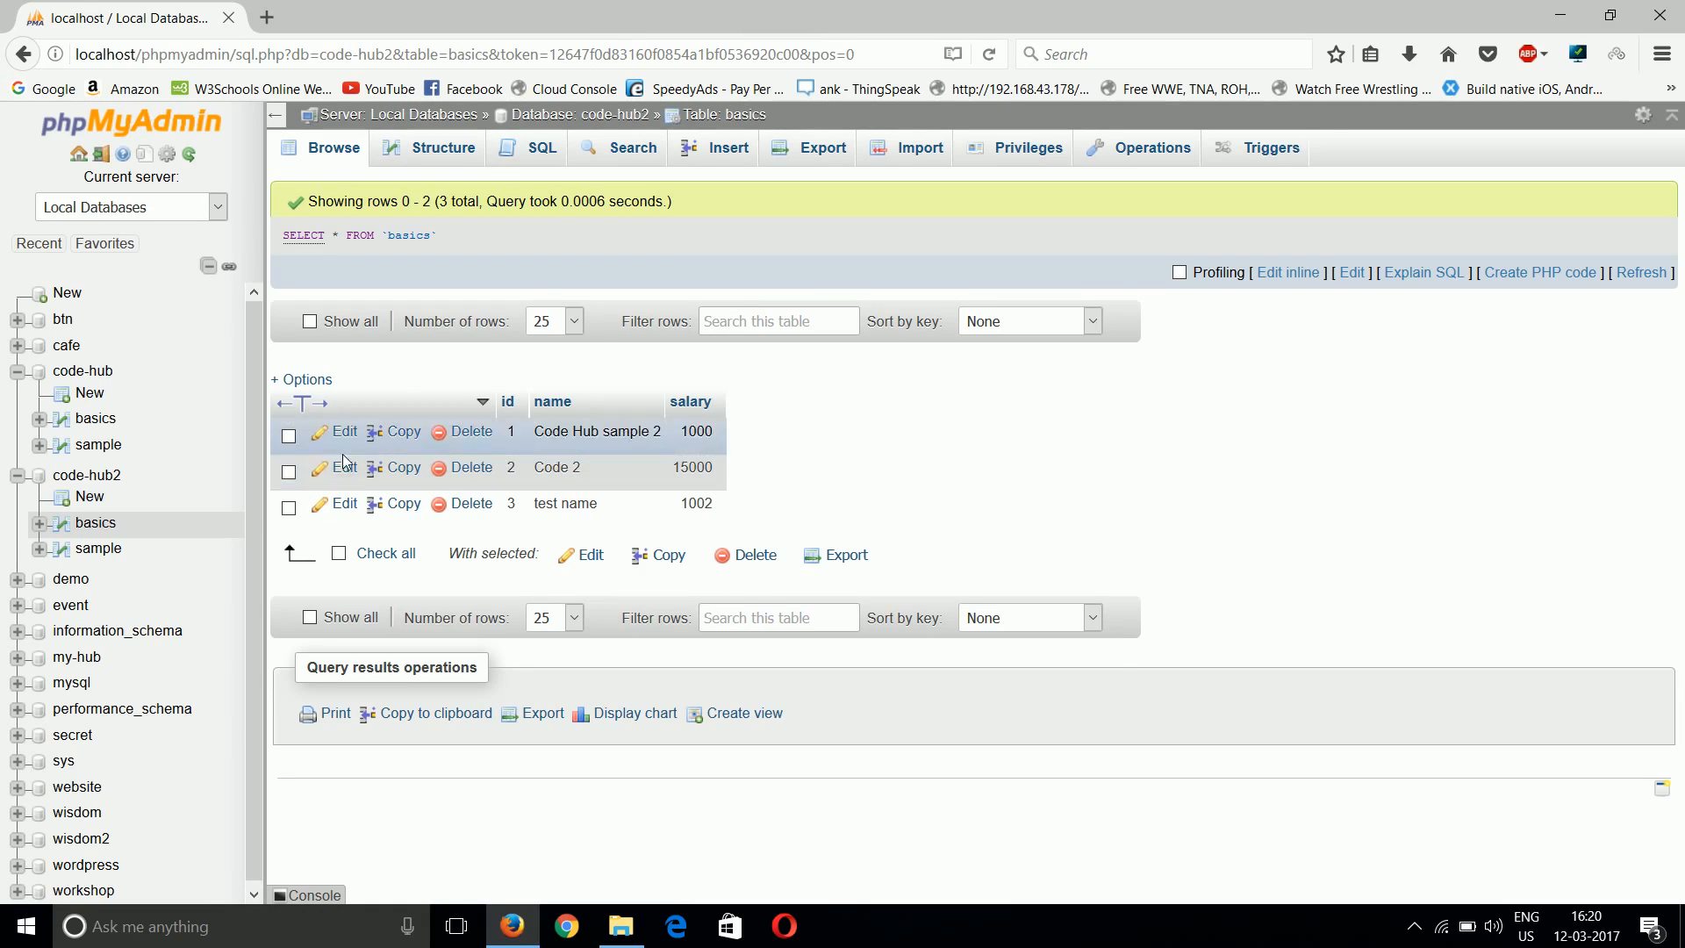
Select the Code 2 and test name rows and export only those via With selected
{"action": "left_click", "coordinate": [288, 470]}
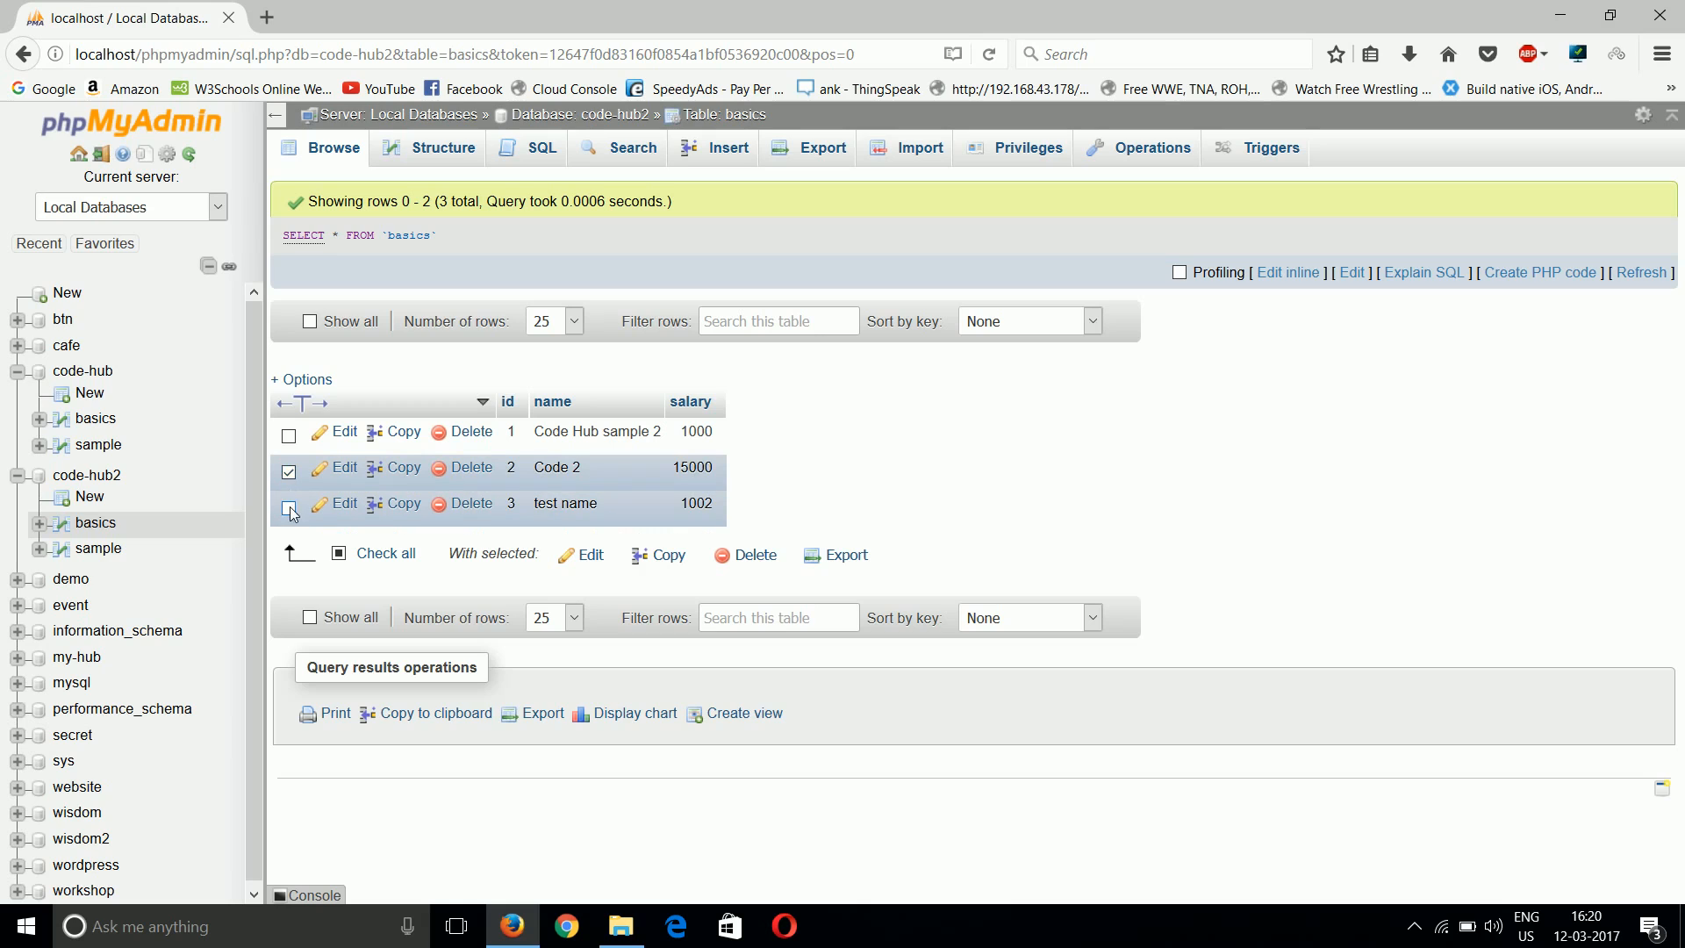
{"action": "left_click", "coordinate": [288, 507]}
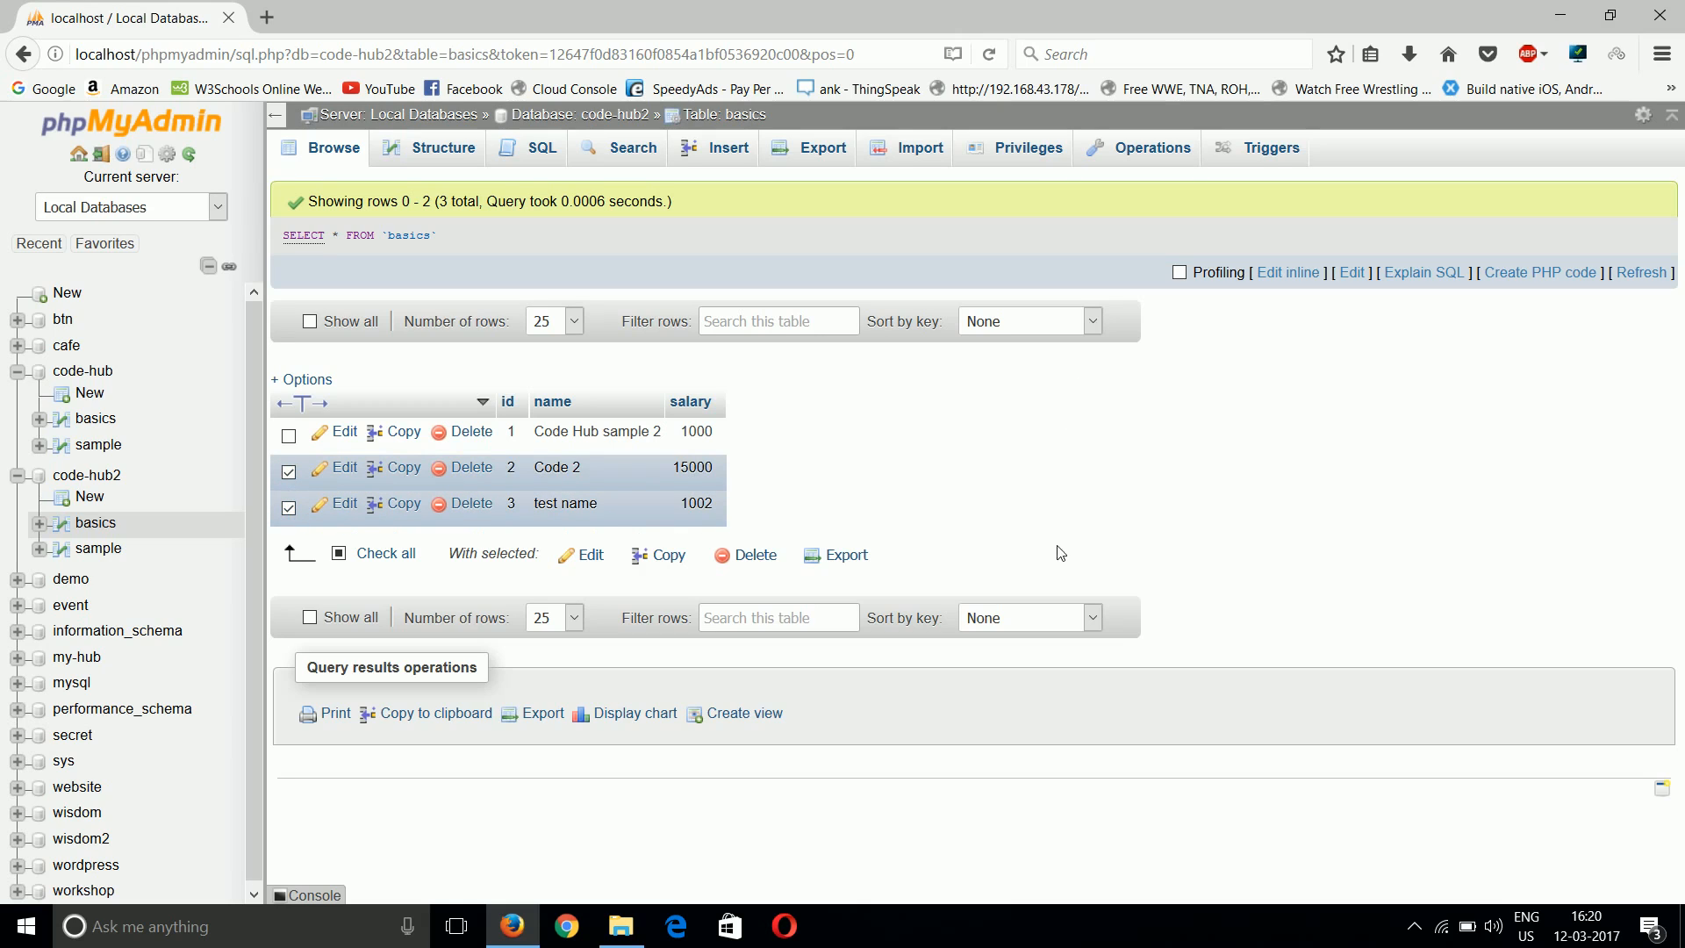
{"action": "mouse_move", "coordinate": [845, 554]}
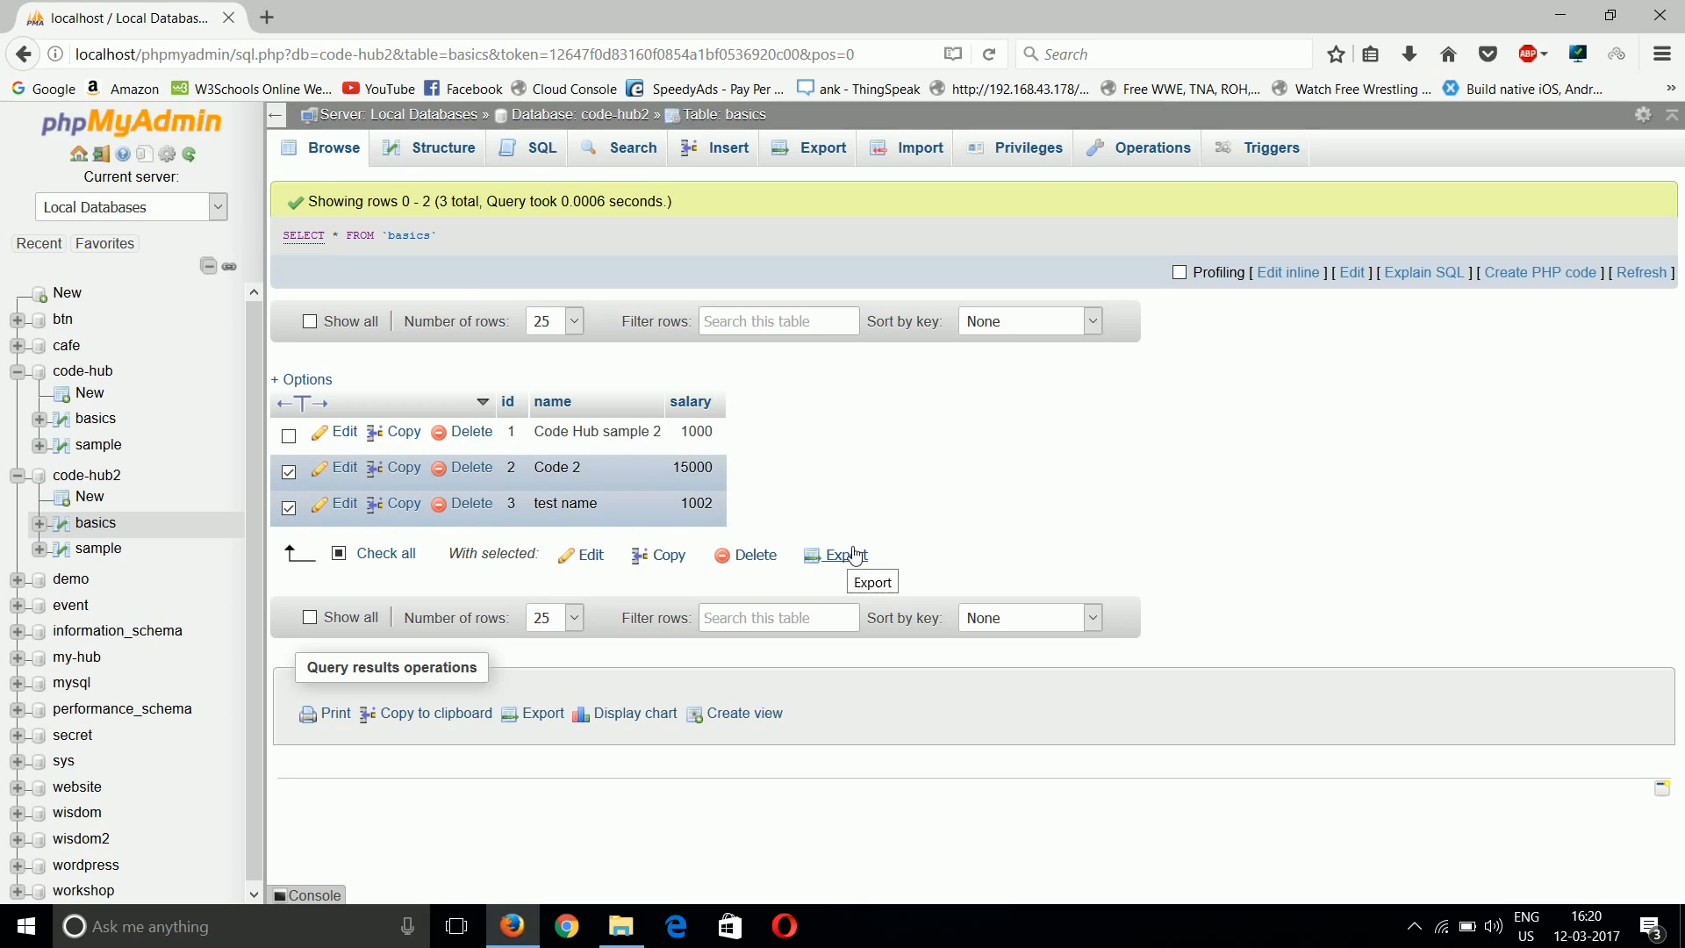
{"action": "left_click", "coordinate": [835, 554]}
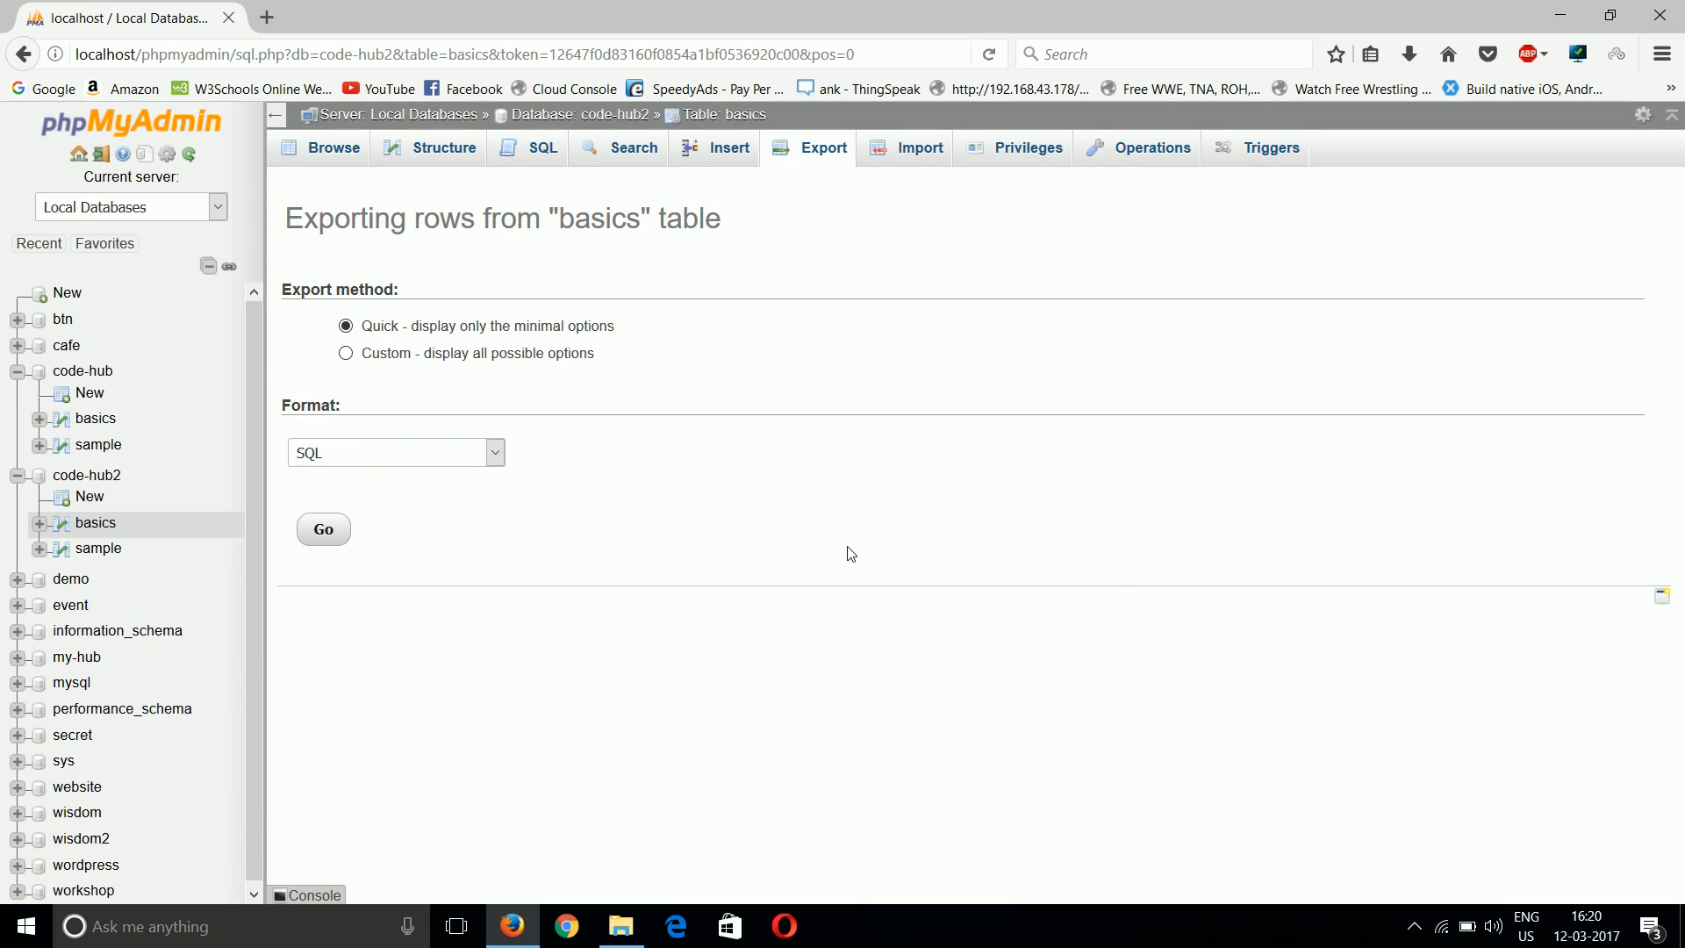
{"action": "mouse_move", "coordinate": [693, 245]}
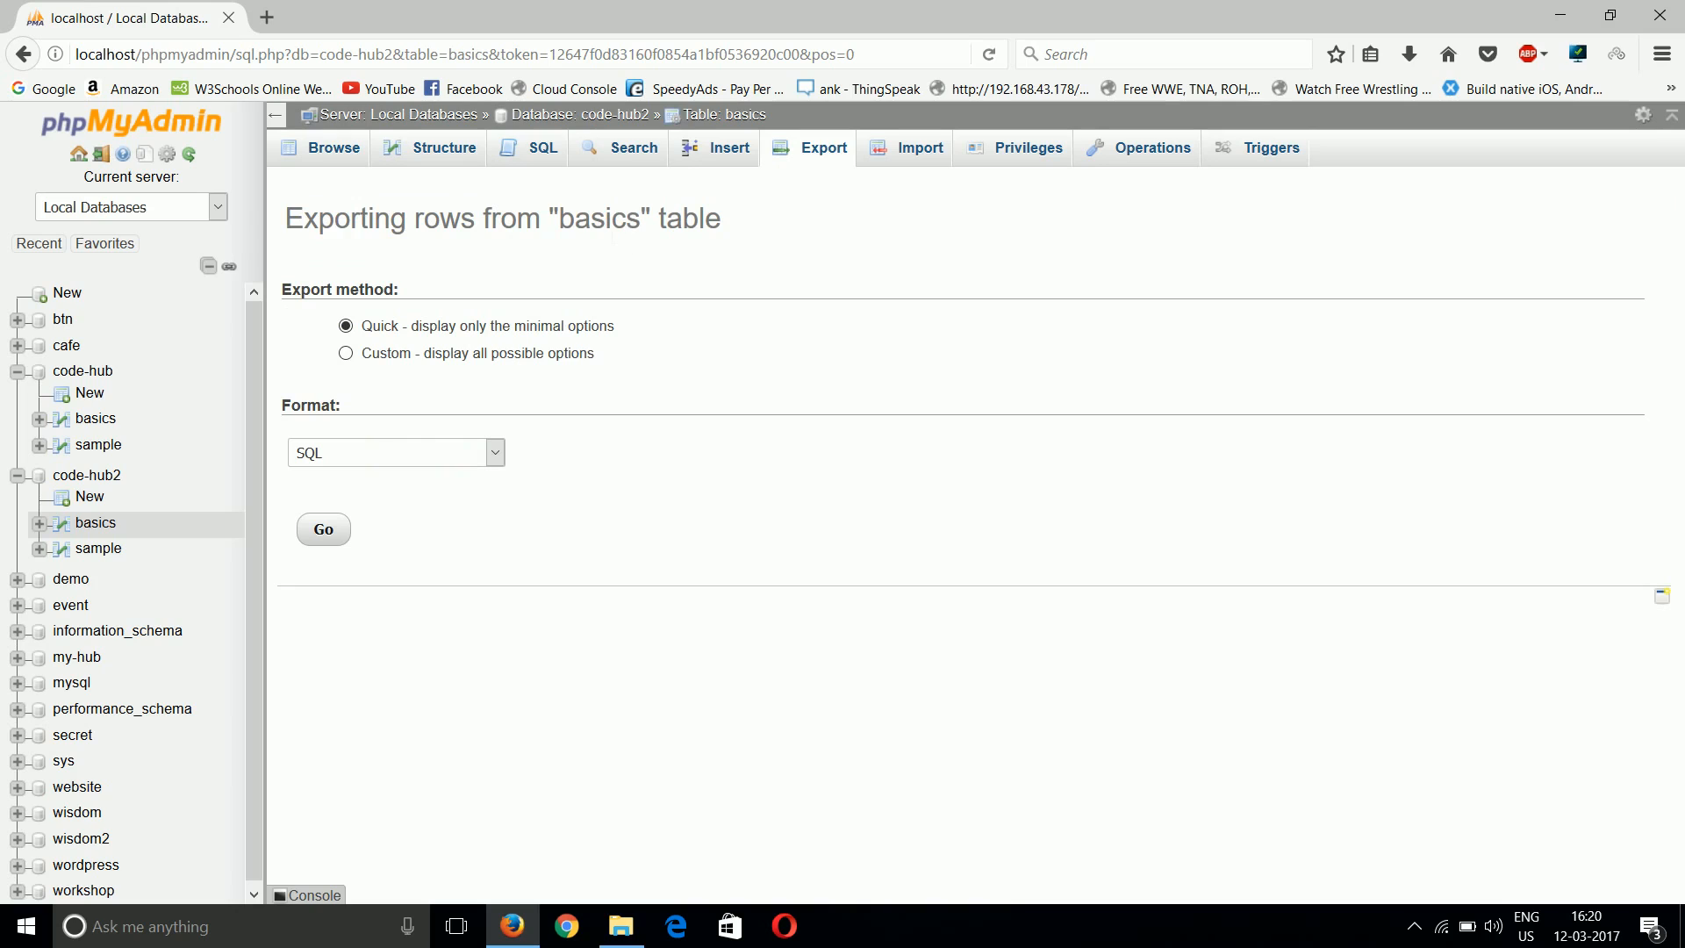
{"action": "mouse_move", "coordinate": [203, 228]}
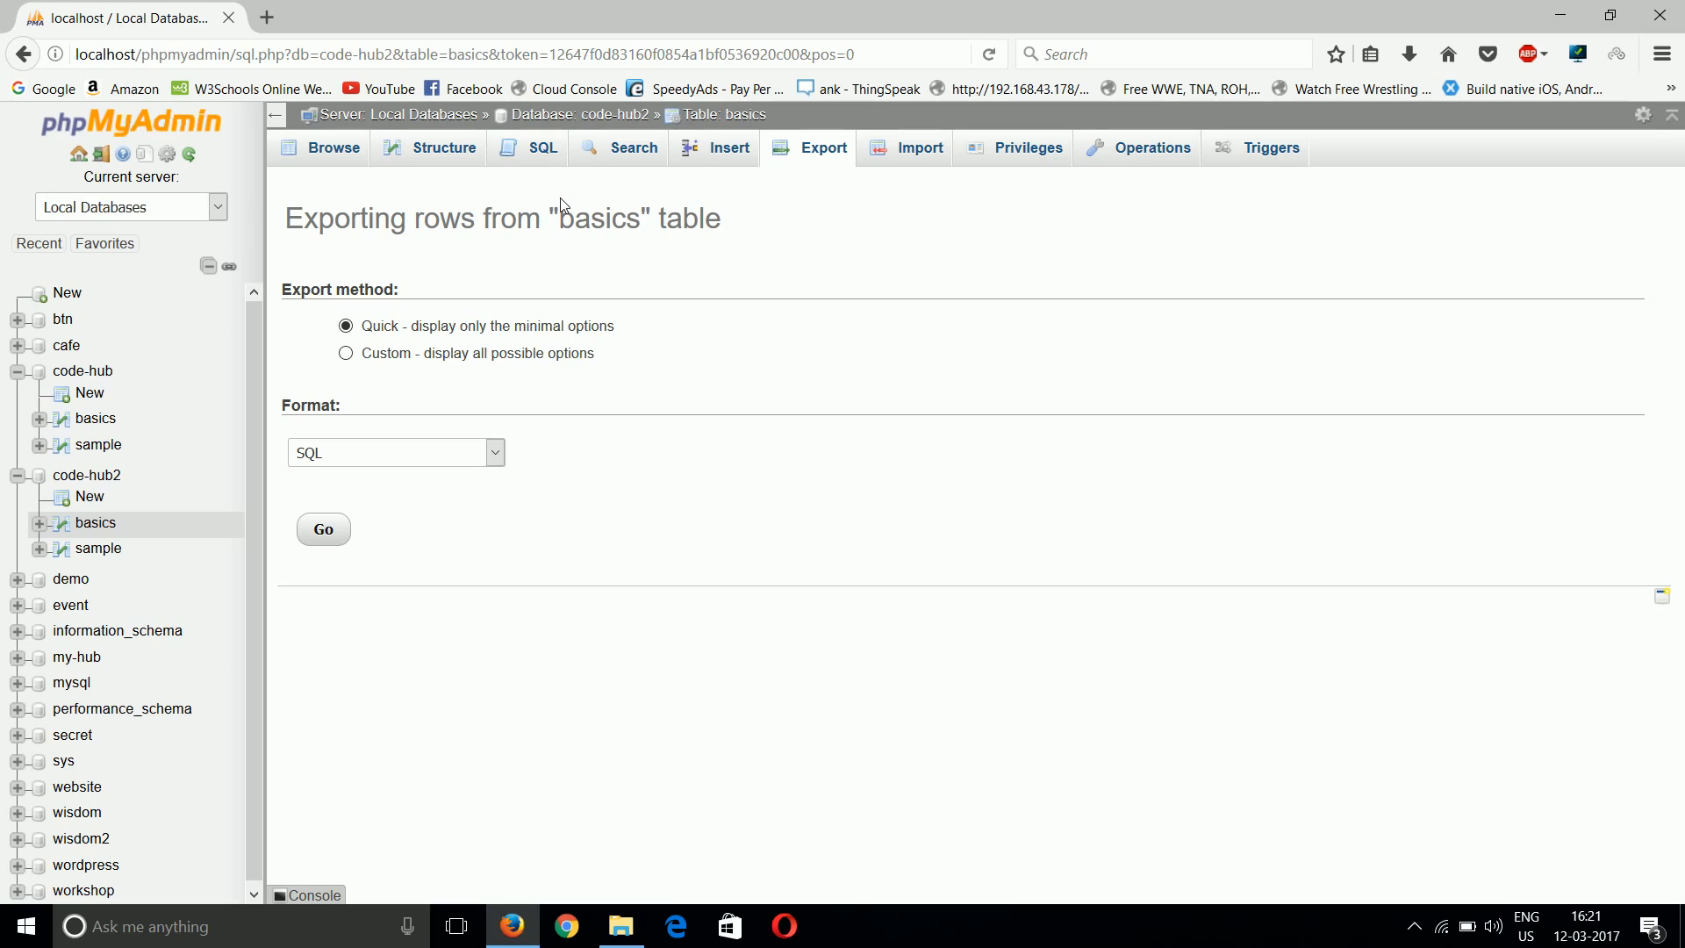
{"action": "mouse_move", "coordinate": [966, 7]}
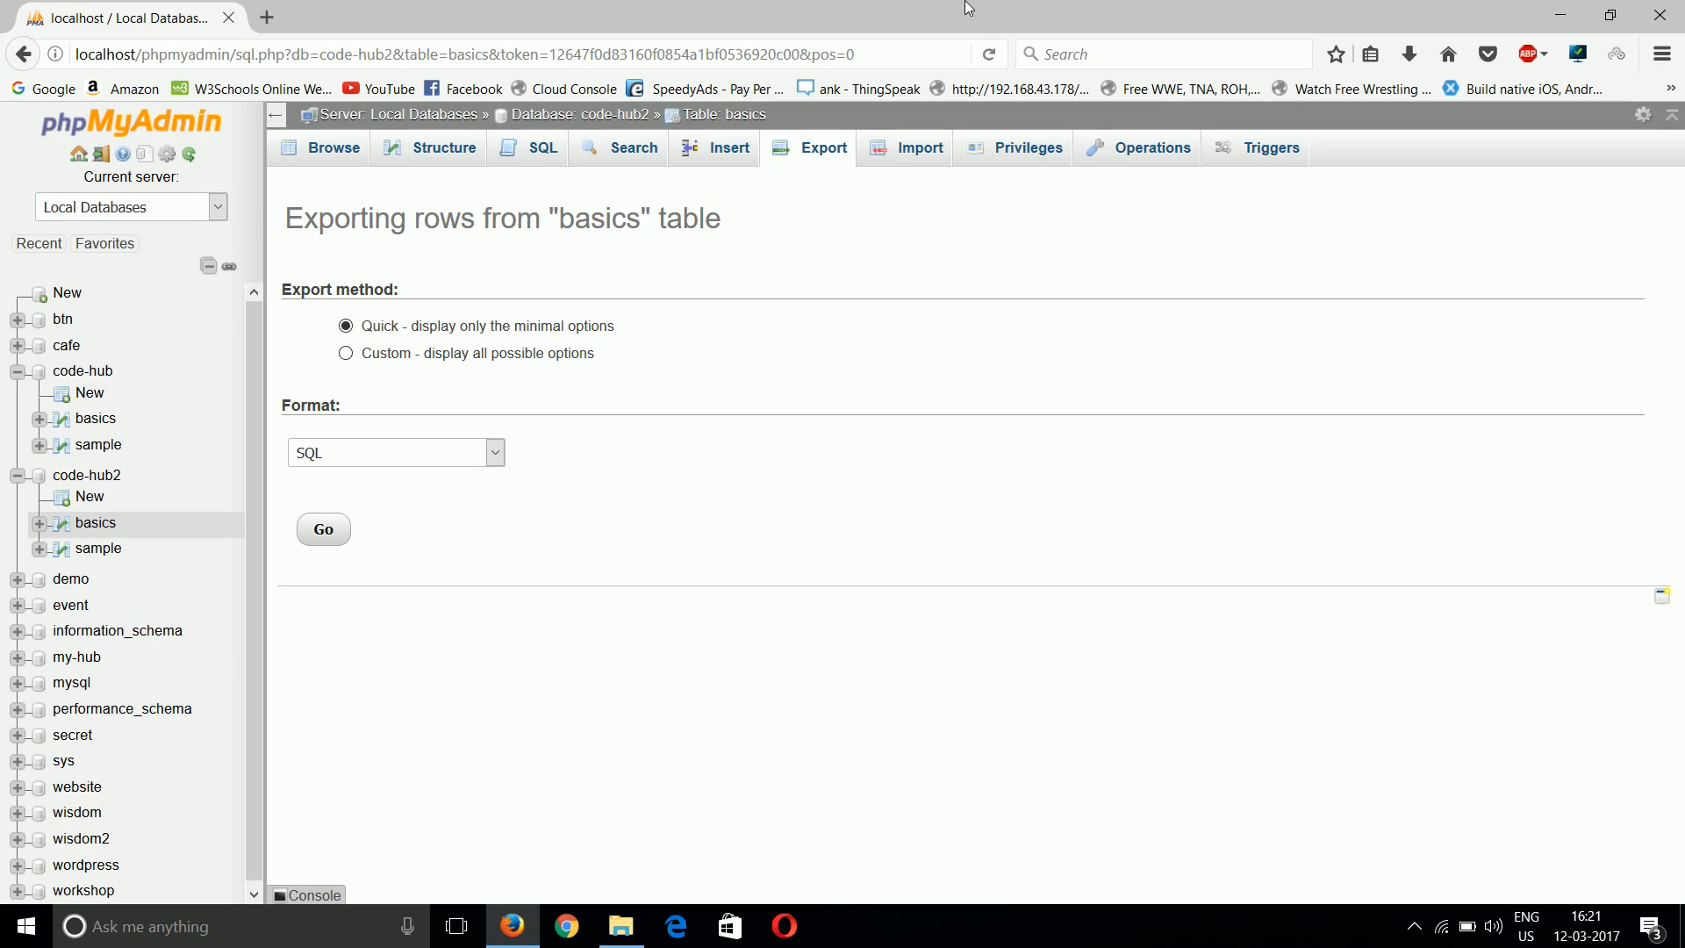
{"action": "mouse_move", "coordinate": [424, 326]}
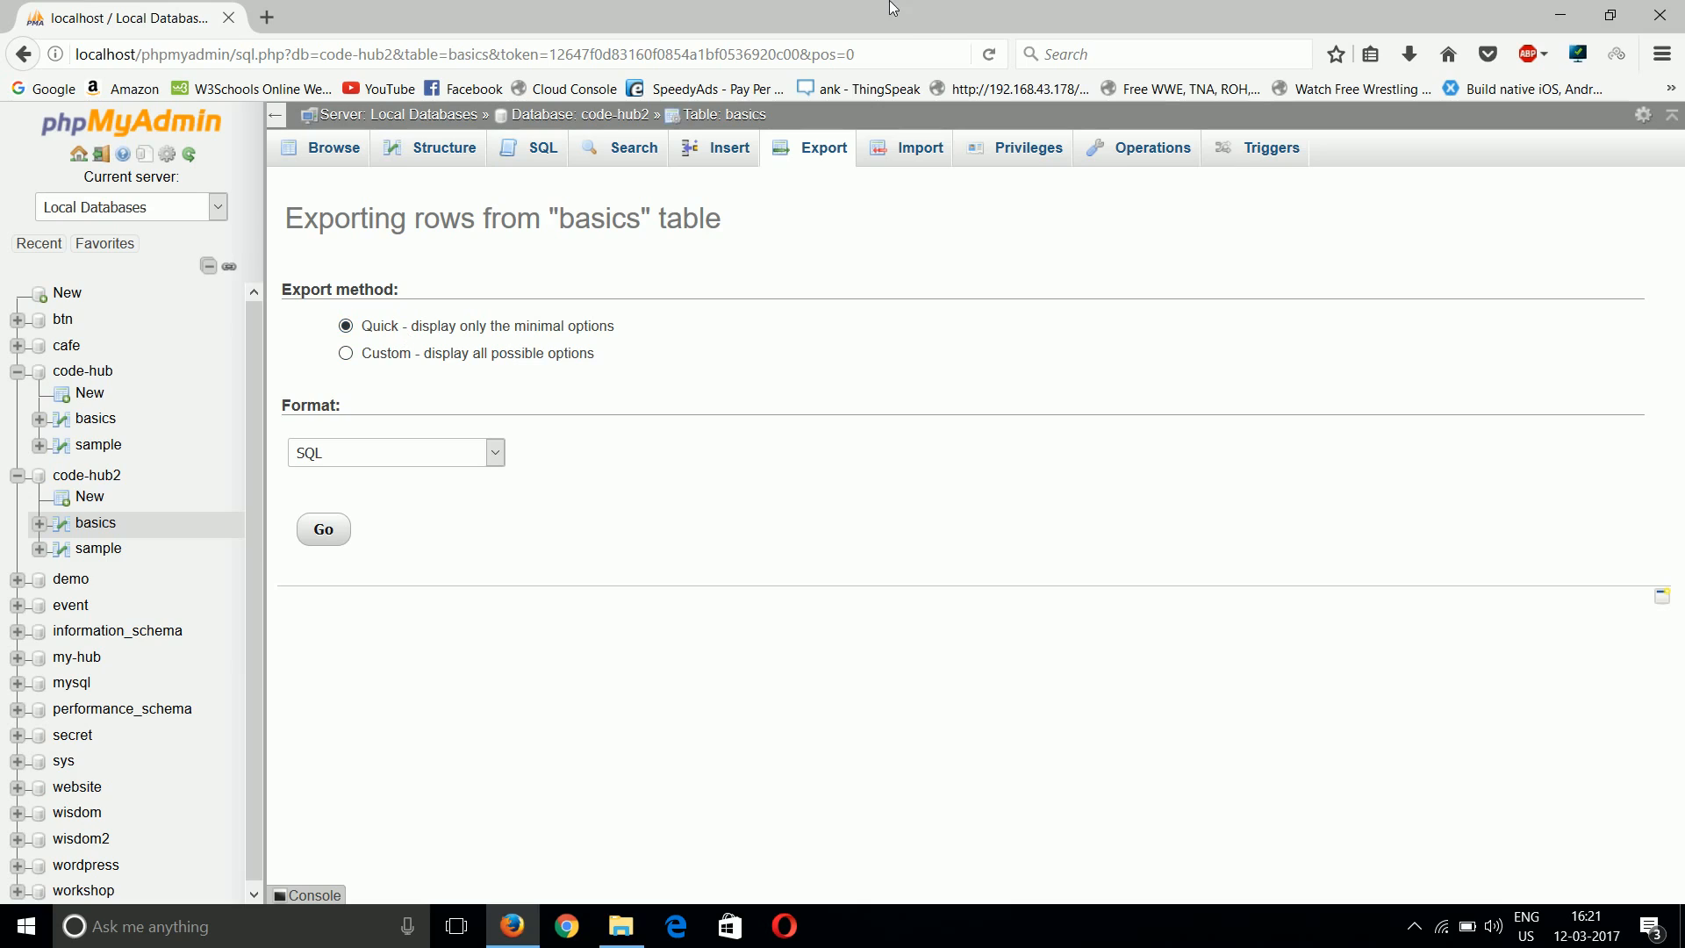
{"action": "mouse_move", "coordinate": [807, 9]}
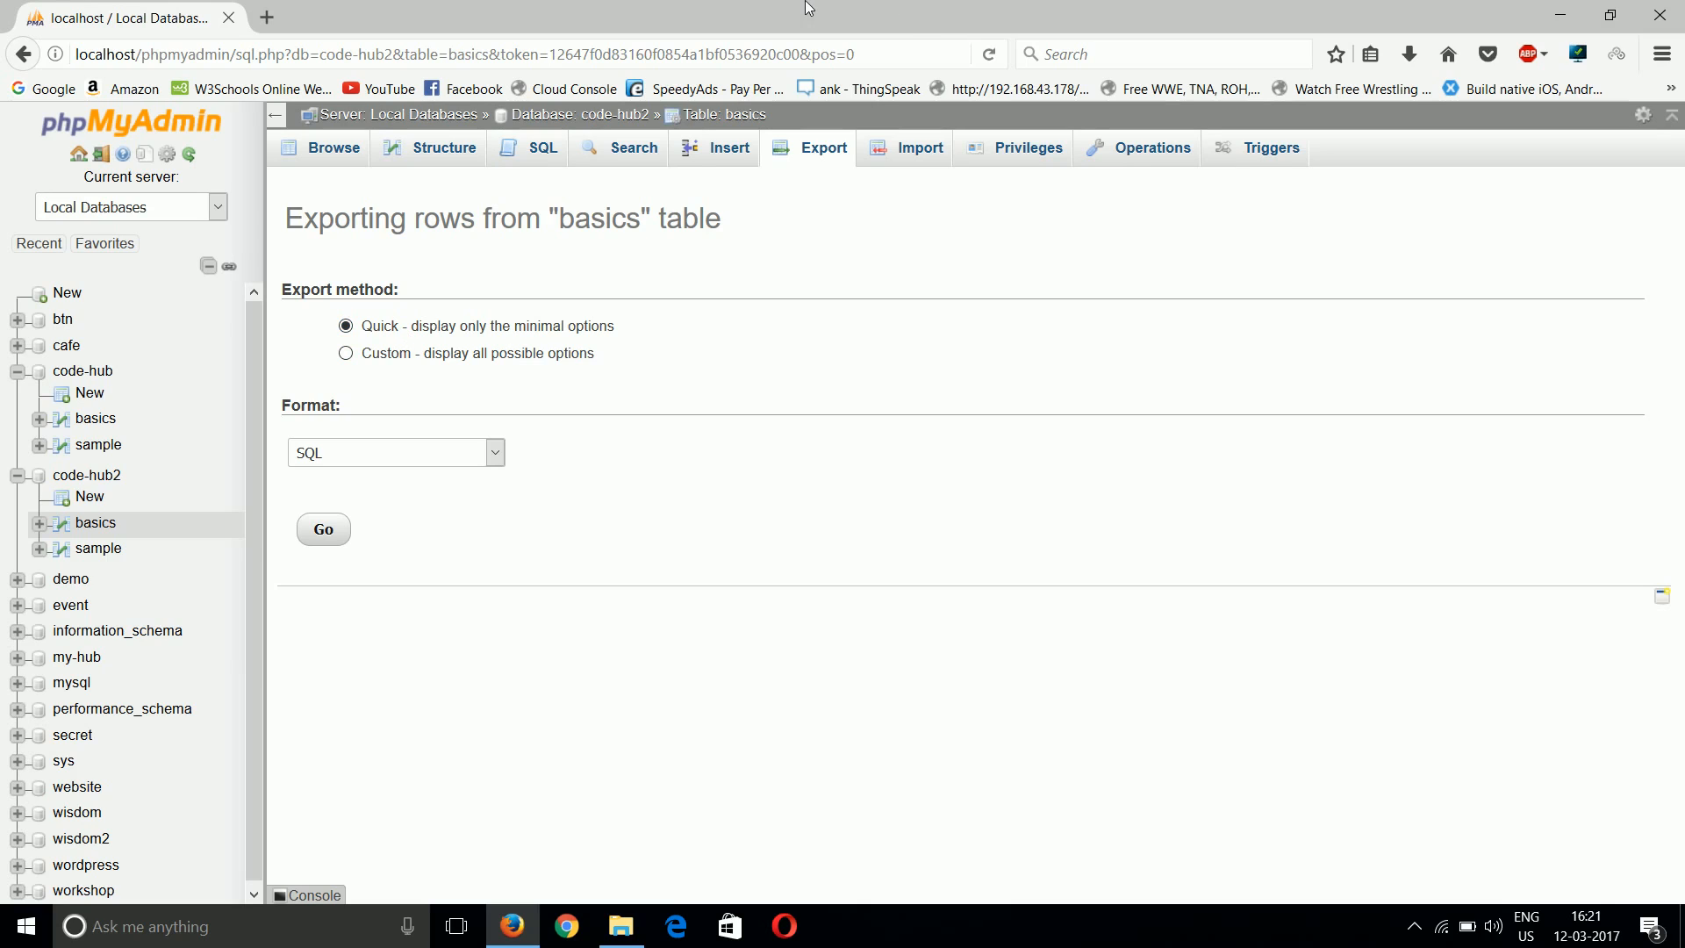
{"action": "mouse_move", "coordinate": [916, 9]}
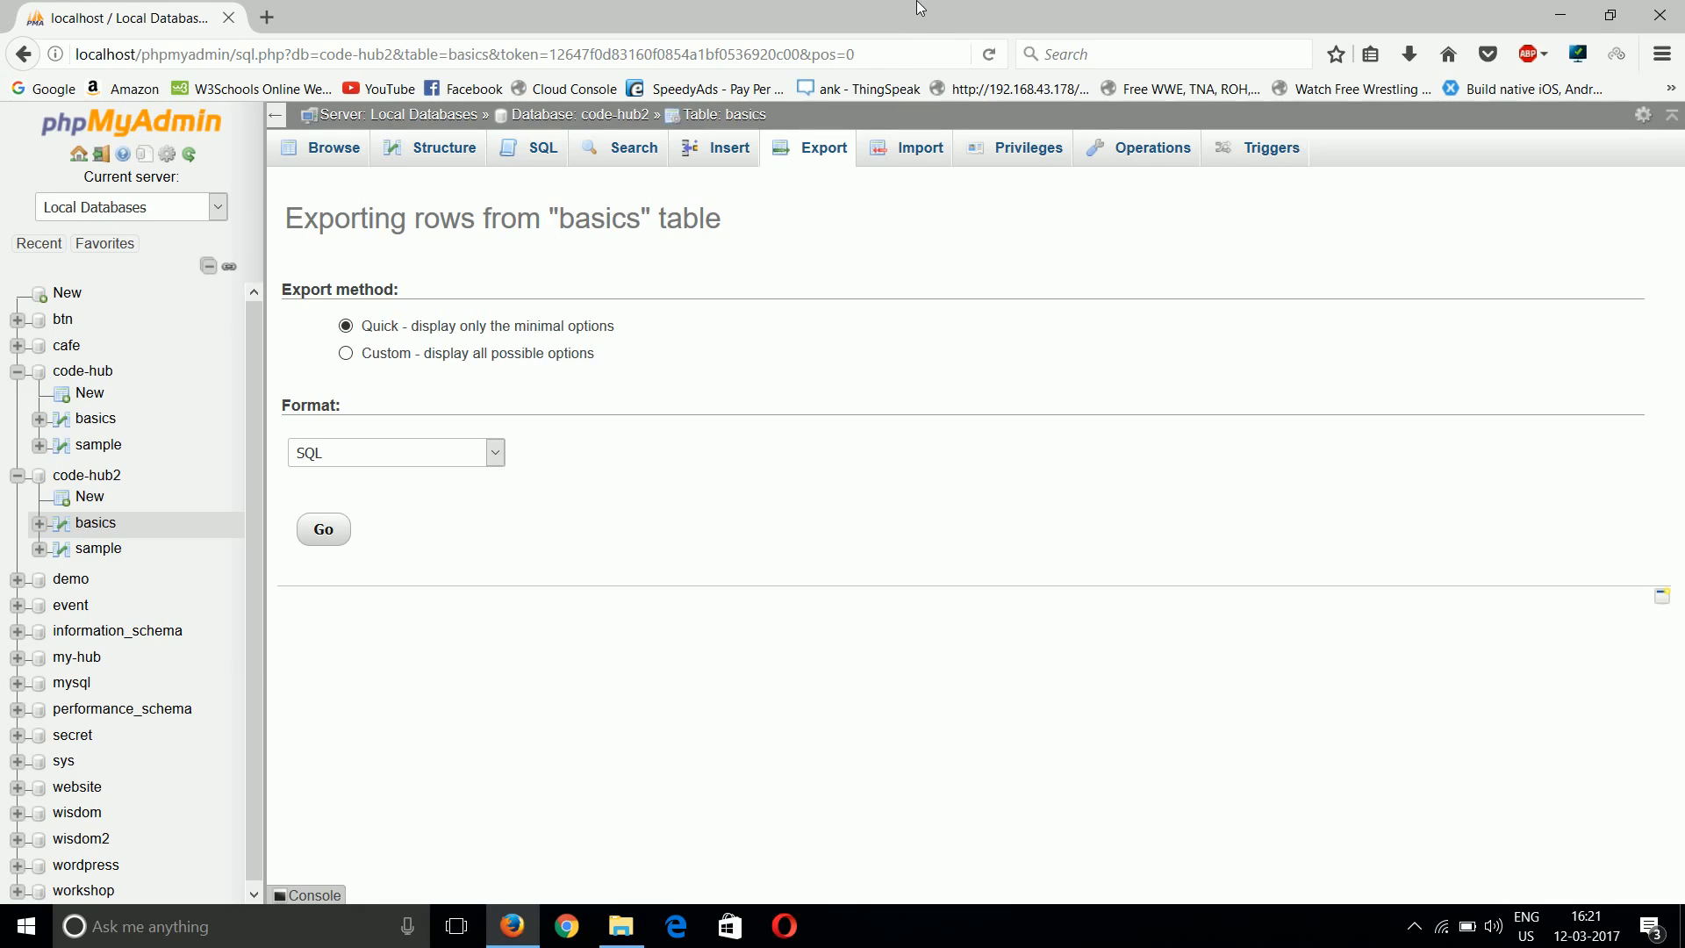